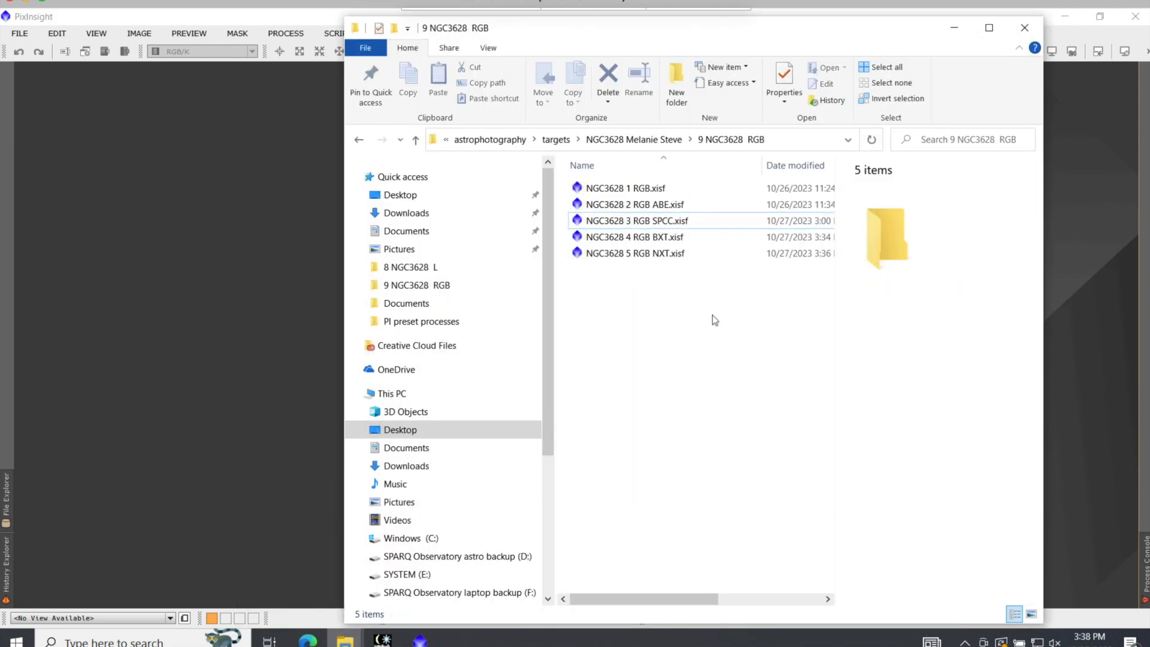
Open NGC3628 5 RGB NXT.xisf from File Explorer so the galaxy loads in PixInsight.
{"action": "left_click", "coordinate": [635, 253]}
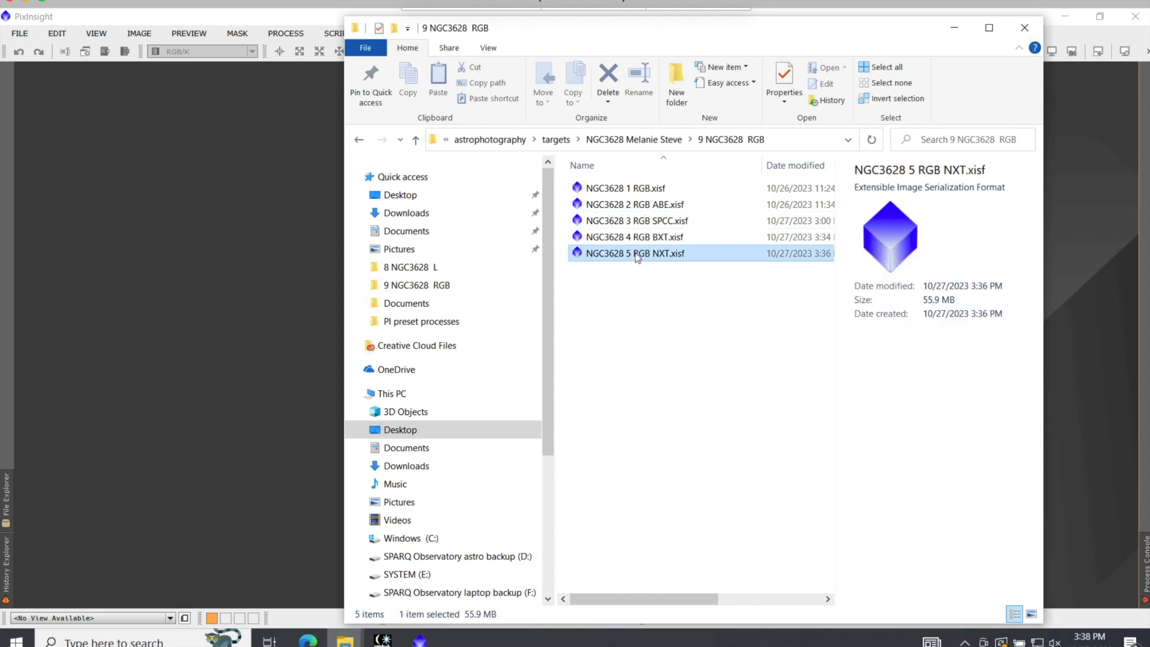
{"action": "double_click", "coordinate": [635, 252]}
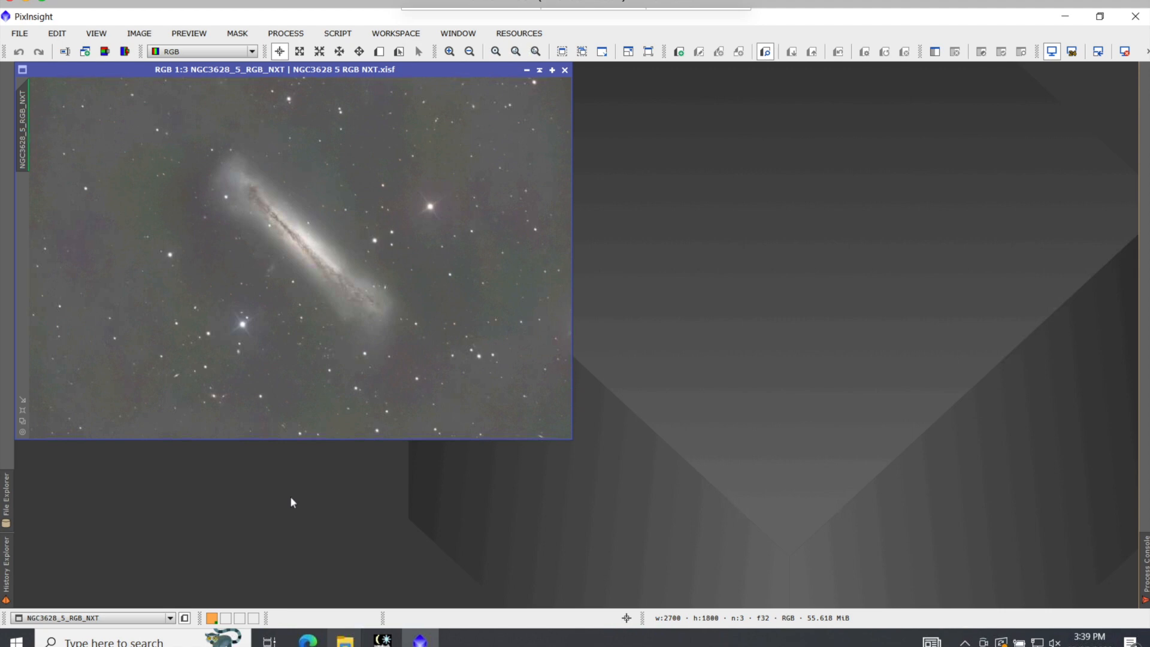
{"action": "mouse_move", "coordinate": [256, 80]}
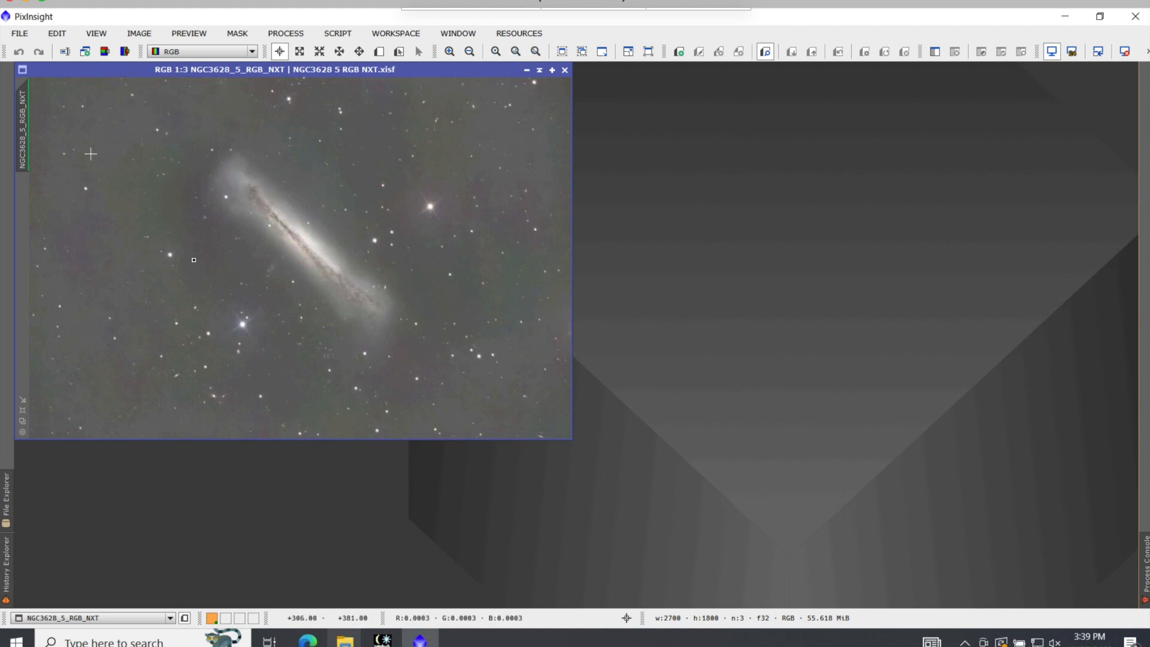
{"action": "mouse_move", "coordinate": [406, 279]}
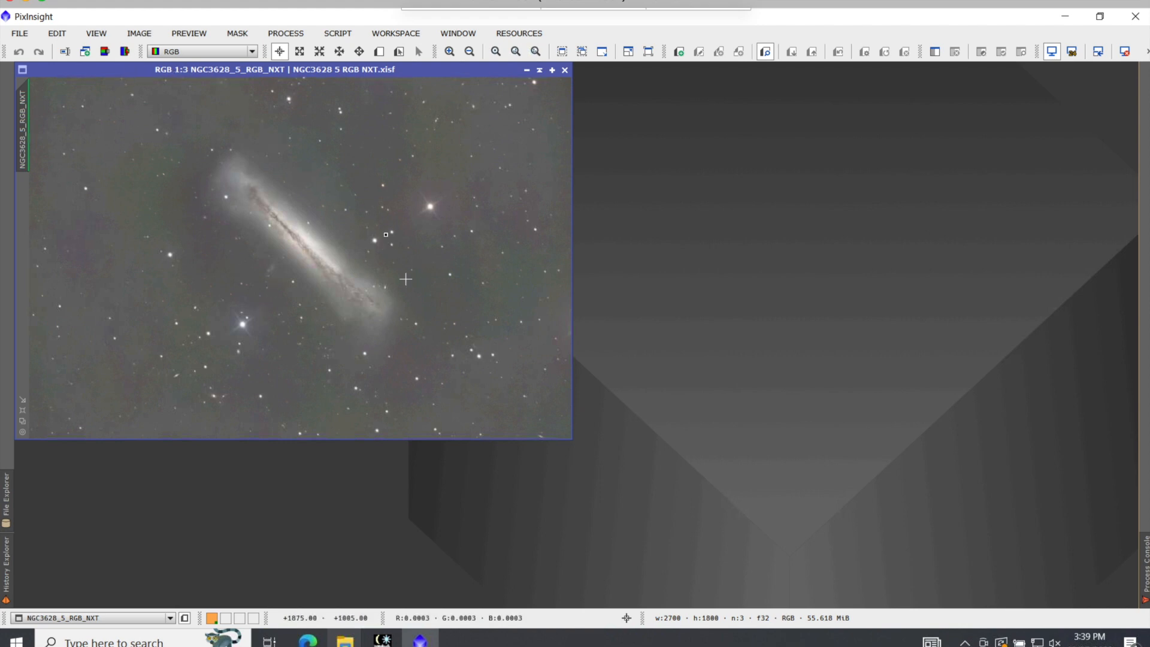
{"action": "mouse_move", "coordinate": [447, 260]}
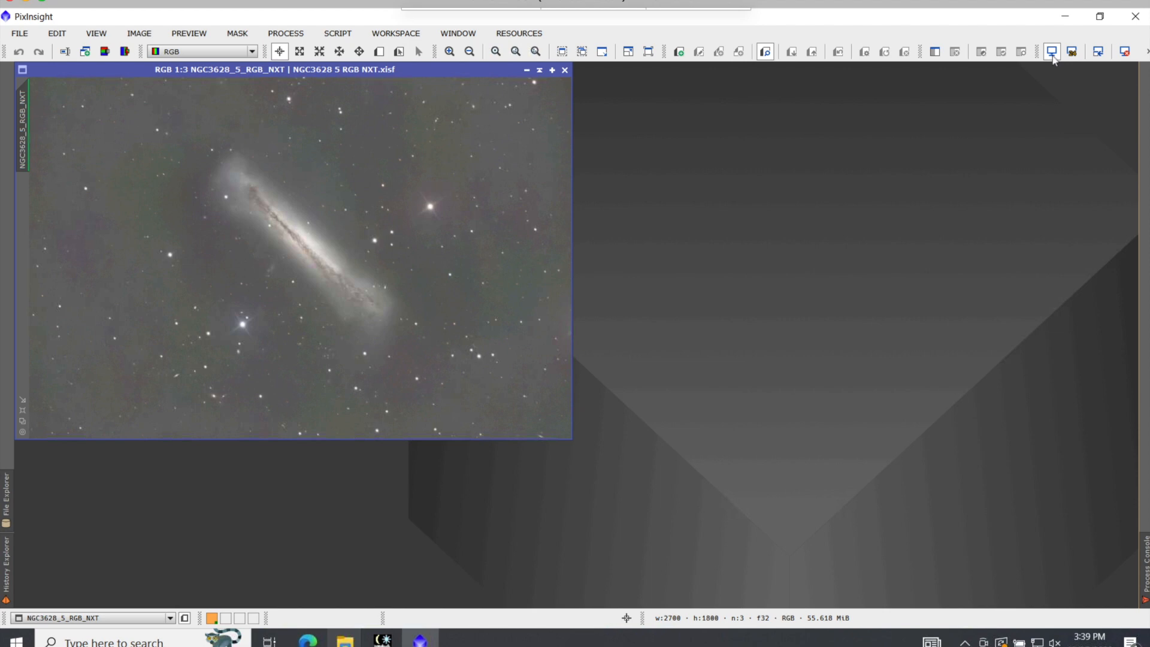
{"action": "mouse_move", "coordinate": [1053, 52]}
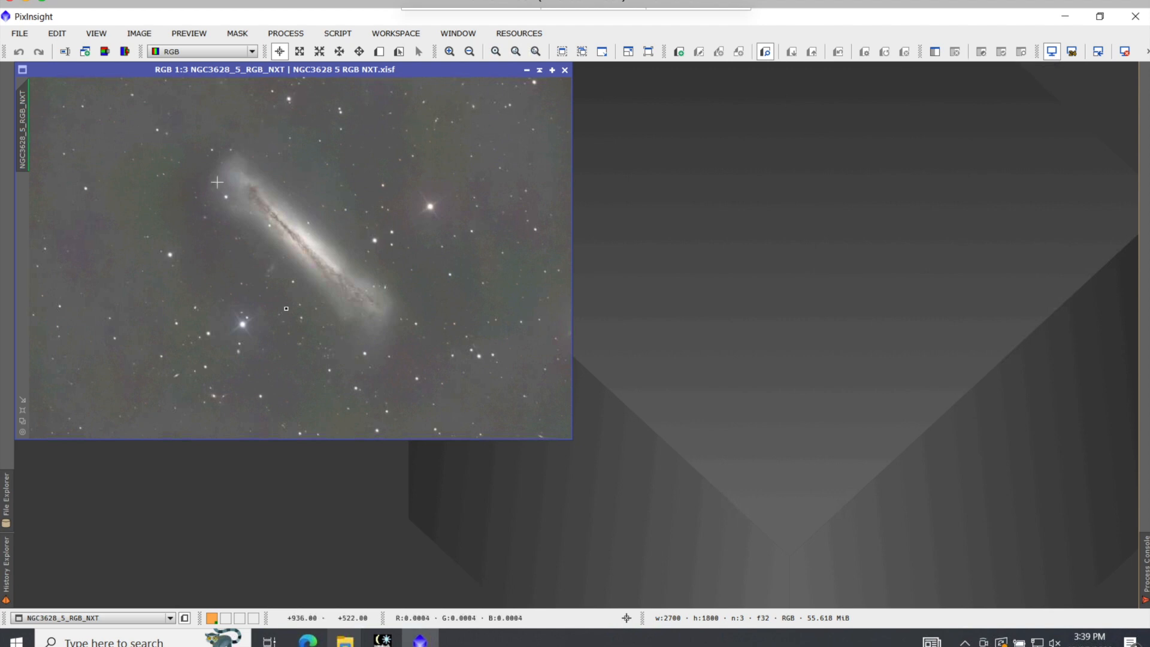
{"action": "mouse_move", "coordinate": [325, 218]}
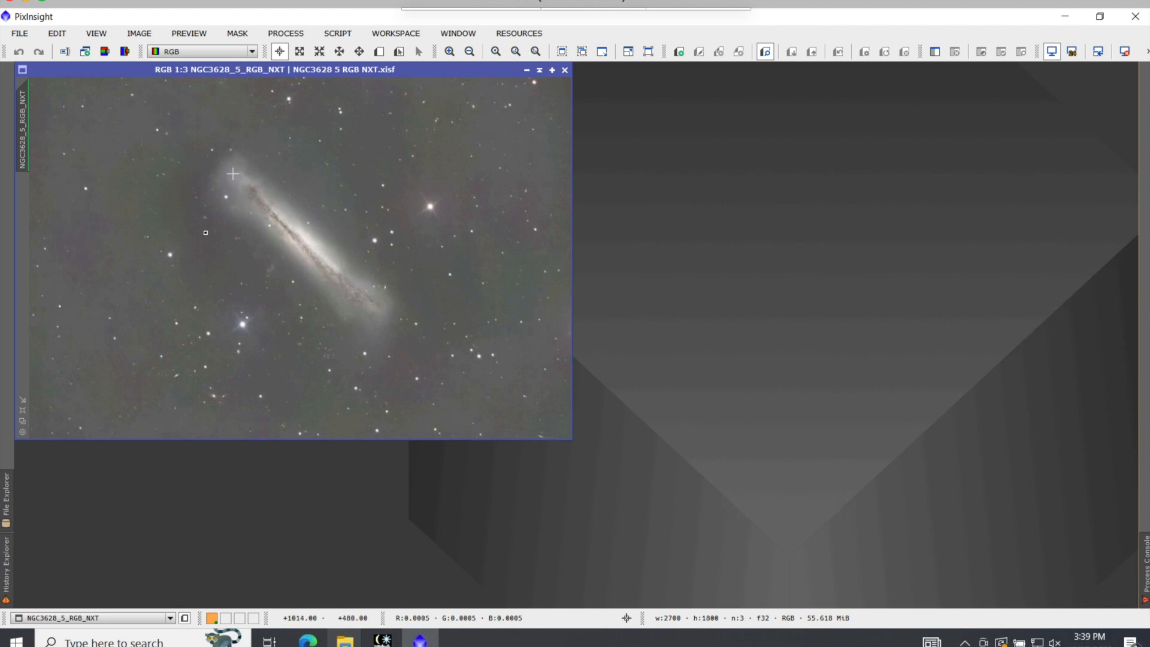
{"action": "mouse_move", "coordinate": [1047, 90]}
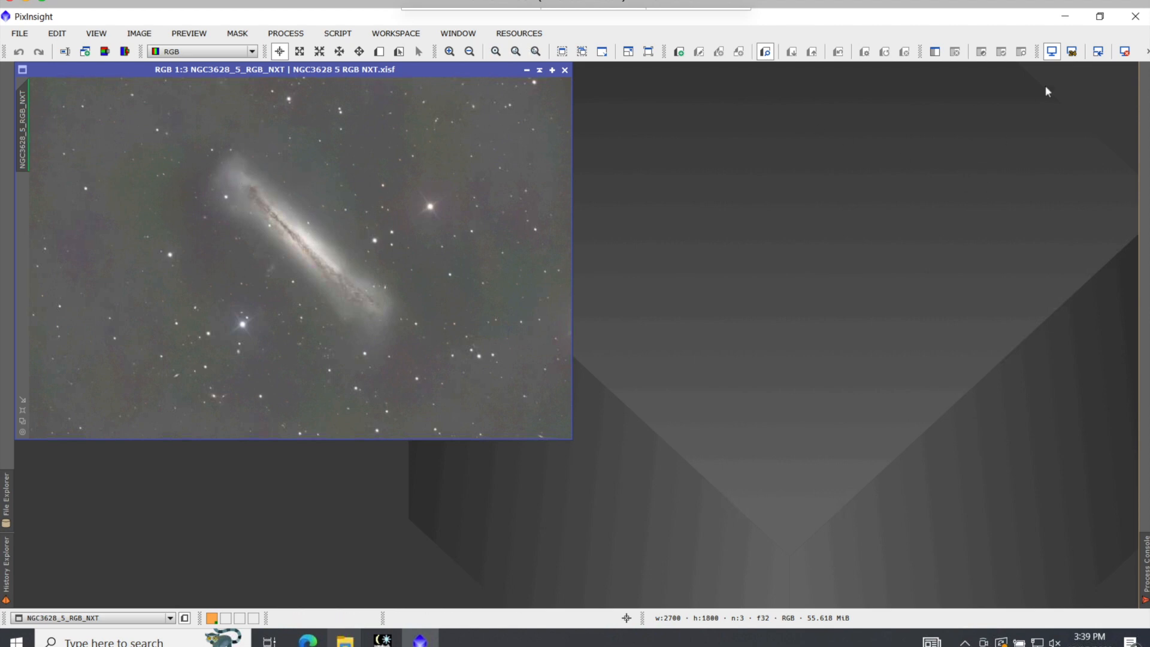
{"action": "mouse_move", "coordinate": [1050, 51]}
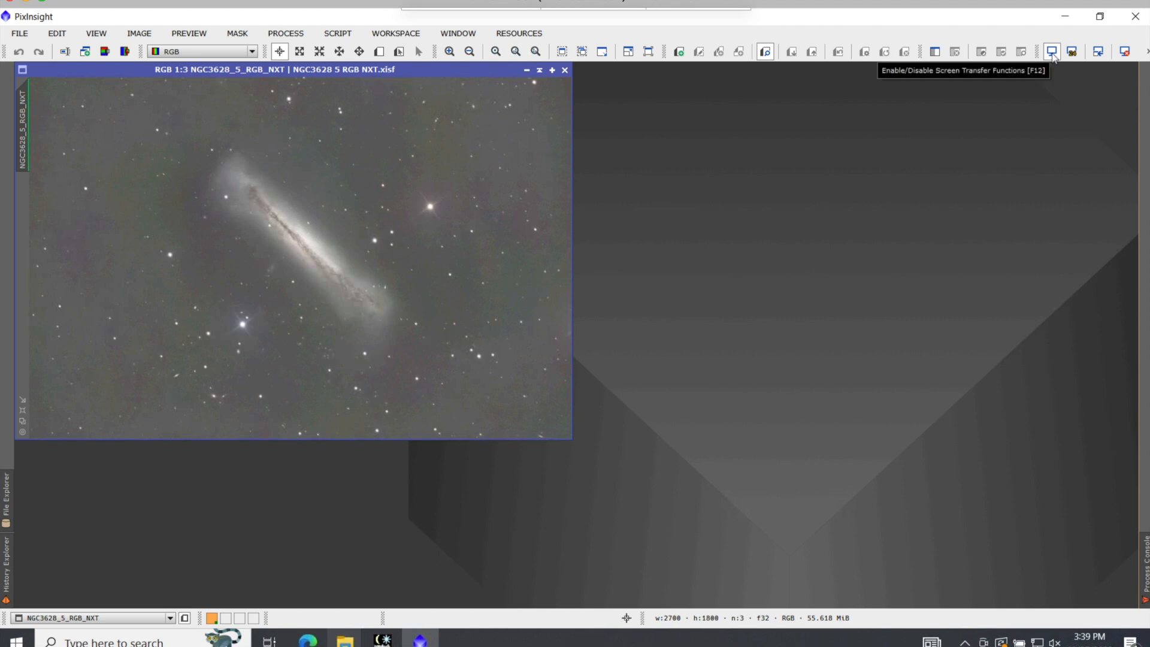
Toggle the Screen Transfer Function off, on, then off to show the near-black linear image.
{"action": "left_click", "coordinate": [1052, 52]}
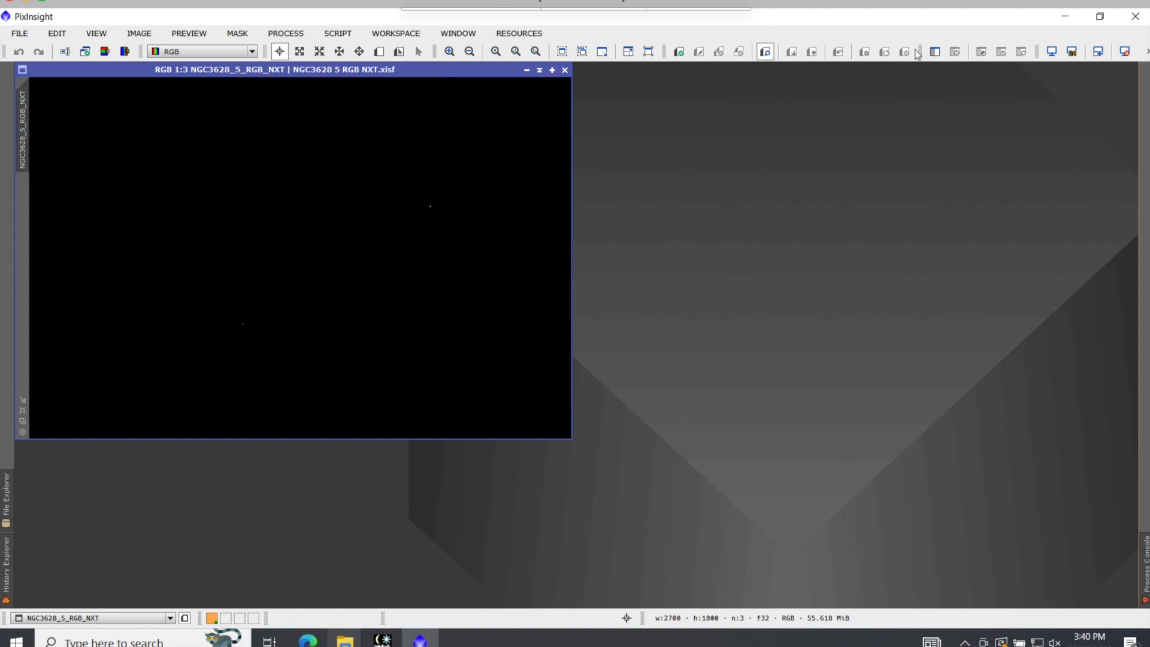
{"action": "left_click", "coordinate": [1051, 51]}
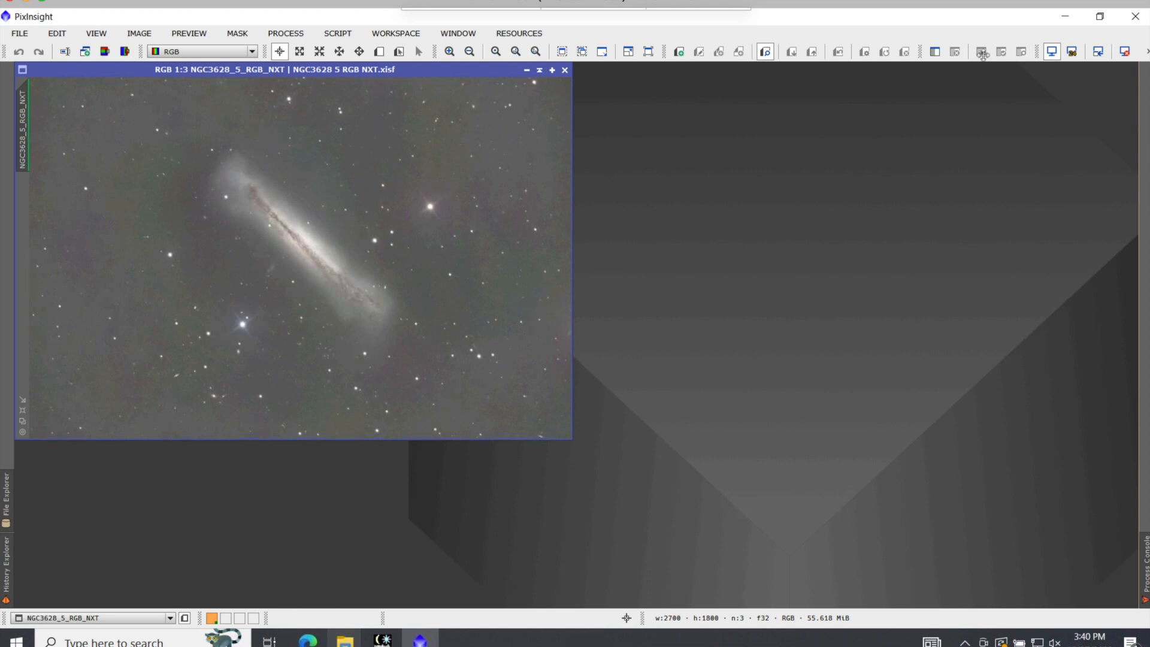
{"action": "mouse_move", "coordinate": [260, 236]}
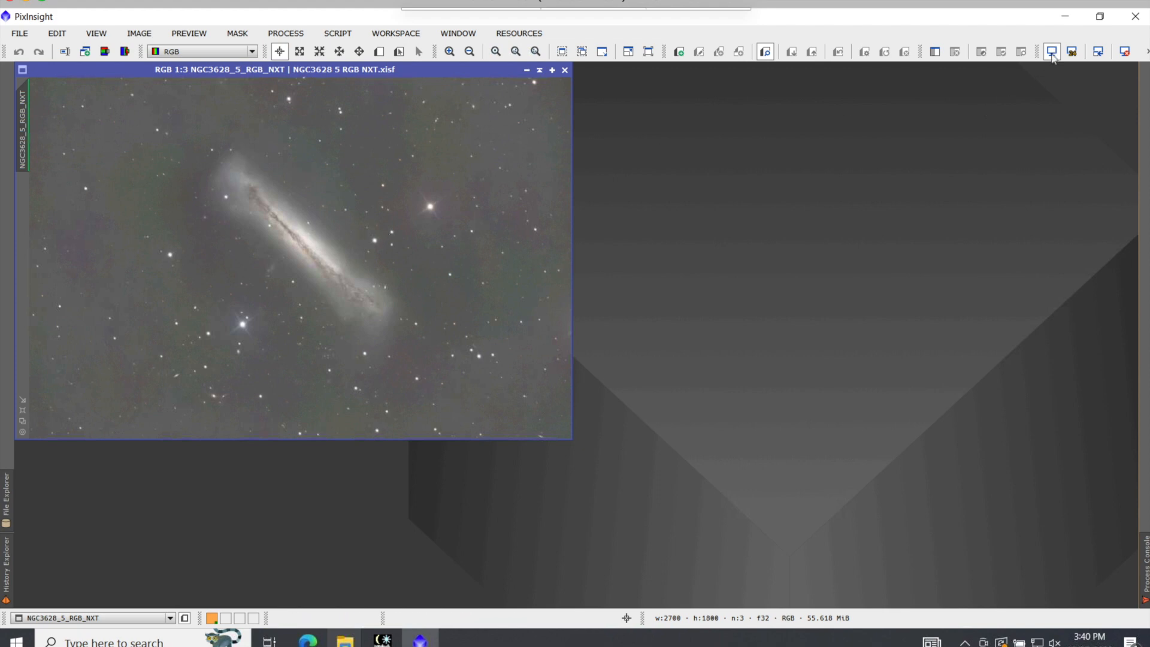
{"action": "mouse_move", "coordinate": [1050, 51]}
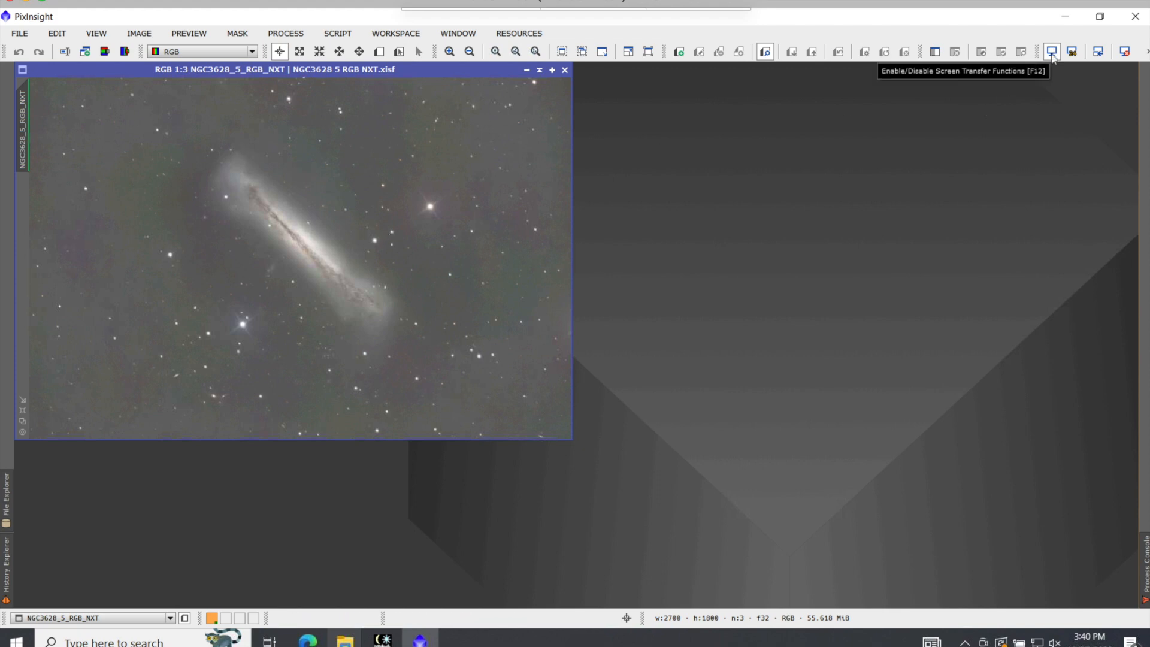
{"action": "left_click", "coordinate": [1053, 51]}
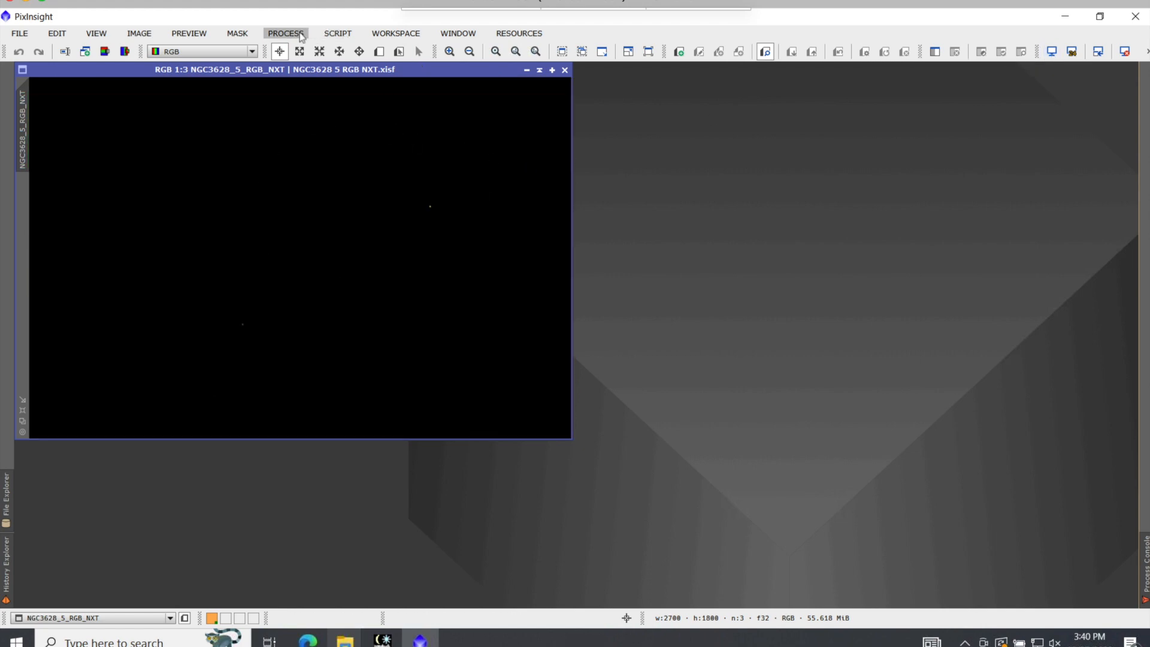
Start HistogramTransformation from All Processes and load the NGC3628_5_RGB_NXT view's histogram.
{"action": "left_click", "coordinate": [285, 34]}
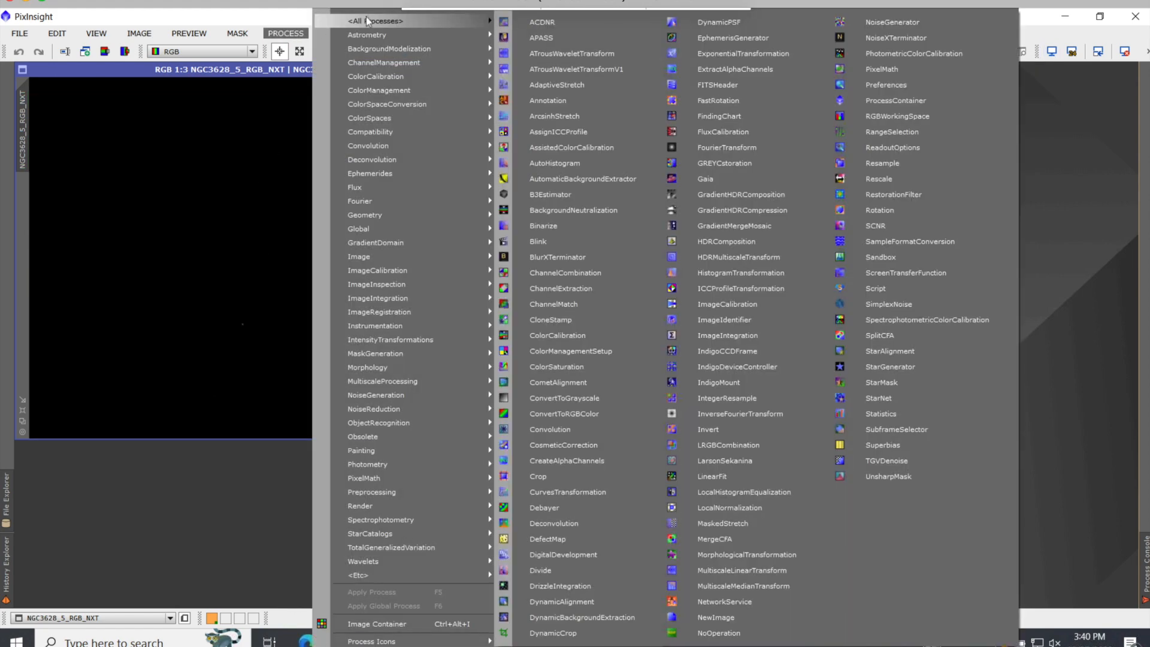
{"action": "mouse_move", "coordinate": [743, 272]}
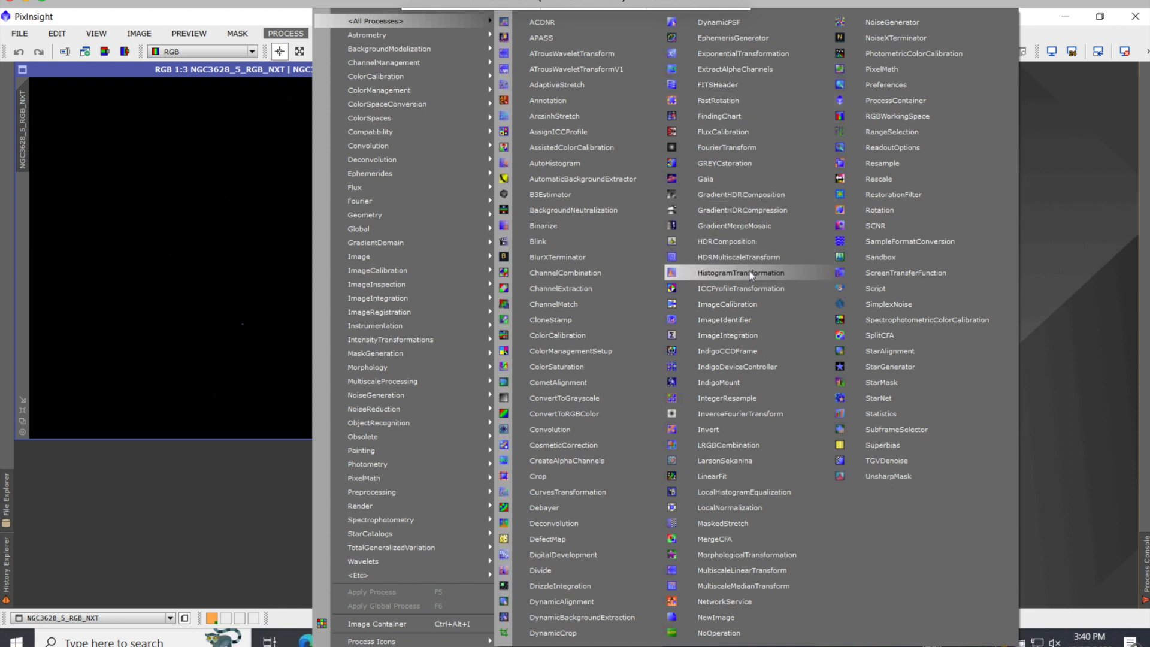
{"action": "left_click", "coordinate": [743, 272]}
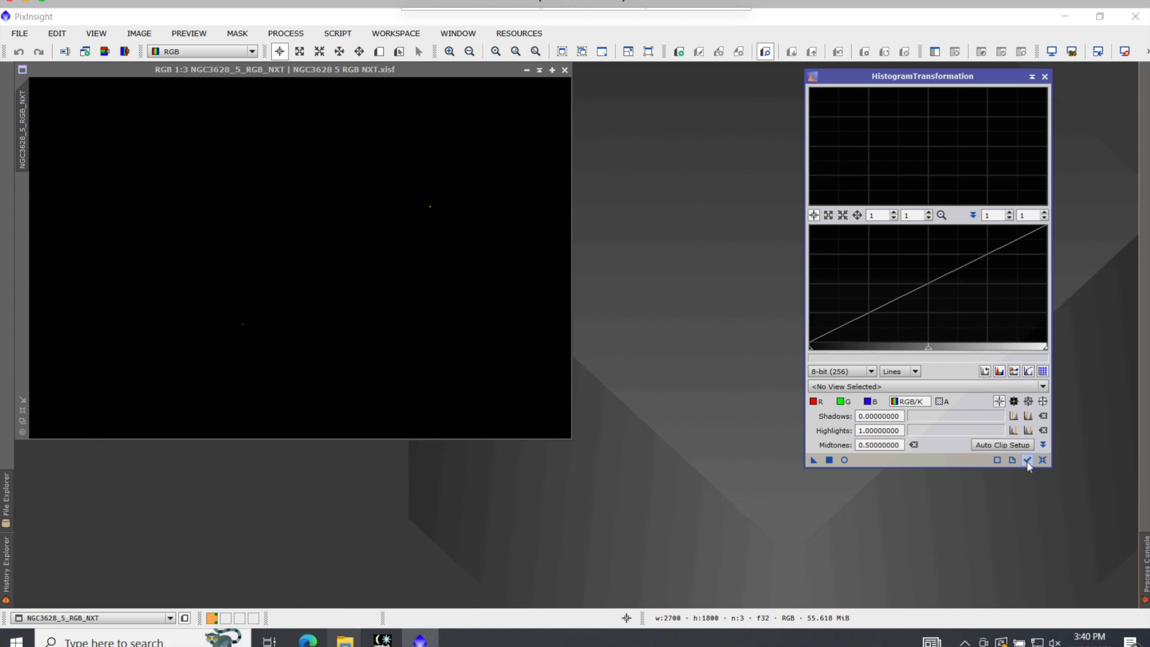
{"action": "mouse_move", "coordinate": [1029, 460]}
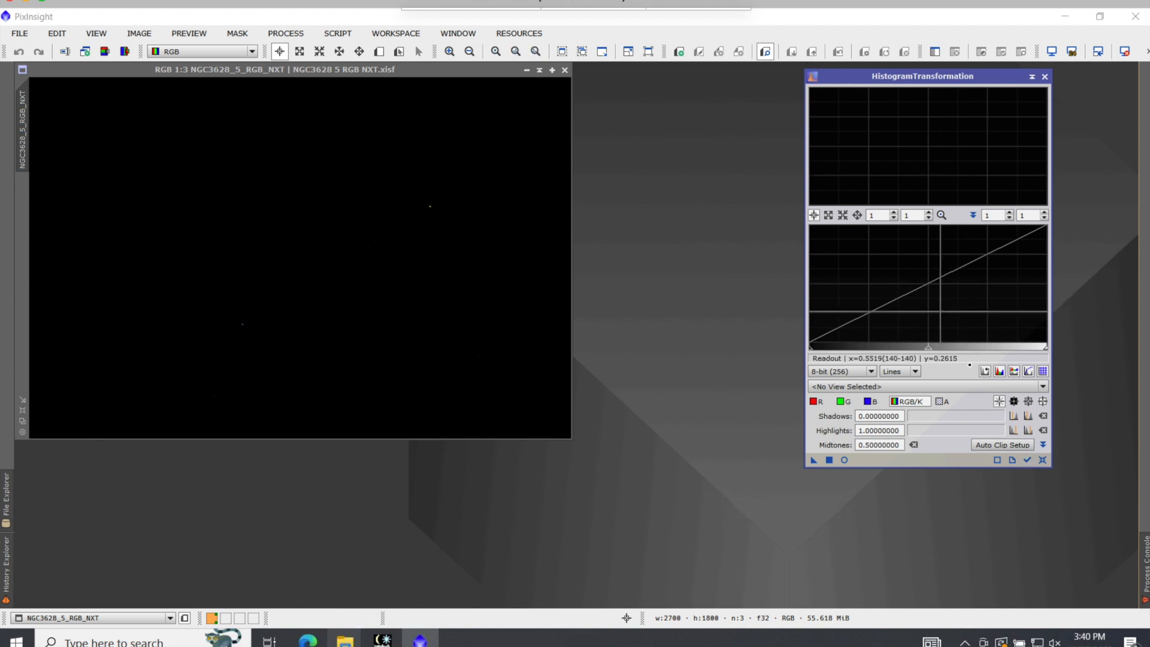
{"action": "left_click", "coordinate": [1029, 460]}
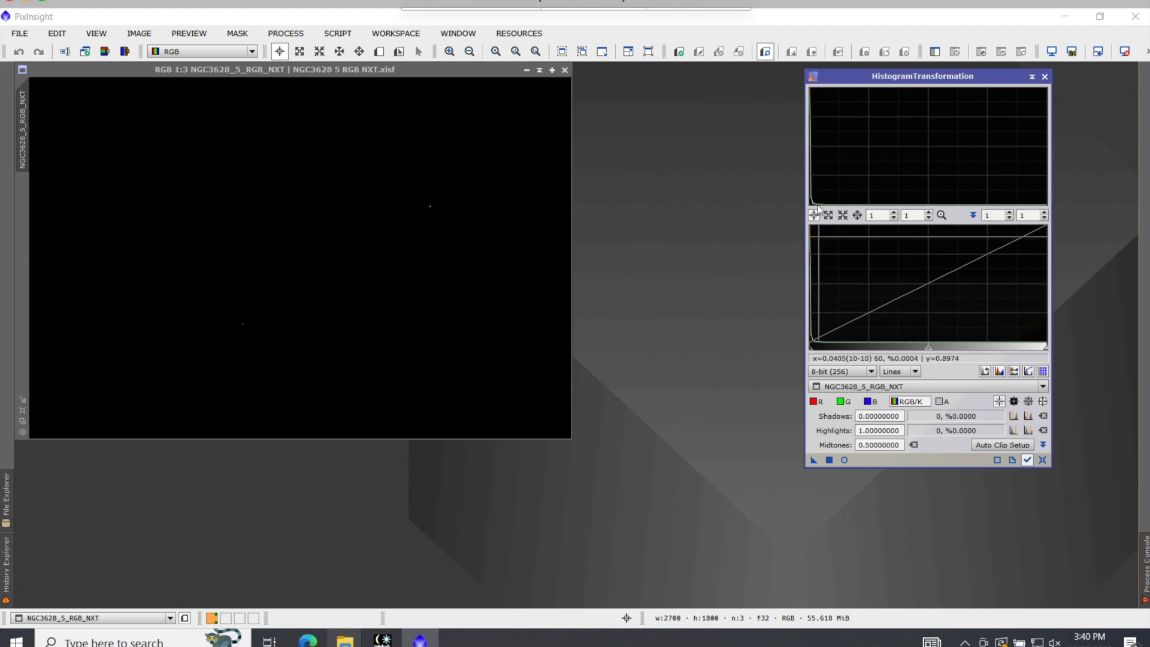
{"action": "mouse_move", "coordinate": [811, 321]}
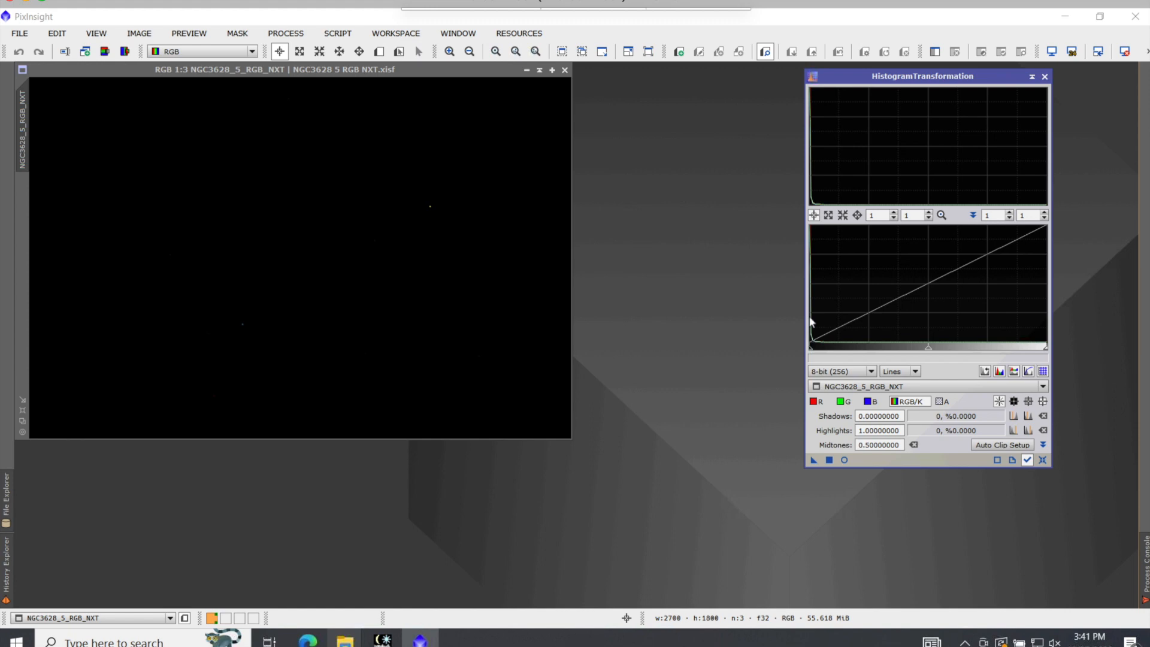
{"action": "mouse_move", "coordinate": [760, 346]}
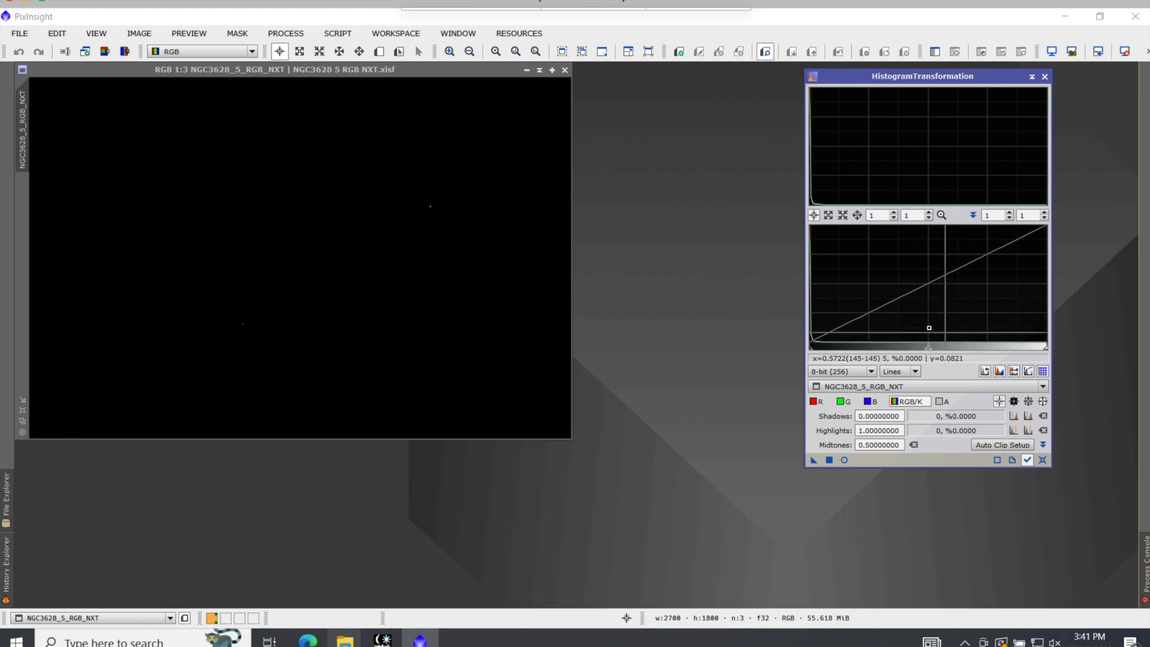
{"action": "left_click_drag", "start_coordinate": [927, 327], "coordinate": [833, 342]}
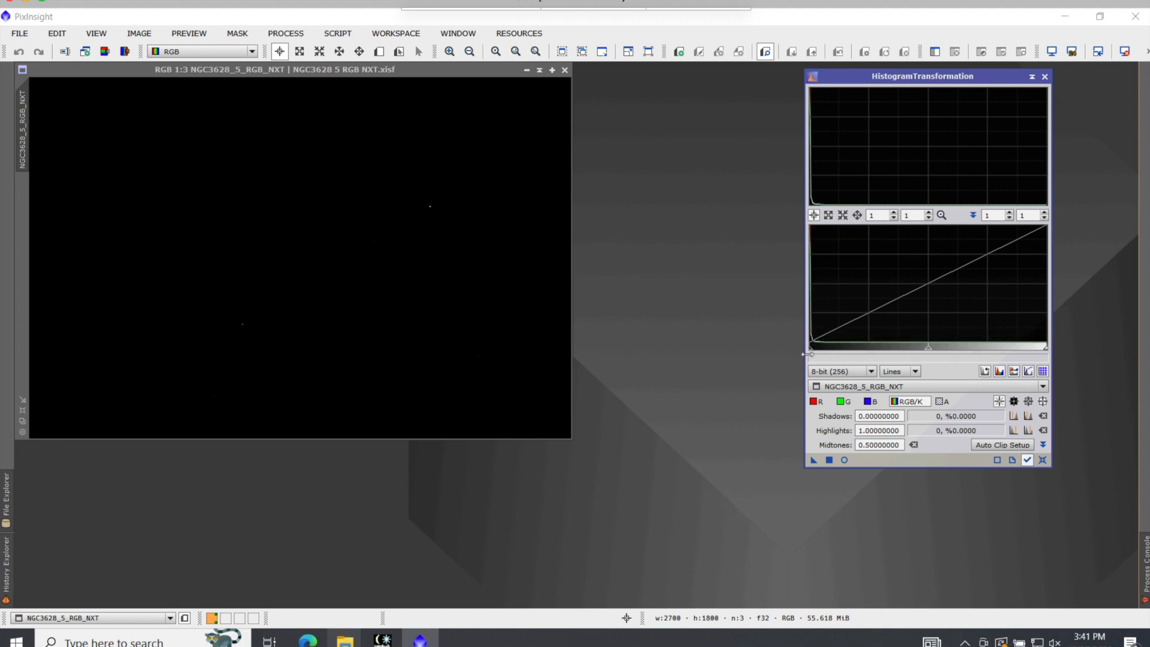
{"action": "mouse_move", "coordinate": [854, 120]}
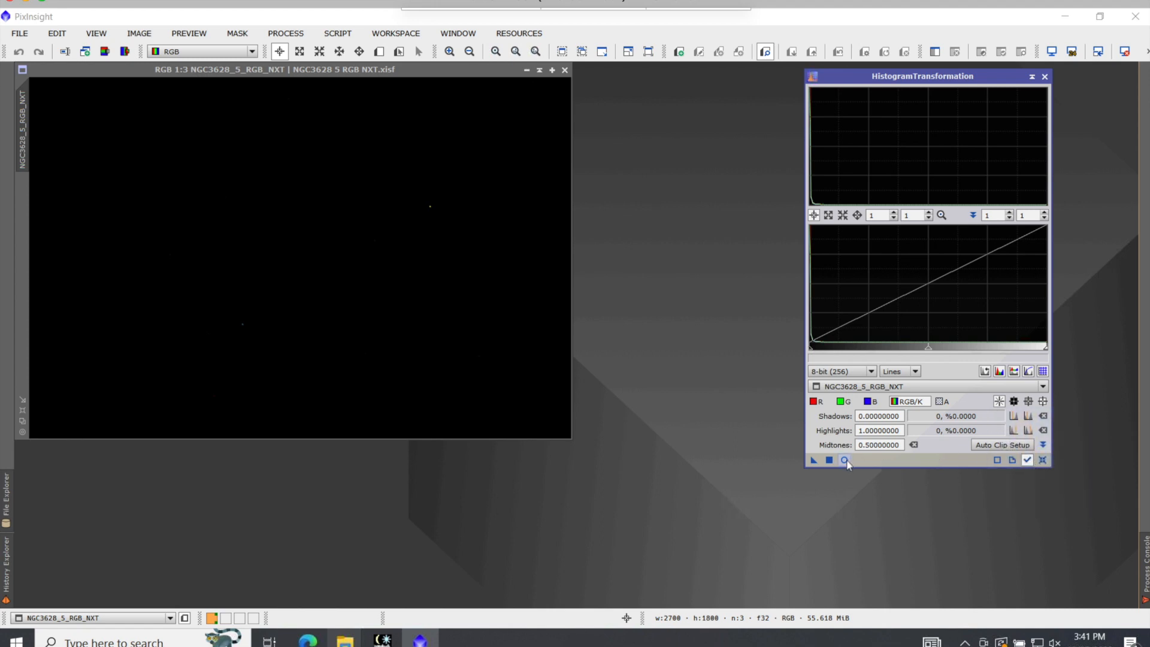
{"action": "mouse_move", "coordinate": [845, 461]}
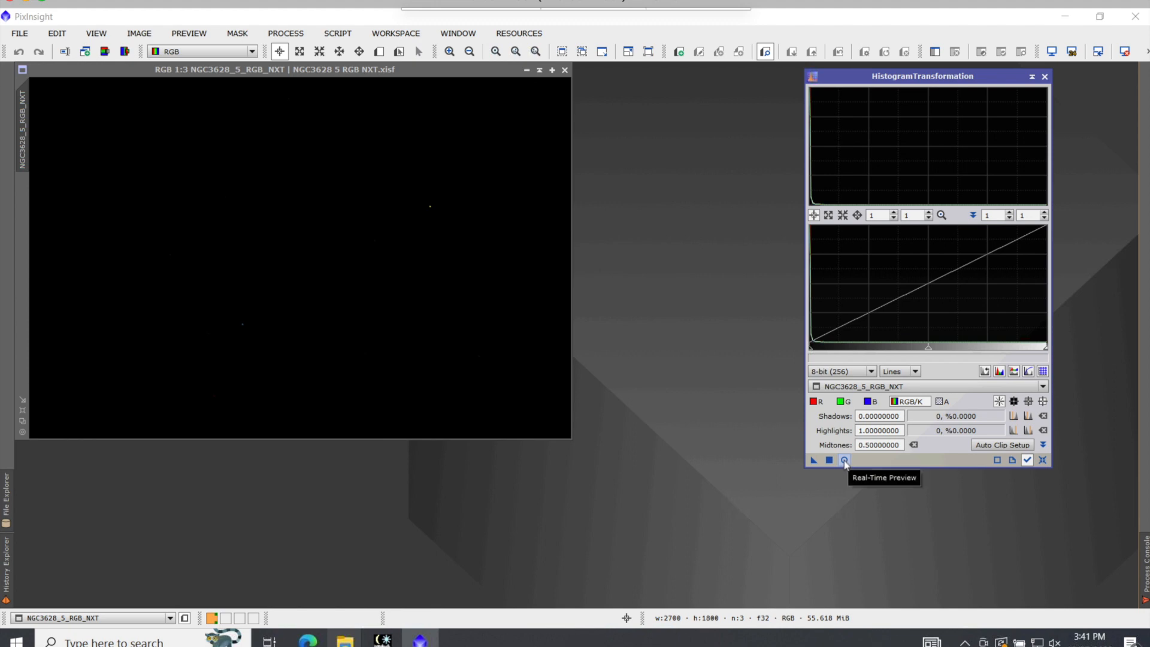
With Real-Time Preview on, lower midtones to about 0.137 and apply the stretch to the image.
{"action": "left_click", "coordinate": [843, 460]}
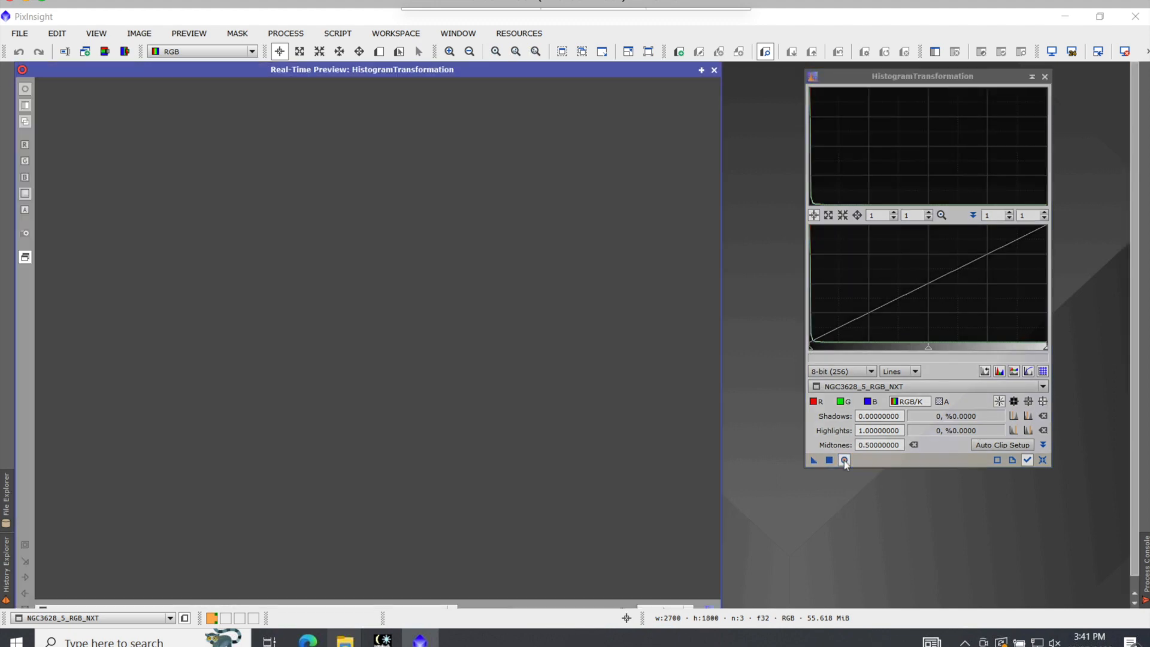
{"action": "left_click", "coordinate": [843, 460]}
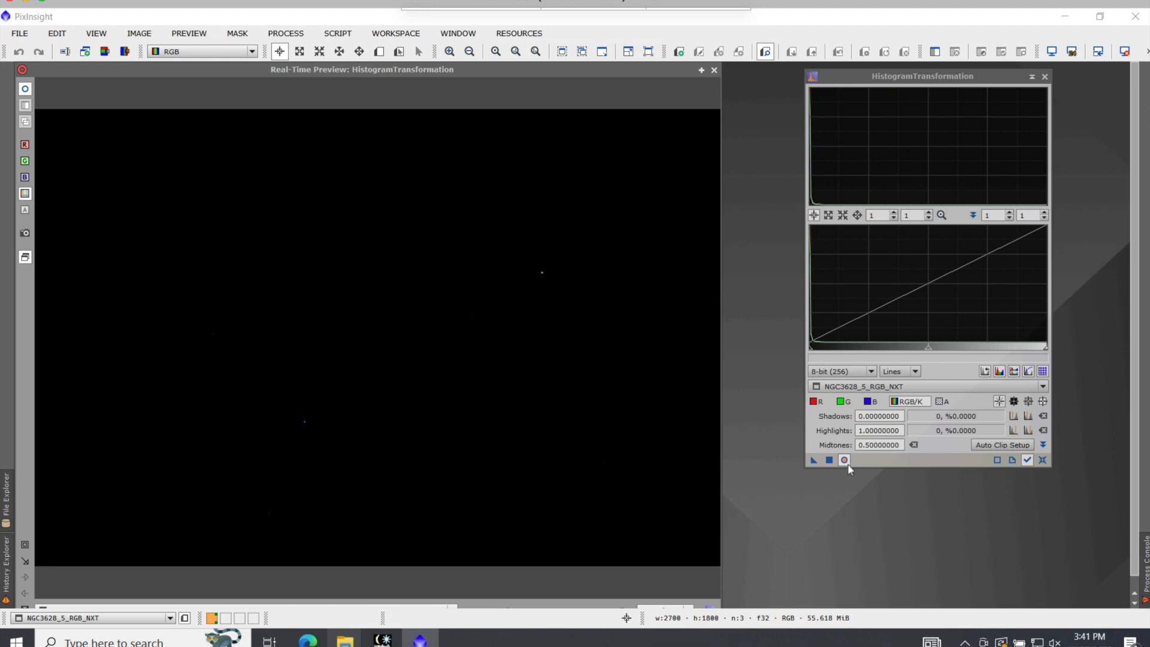
{"action": "mouse_move", "coordinate": [843, 460]}
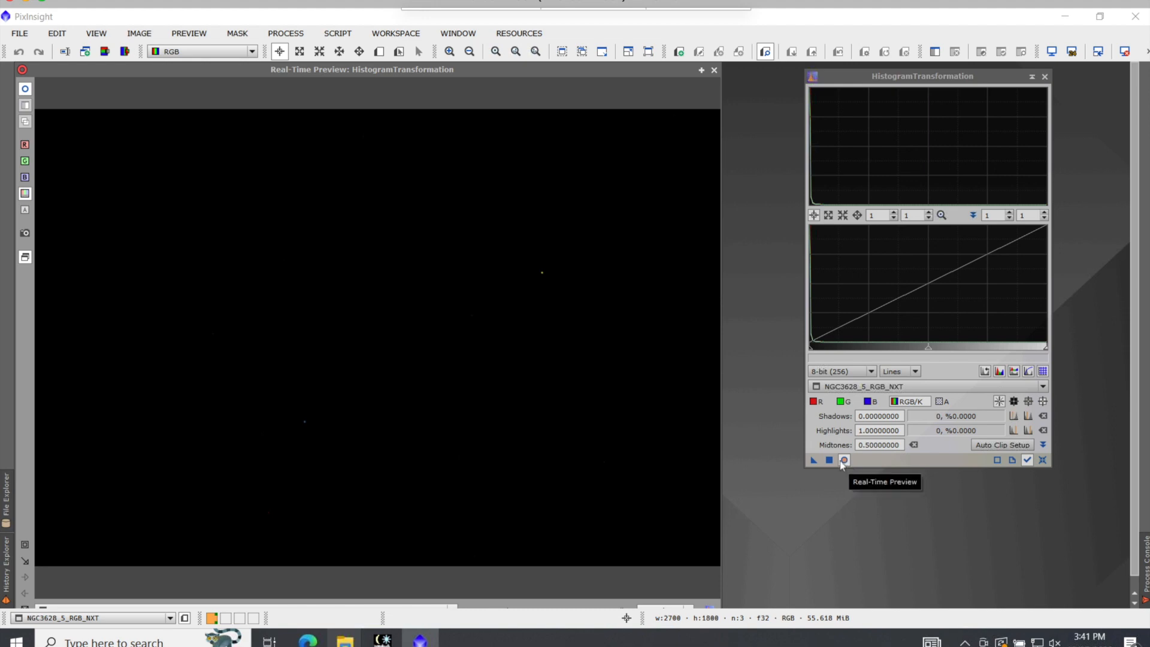
{"action": "mouse_move", "coordinate": [521, 82]}
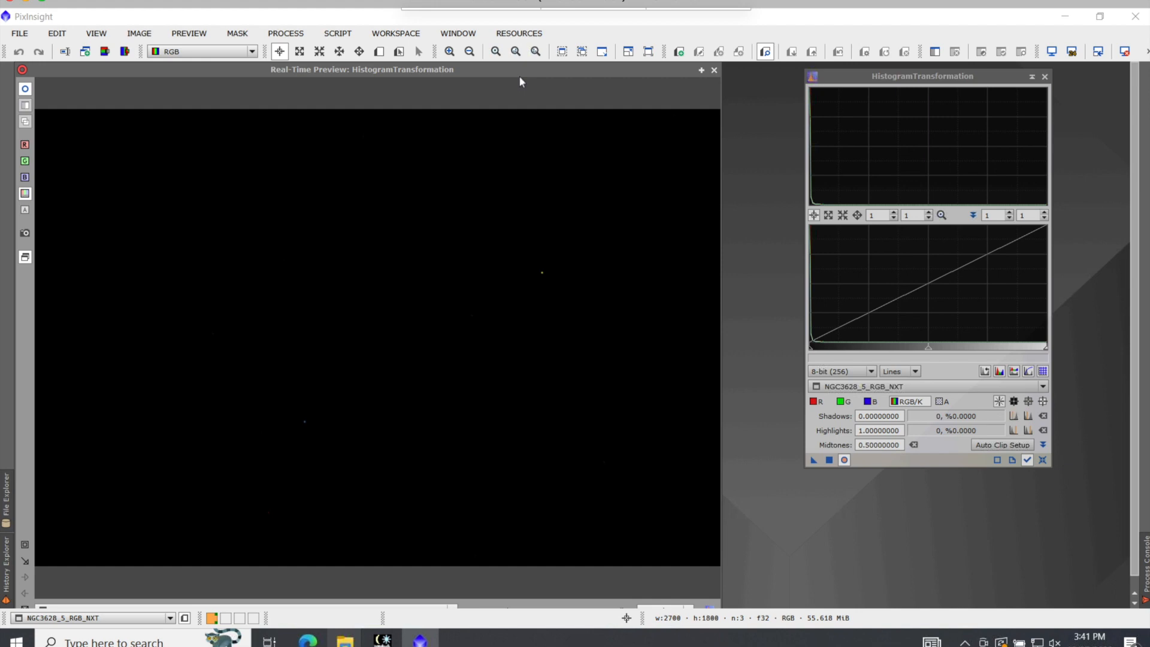
{"action": "mouse_move", "coordinate": [563, 257]}
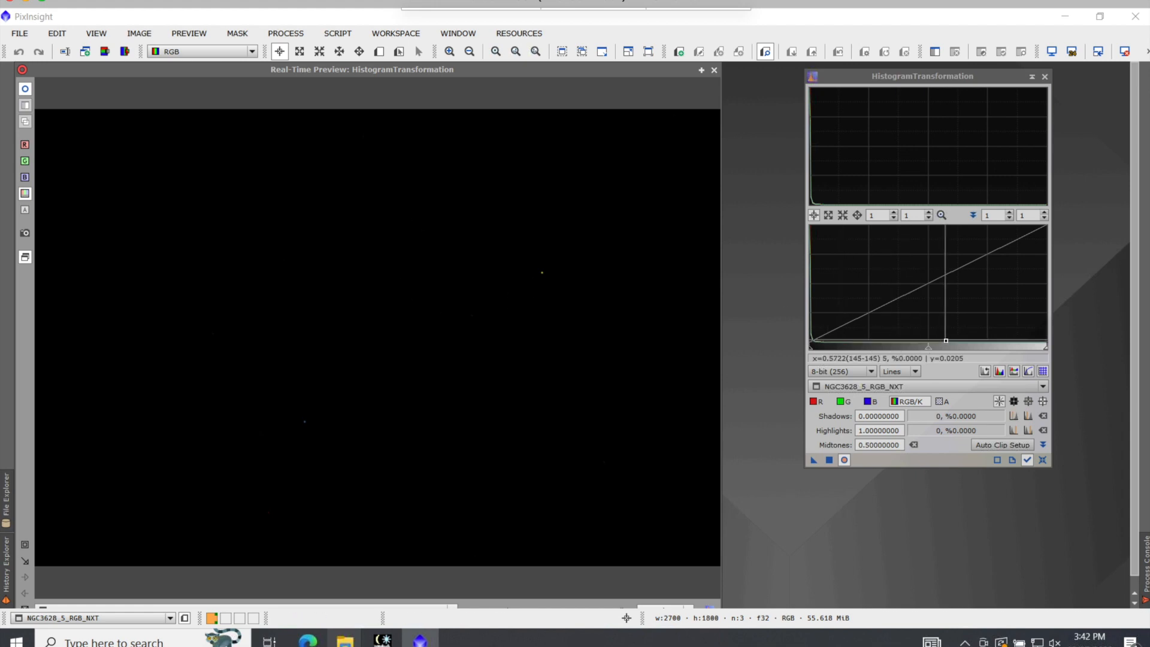
{"action": "left_click_drag", "start_coordinate": [946, 339], "coordinate": [927, 342]}
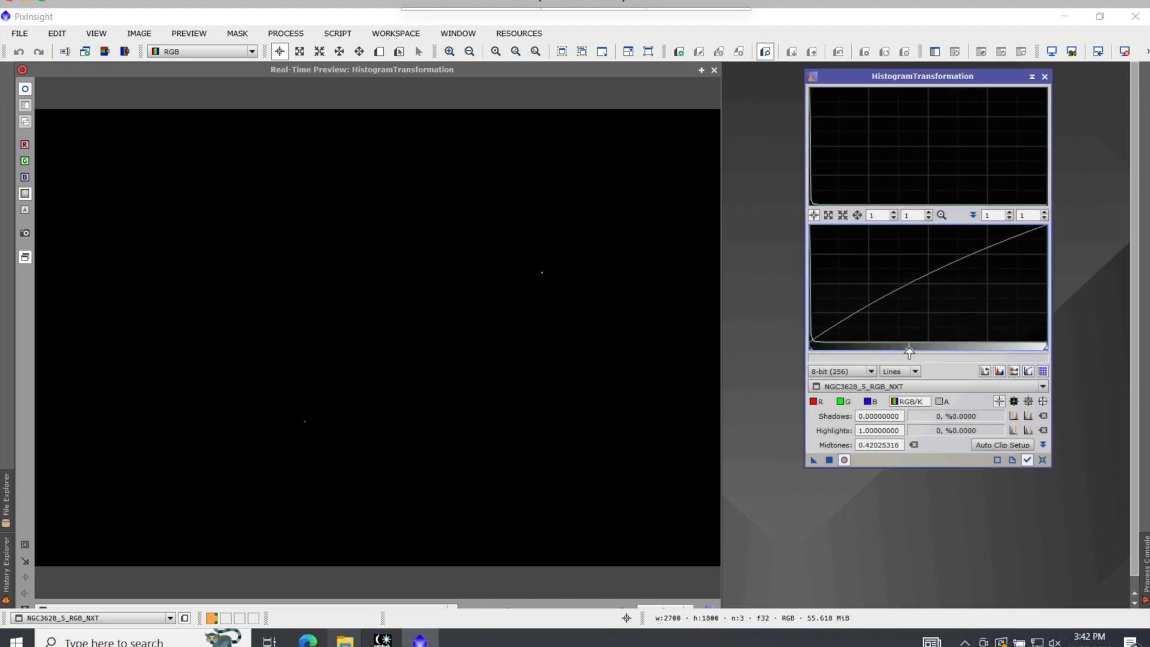
{"action": "left_click_drag", "start_coordinate": [908, 351], "coordinate": [888, 351]}
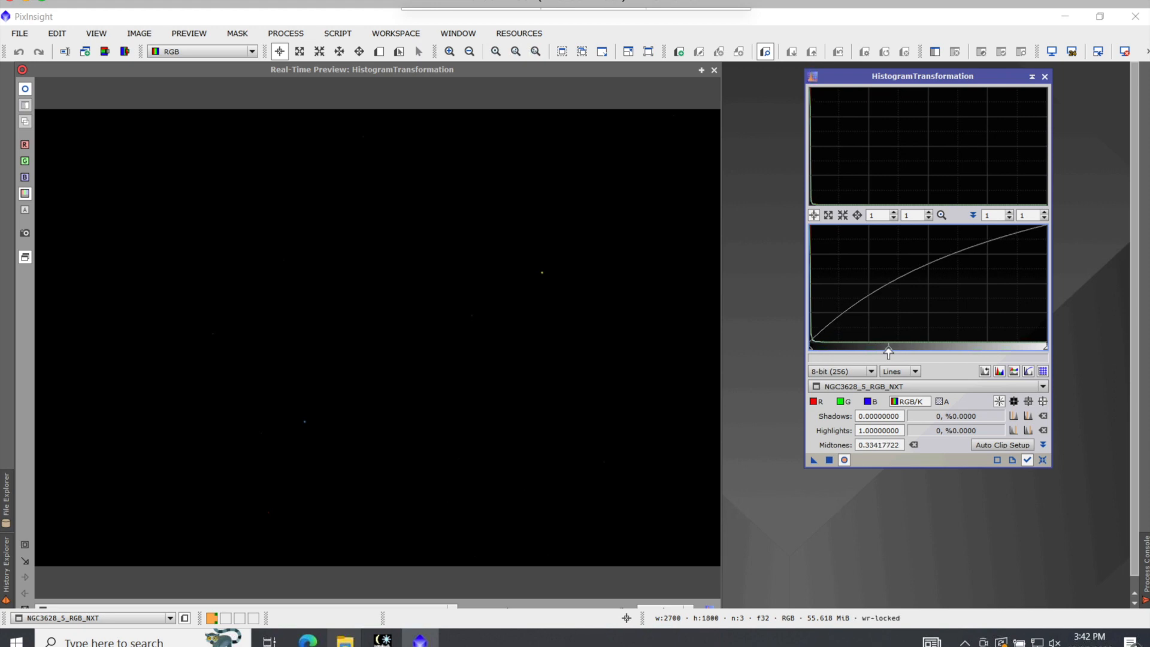
{"action": "left_click_drag", "start_coordinate": [888, 352], "coordinate": [883, 352]}
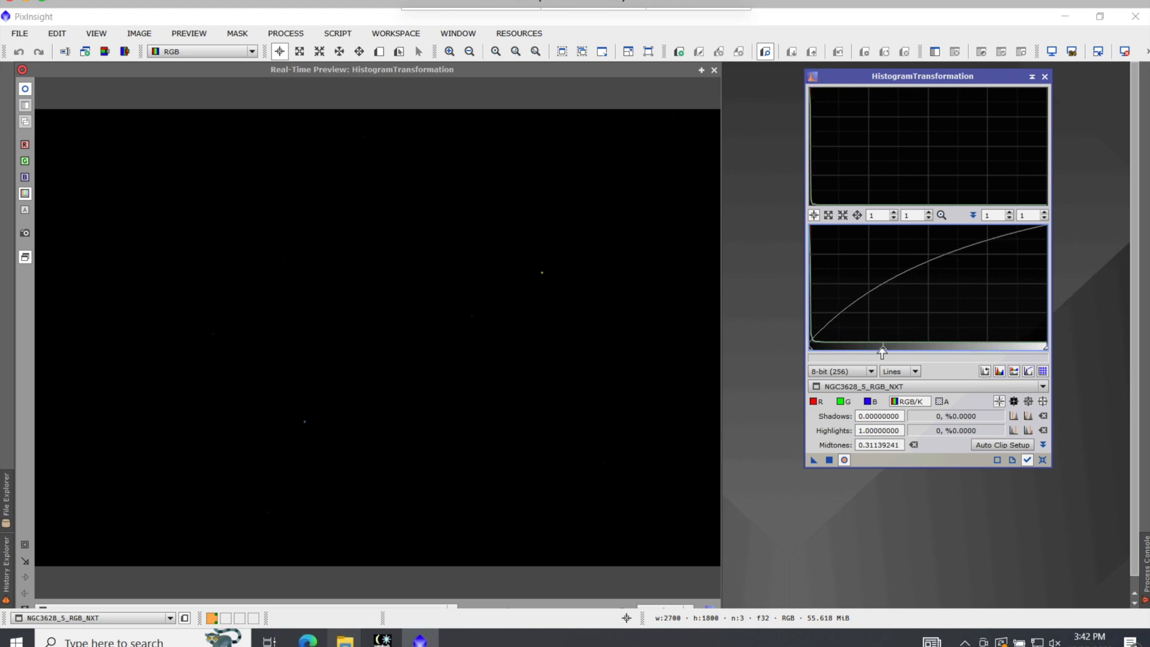
{"action": "left_click_drag", "start_coordinate": [883, 351], "coordinate": [862, 351]}
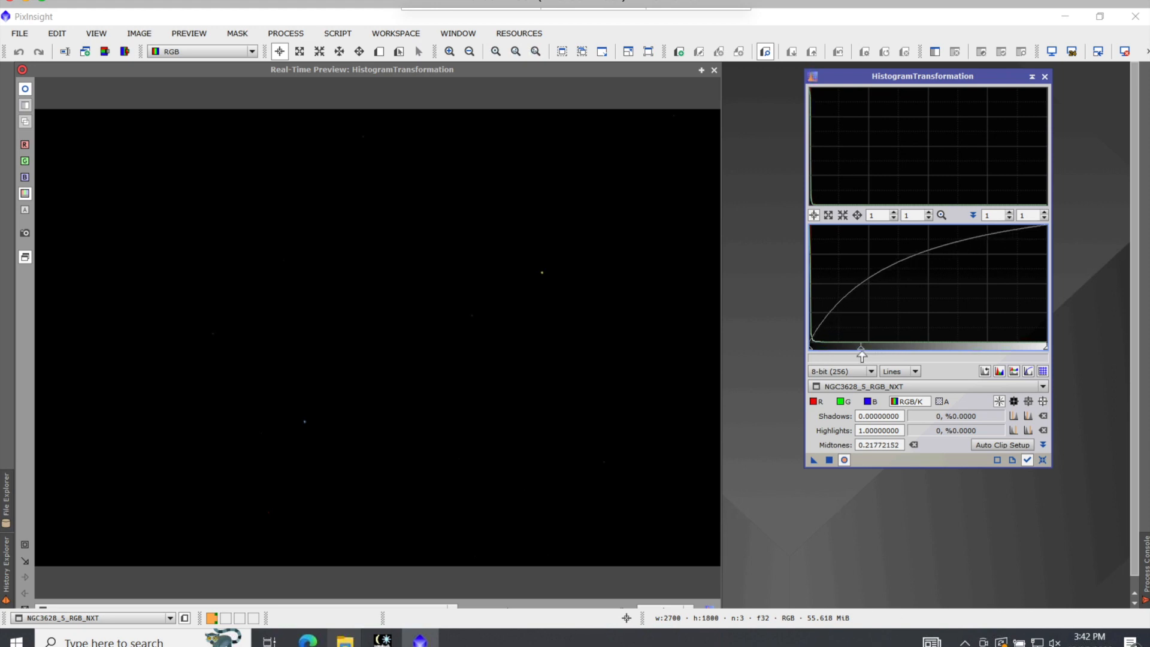
{"action": "left_click_drag", "start_coordinate": [861, 352], "coordinate": [852, 352]}
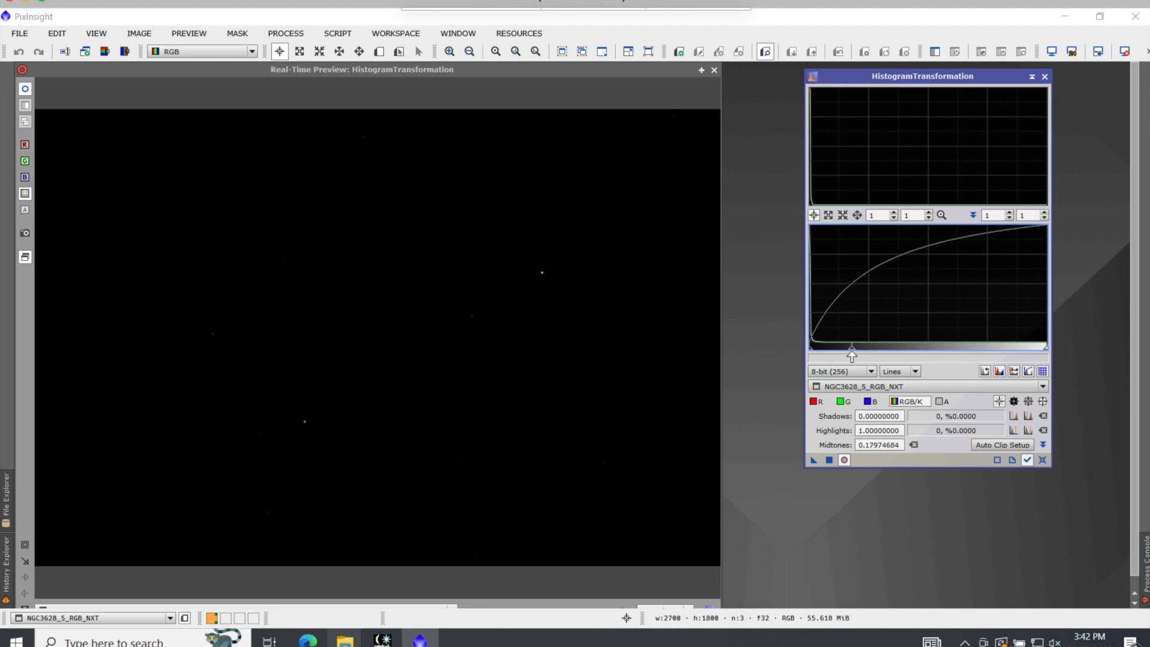
{"action": "left_click_drag", "start_coordinate": [852, 351], "coordinate": [844, 353]}
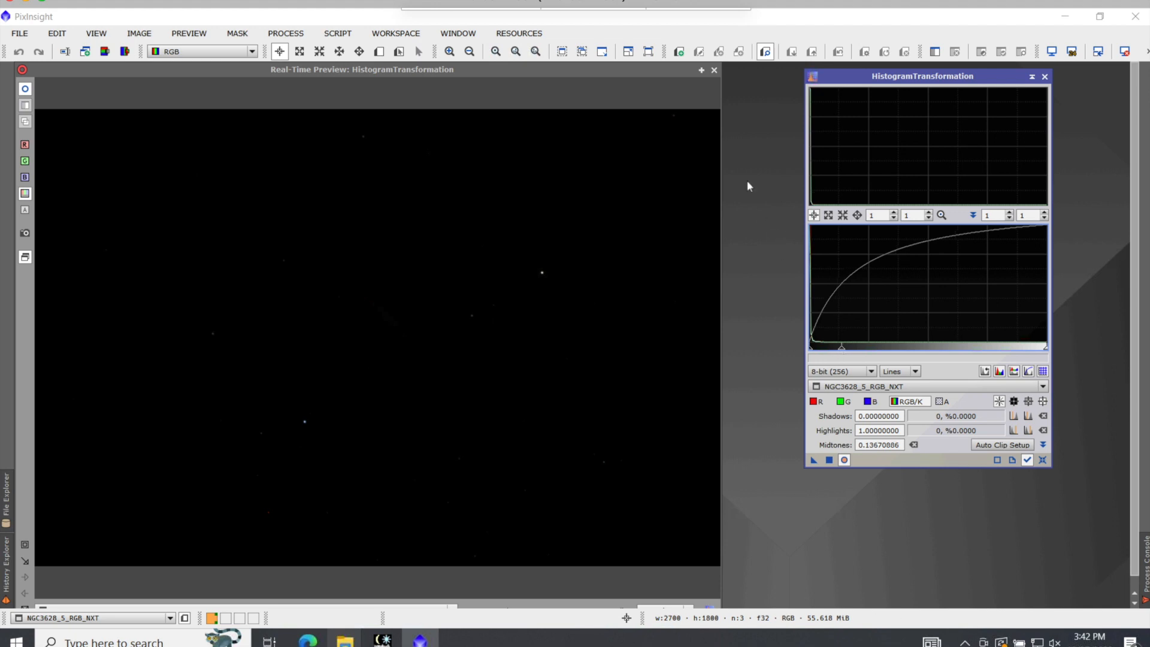
{"action": "left_click", "coordinate": [711, 70]}
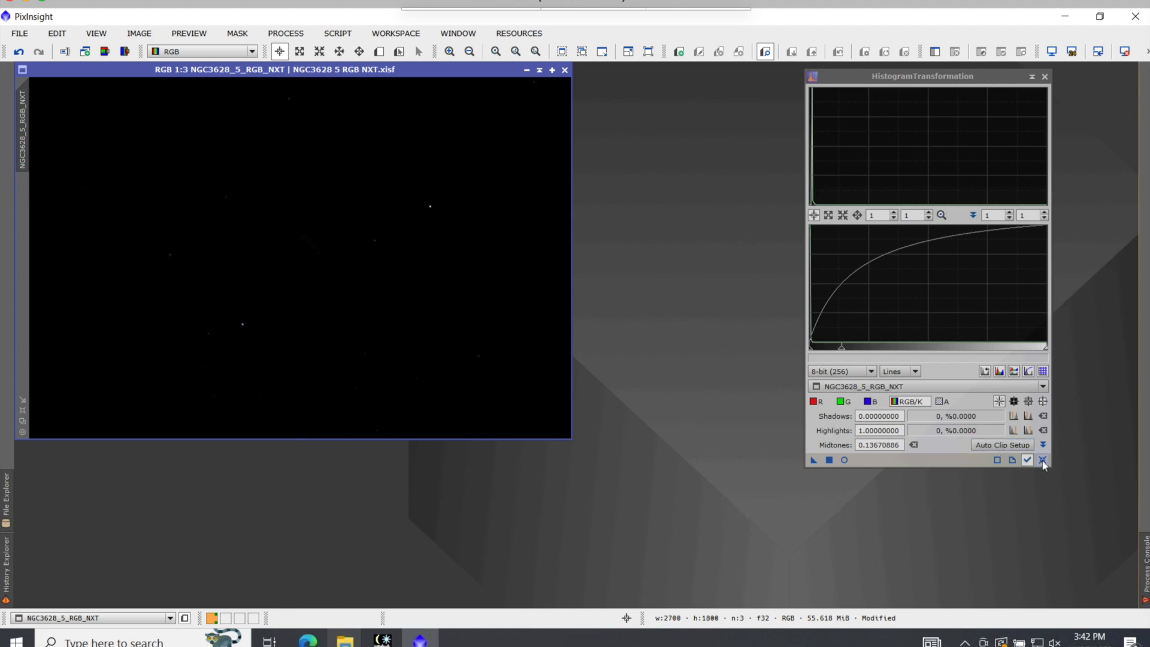
Reset the curve, enable Real-Time Preview and lower midtones to about 0.137 so the galaxy appears faintly.
{"action": "left_click", "coordinate": [1042, 460]}
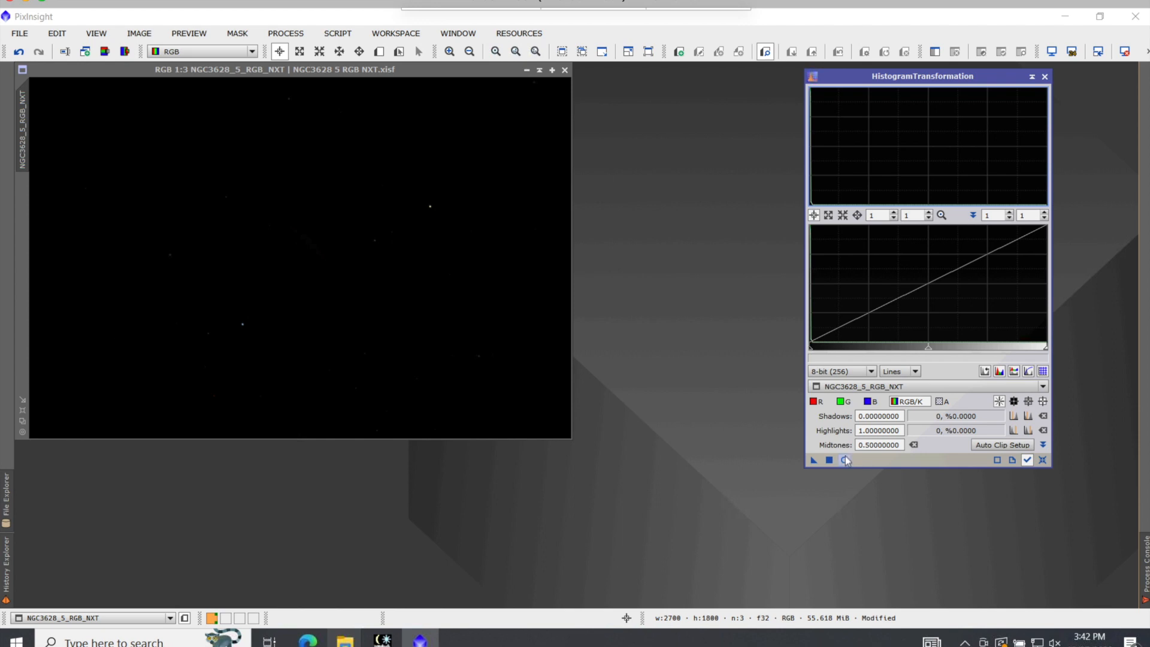
{"action": "mouse_move", "coordinate": [844, 460]}
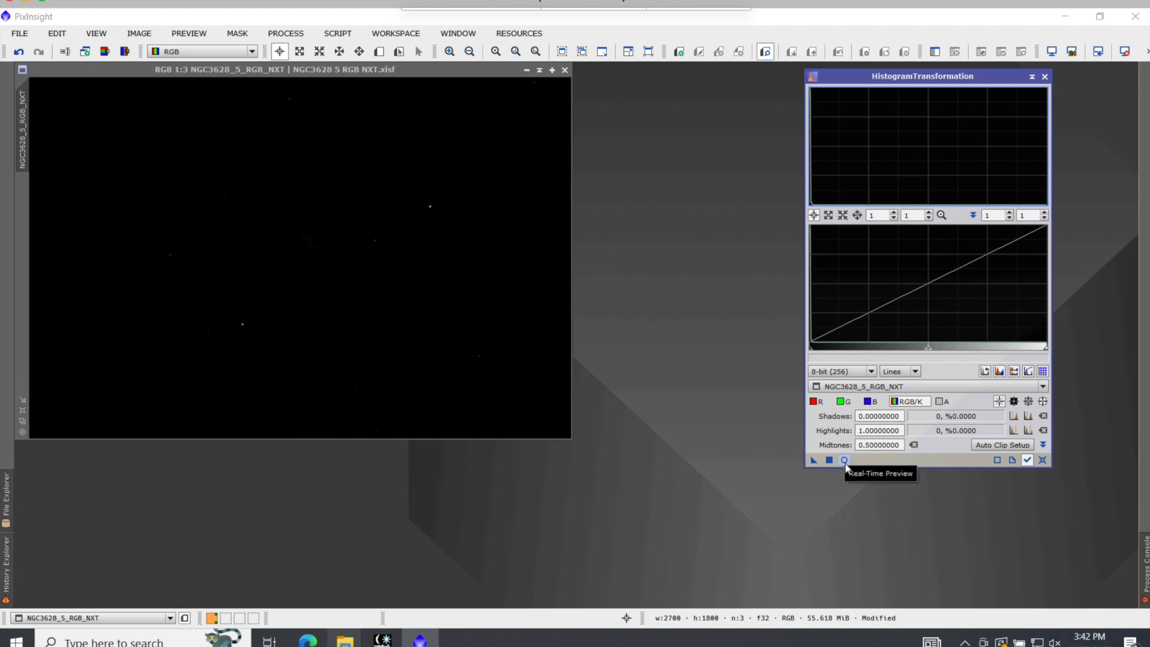
{"action": "left_click", "coordinate": [844, 460]}
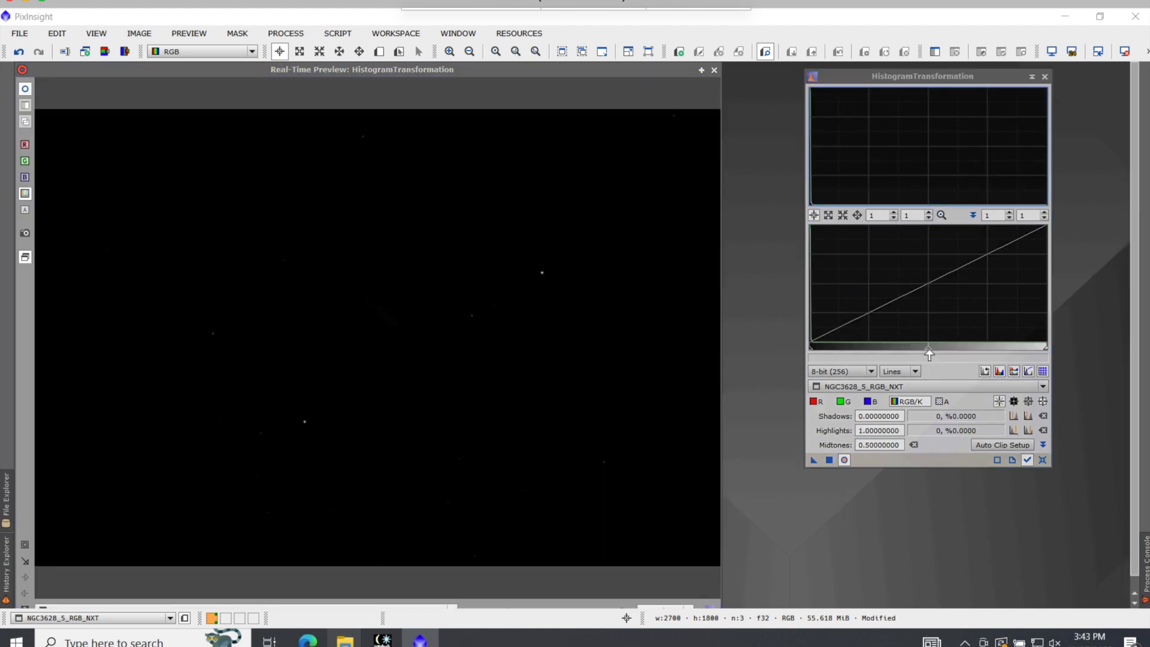
{"action": "left_click_drag", "start_coordinate": [928, 352], "coordinate": [913, 352]}
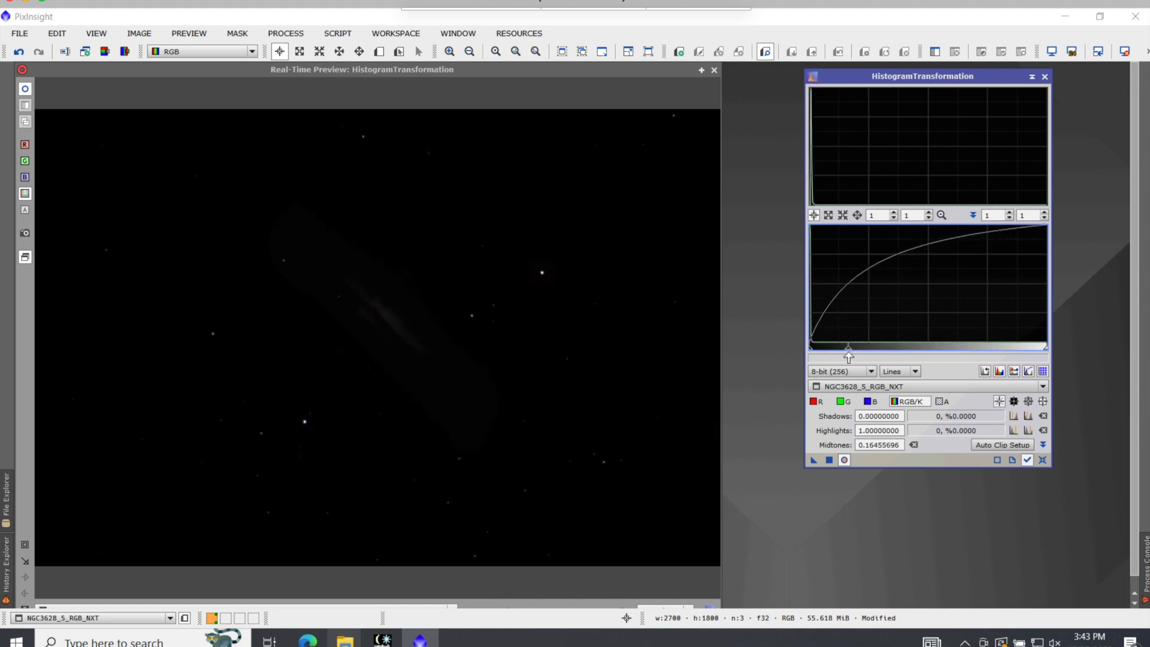
{"action": "left_click_drag", "start_coordinate": [848, 350], "coordinate": [844, 350]}
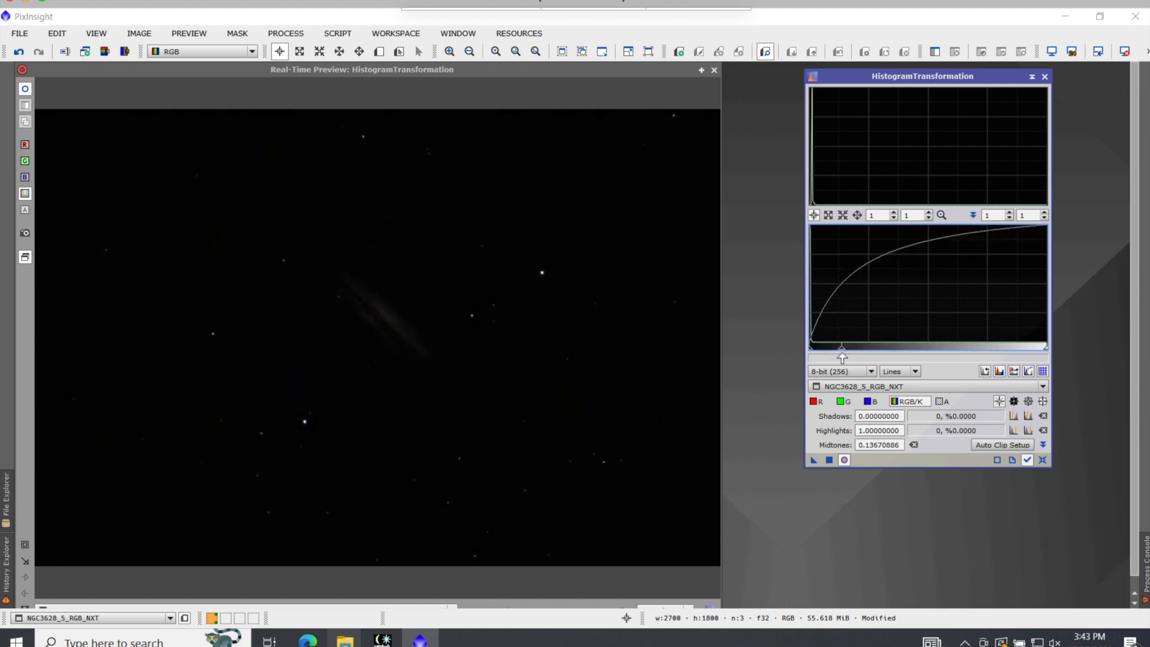
{"action": "left_click_drag", "start_coordinate": [847, 356], "coordinate": [841, 356]}
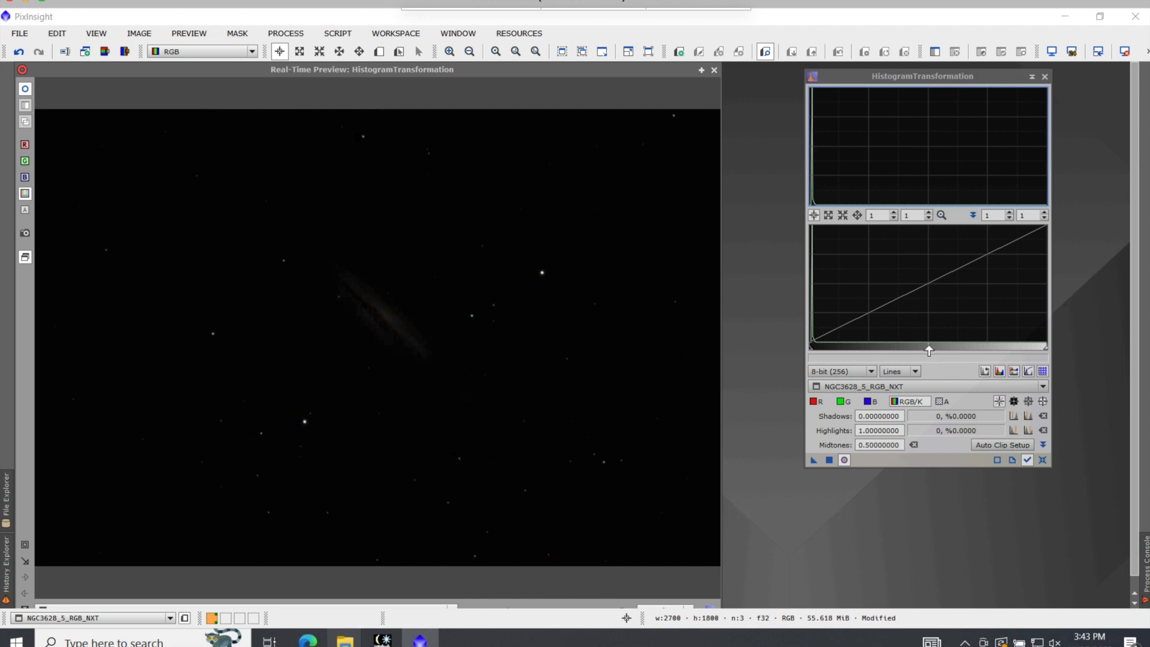
Lower the midtones to about 0.144 so the galaxy's dust lane shows.
{"action": "left_click_drag", "start_coordinate": [930, 349], "coordinate": [878, 349]}
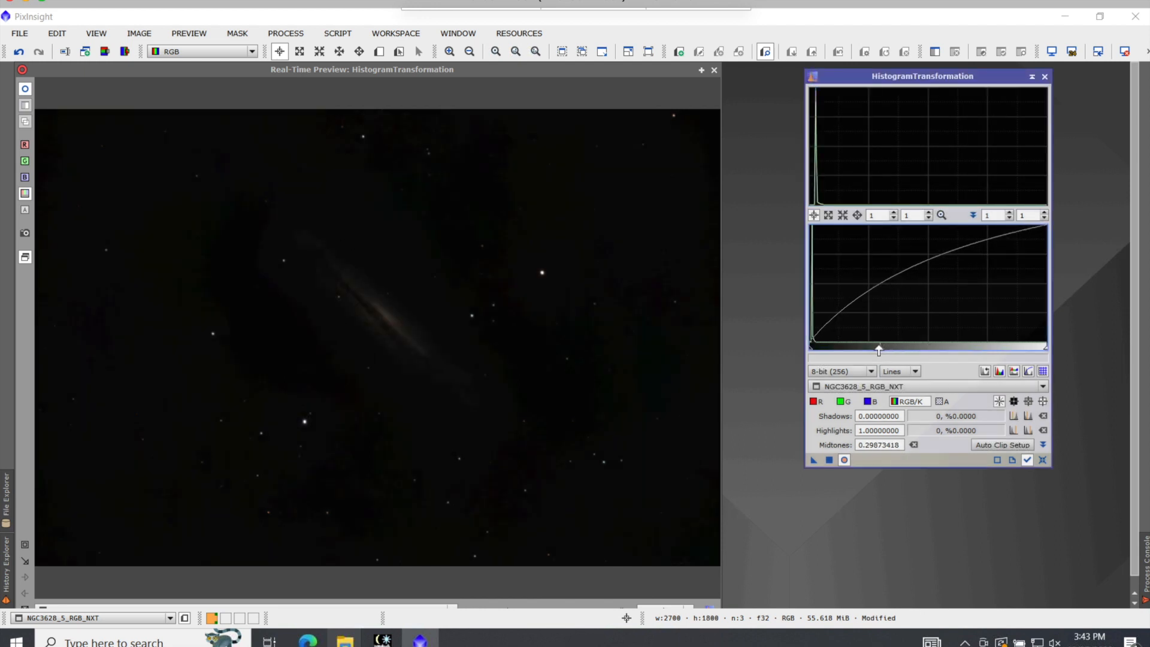
{"action": "left_click_drag", "start_coordinate": [879, 350], "coordinate": [843, 350]}
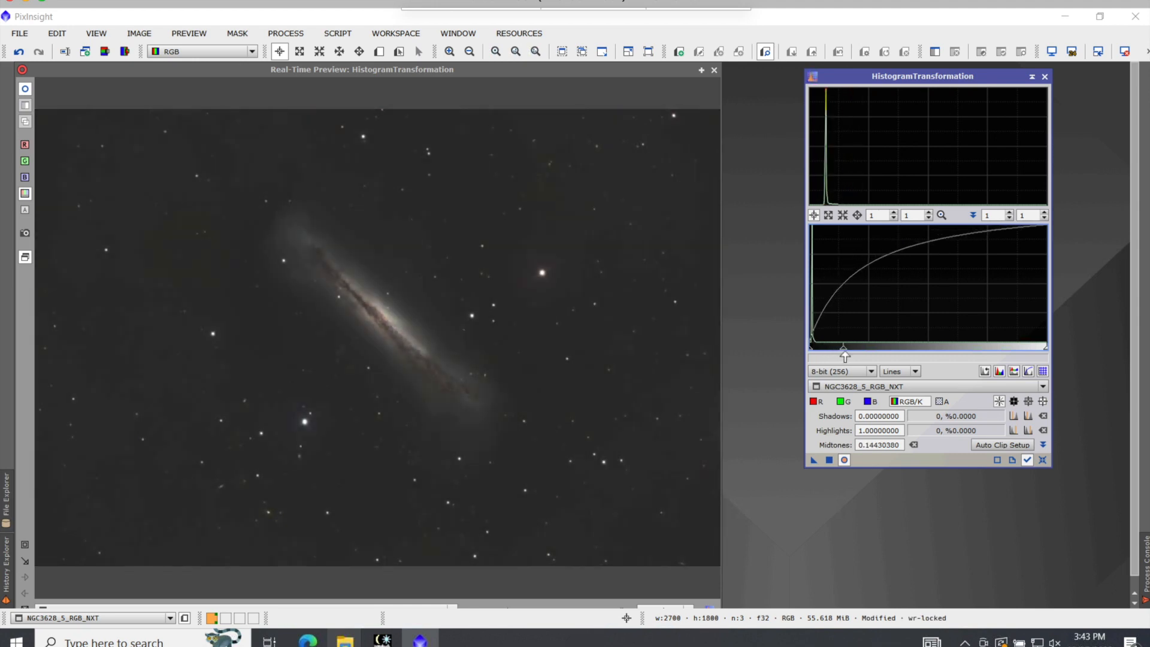
{"action": "left_click_drag", "start_coordinate": [843, 352], "coordinate": [847, 352]}
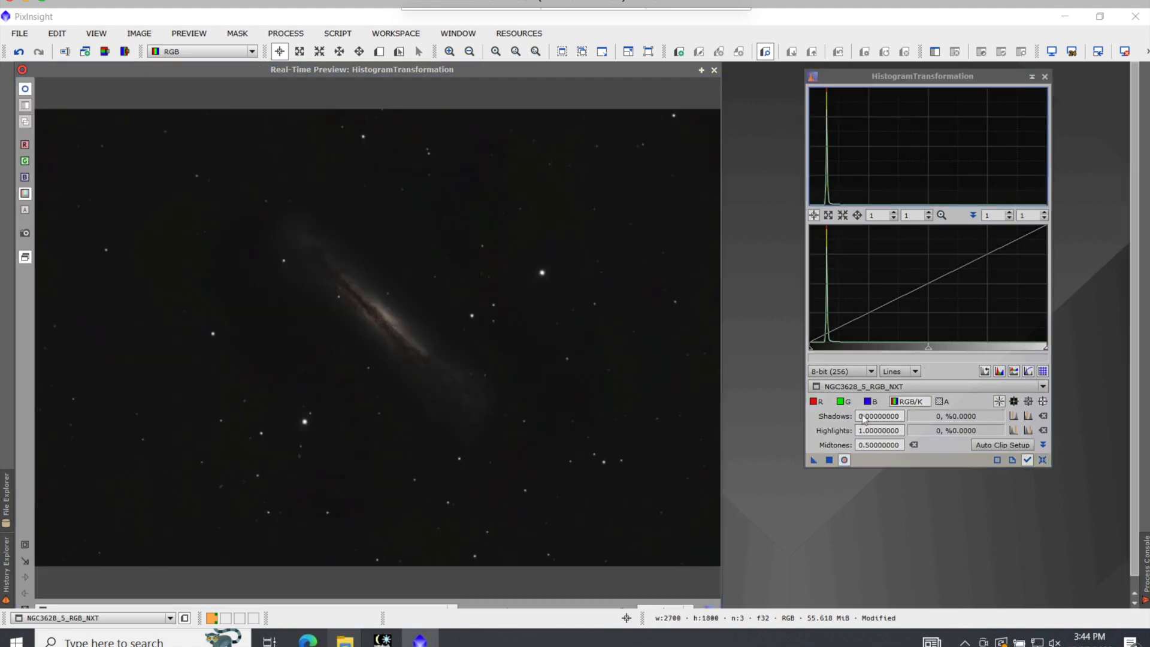
Set midtones to about 0.246, close the preview and apply this stretch to the image.
{"action": "left_click_drag", "start_coordinate": [896, 348], "coordinate": [927, 348]}
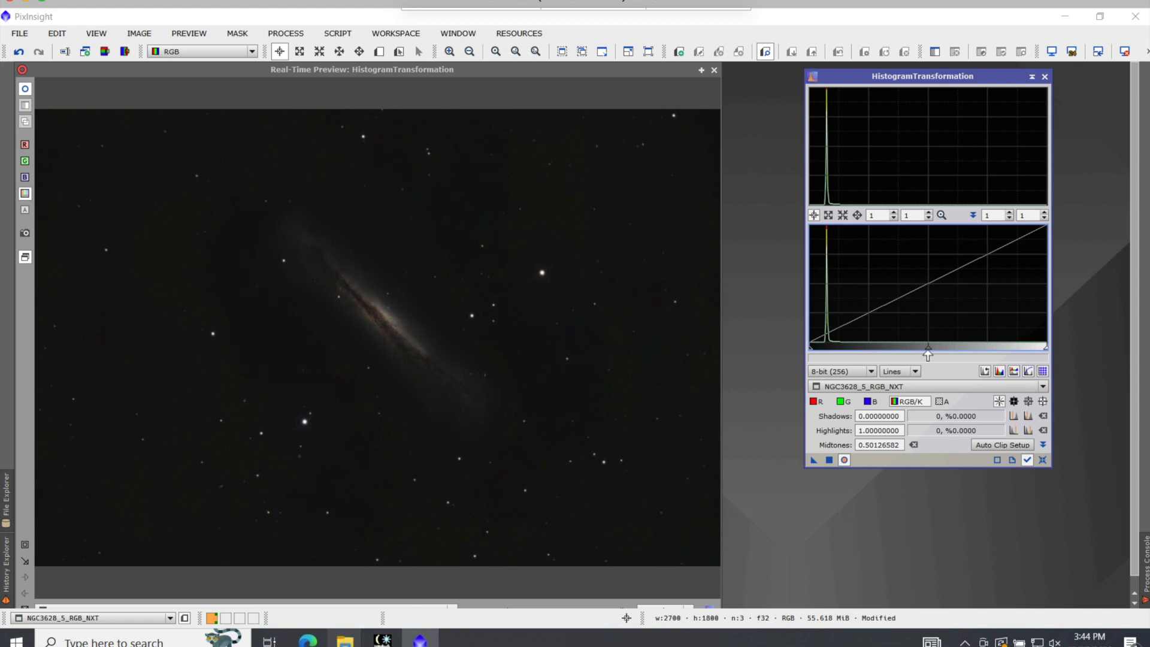
{"action": "left_click_drag", "start_coordinate": [927, 352], "coordinate": [872, 353]}
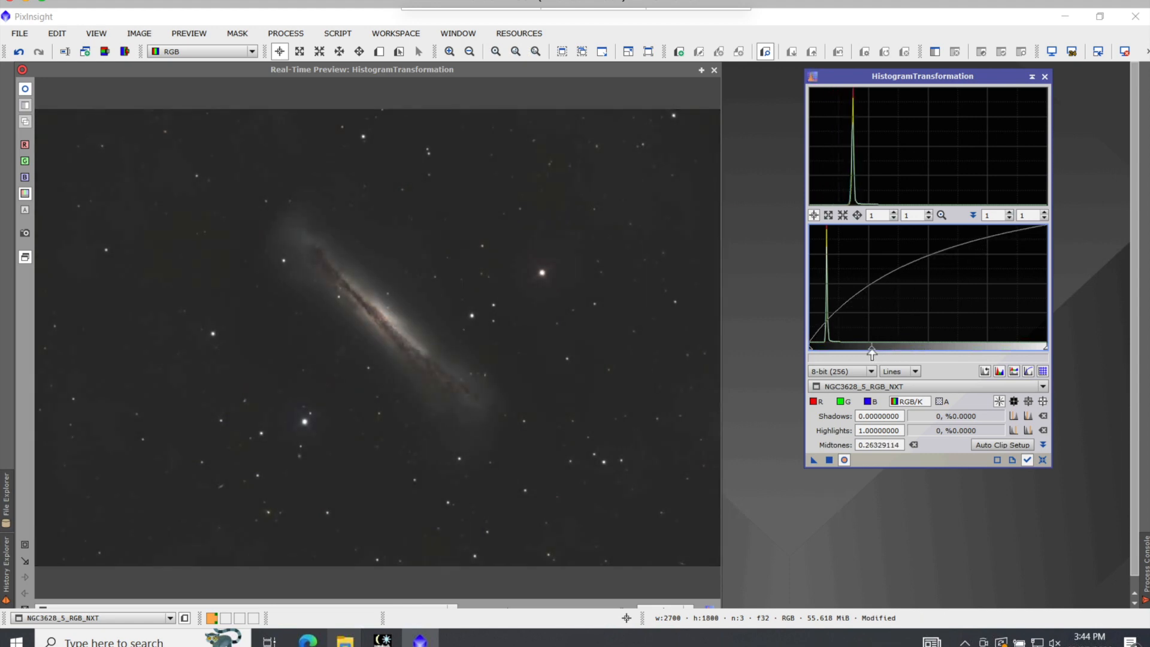
{"action": "left_click_drag", "start_coordinate": [873, 352], "coordinate": [867, 352]}
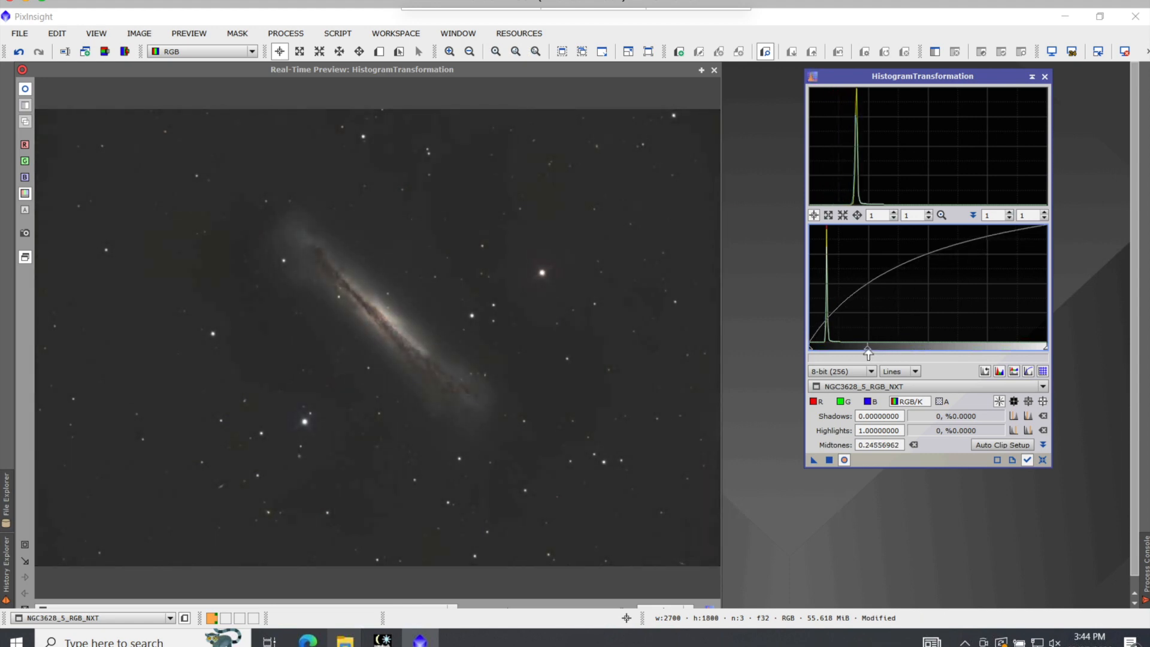
{"action": "mouse_move", "coordinate": [809, 345]}
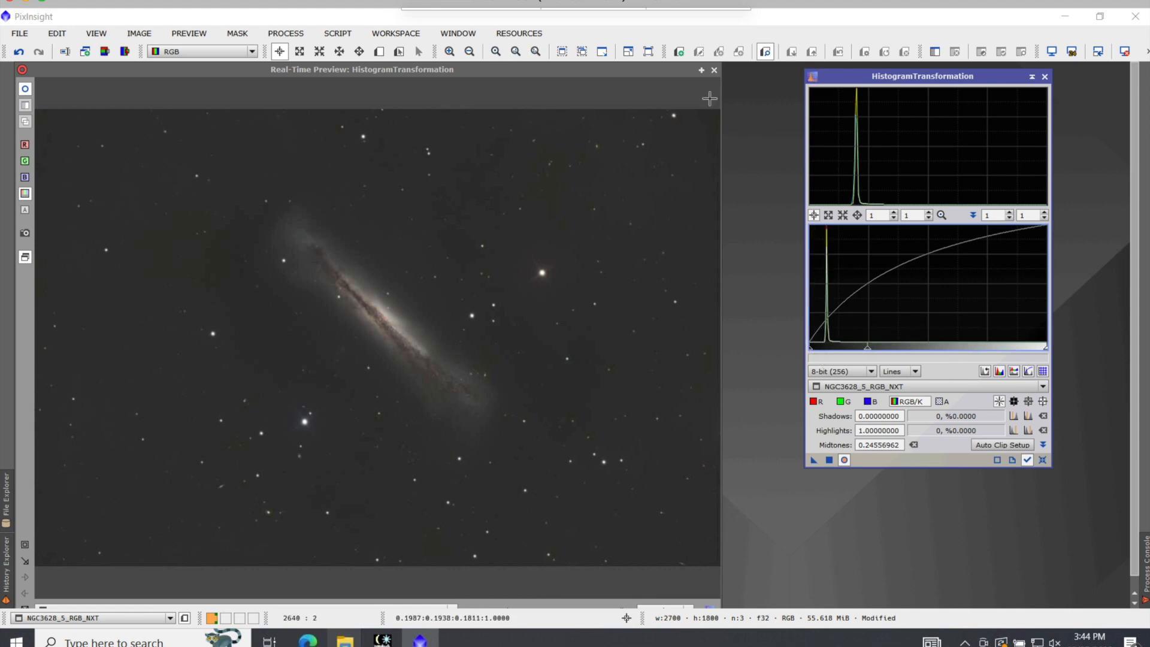
{"action": "left_click", "coordinate": [711, 70]}
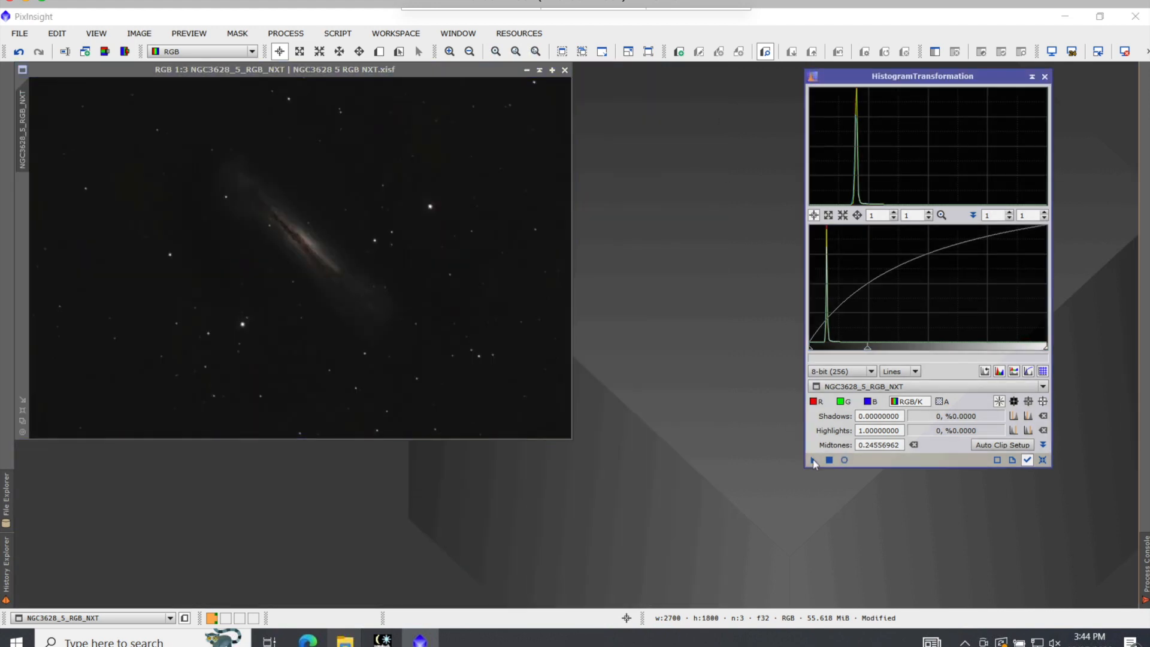
{"action": "left_click", "coordinate": [812, 460]}
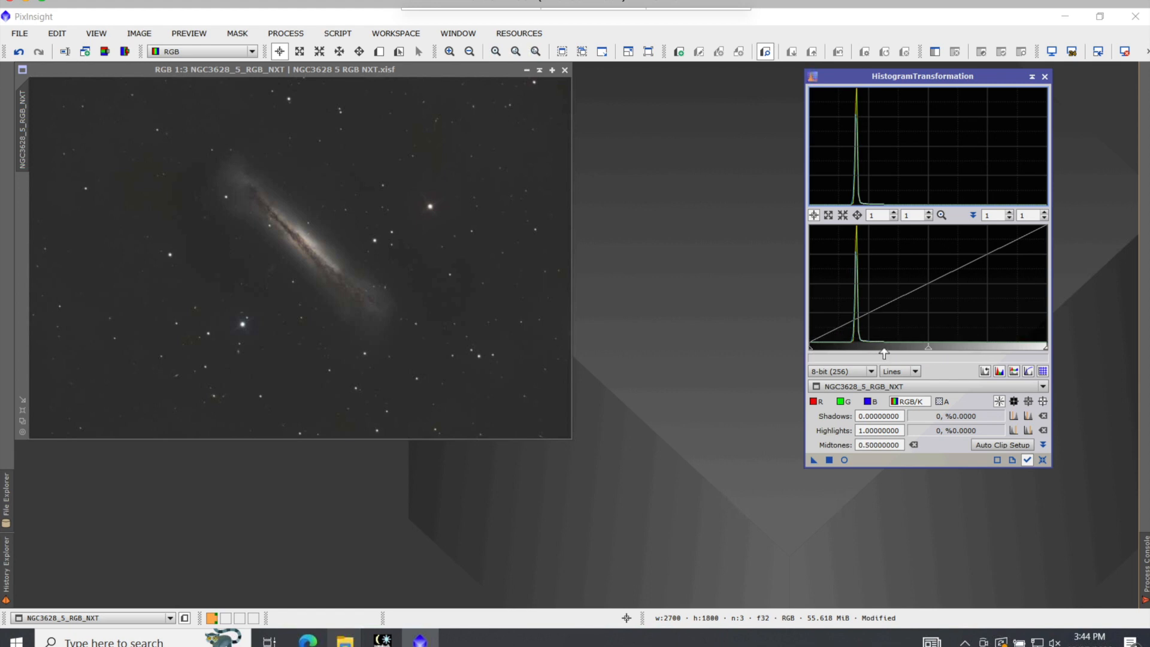
{"action": "mouse_move", "coordinate": [888, 359]}
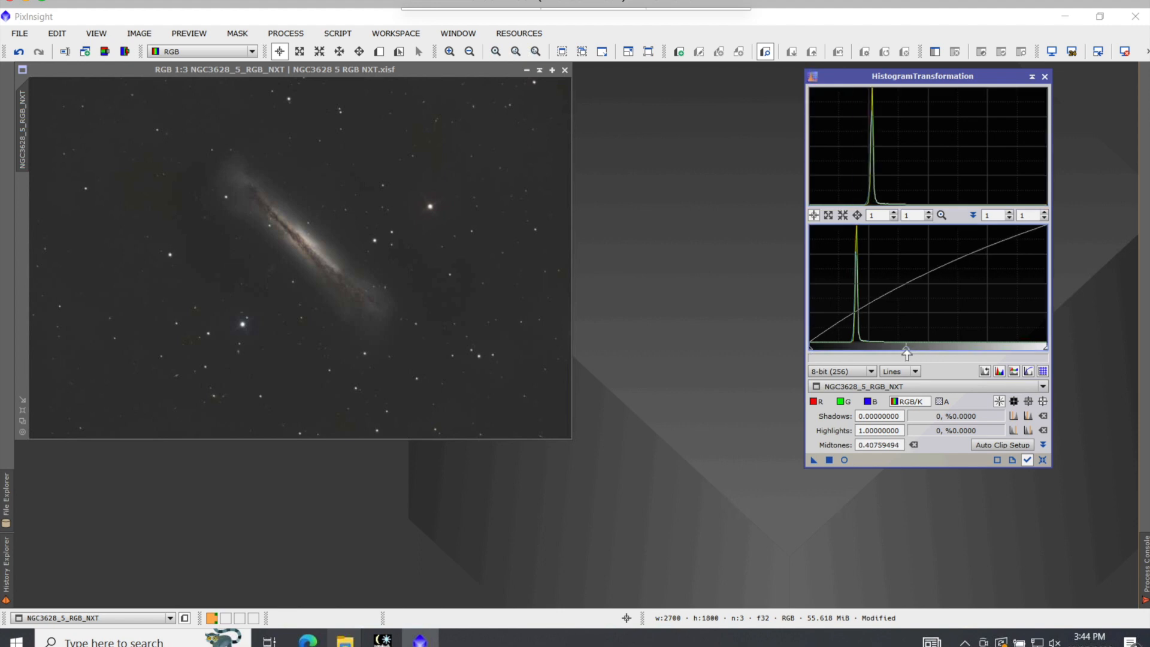
Trial midtones around 0.415 and nudge the shadows slider without a preview.
{"action": "left_click_drag", "start_coordinate": [907, 352], "coordinate": [945, 352]}
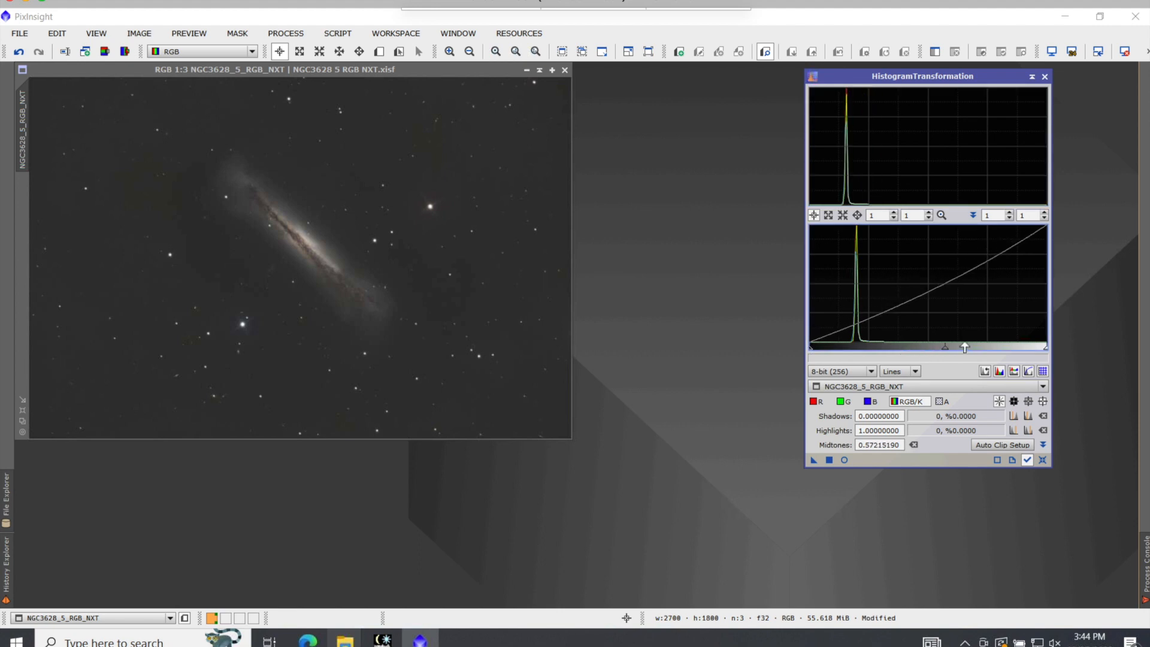
{"action": "left_click_drag", "start_coordinate": [947, 347], "coordinate": [920, 347]}
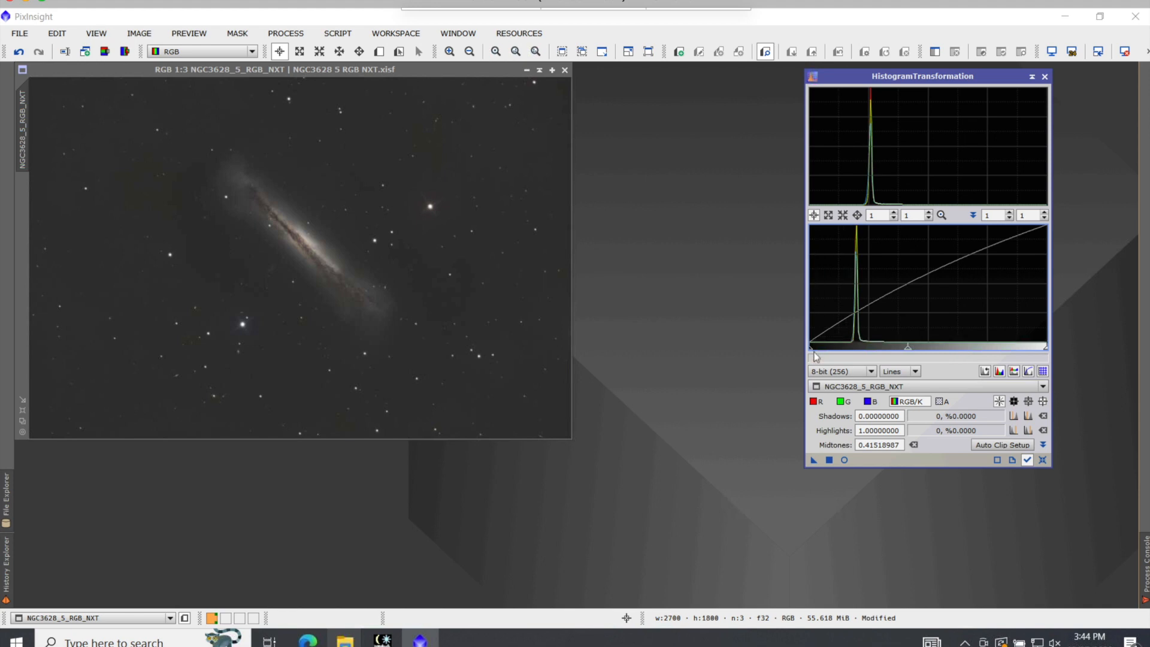
{"action": "mouse_move", "coordinate": [813, 356]}
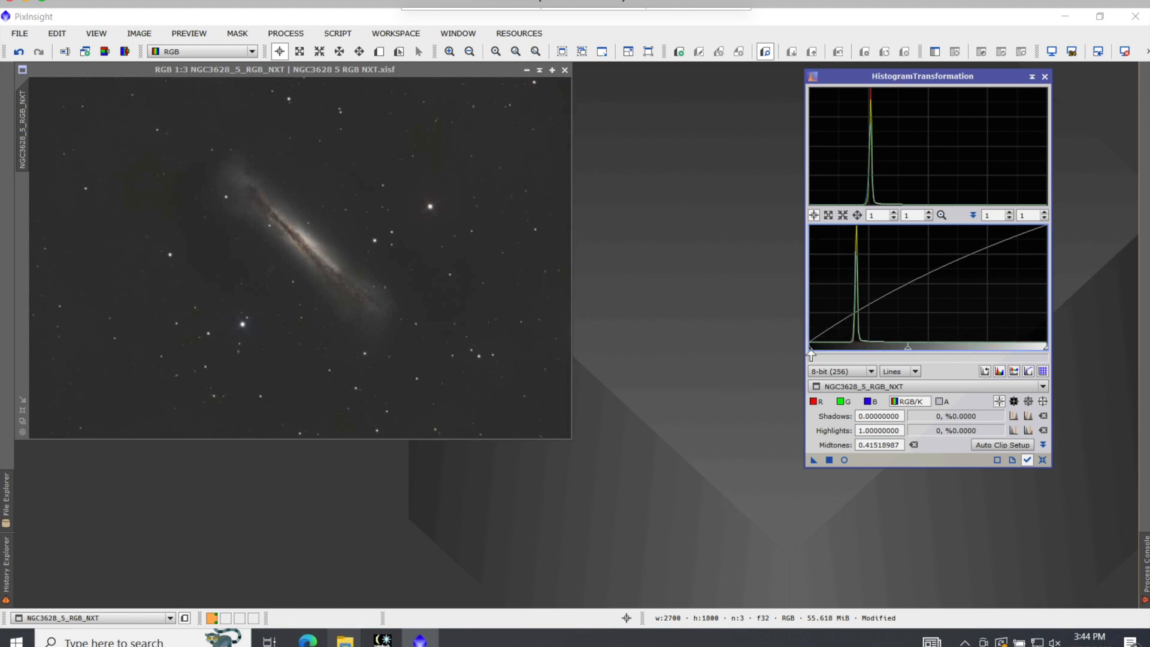
{"action": "left_click_drag", "start_coordinate": [809, 347], "coordinate": [822, 348]}
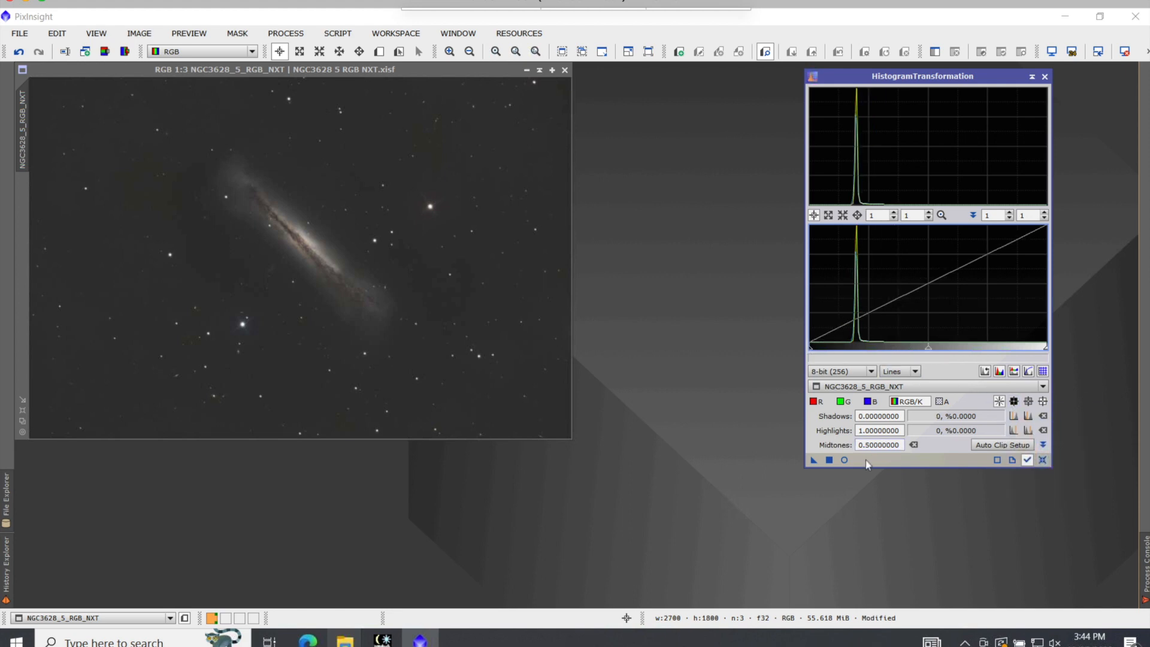
With Real-Time Preview on, set midtones near 0.387 and raise shadows to darken the background.
{"action": "left_click", "coordinate": [843, 460]}
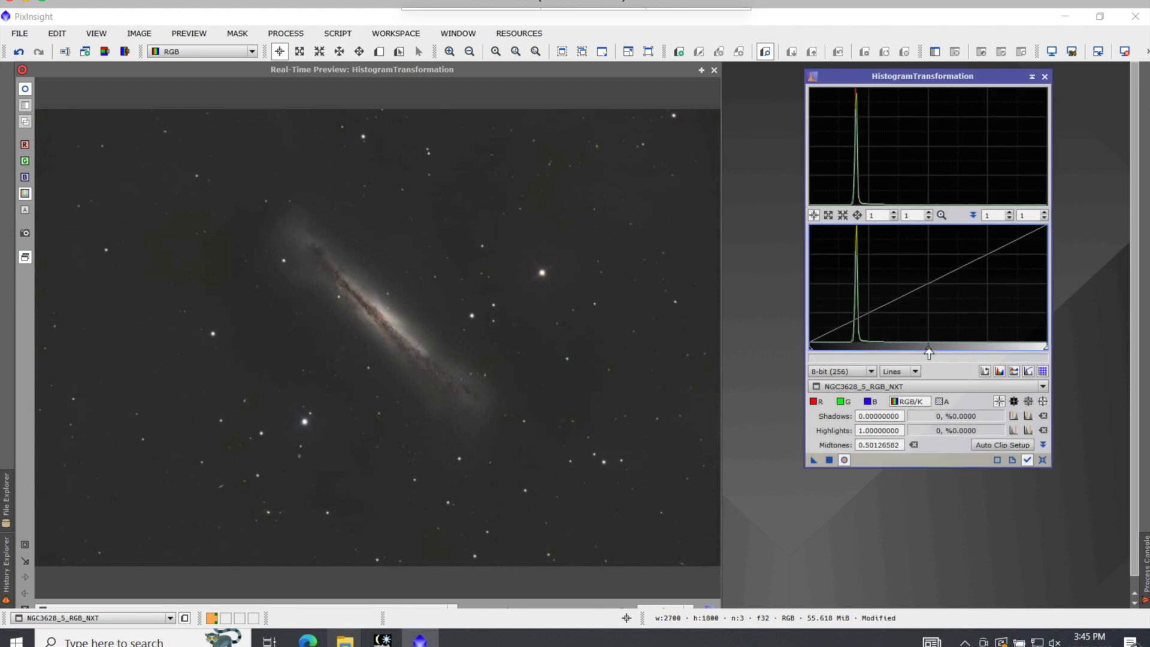
{"action": "left_click_drag", "start_coordinate": [928, 353], "coordinate": [903, 352]}
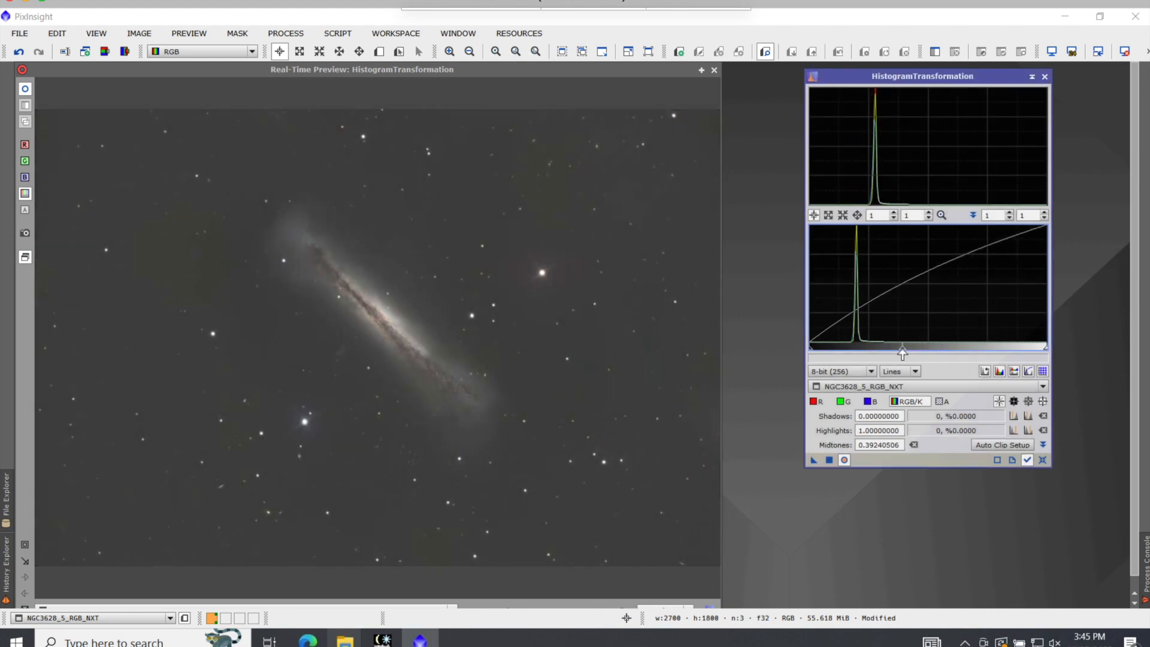
{"action": "left_click_drag", "start_coordinate": [904, 351], "coordinate": [886, 345]}
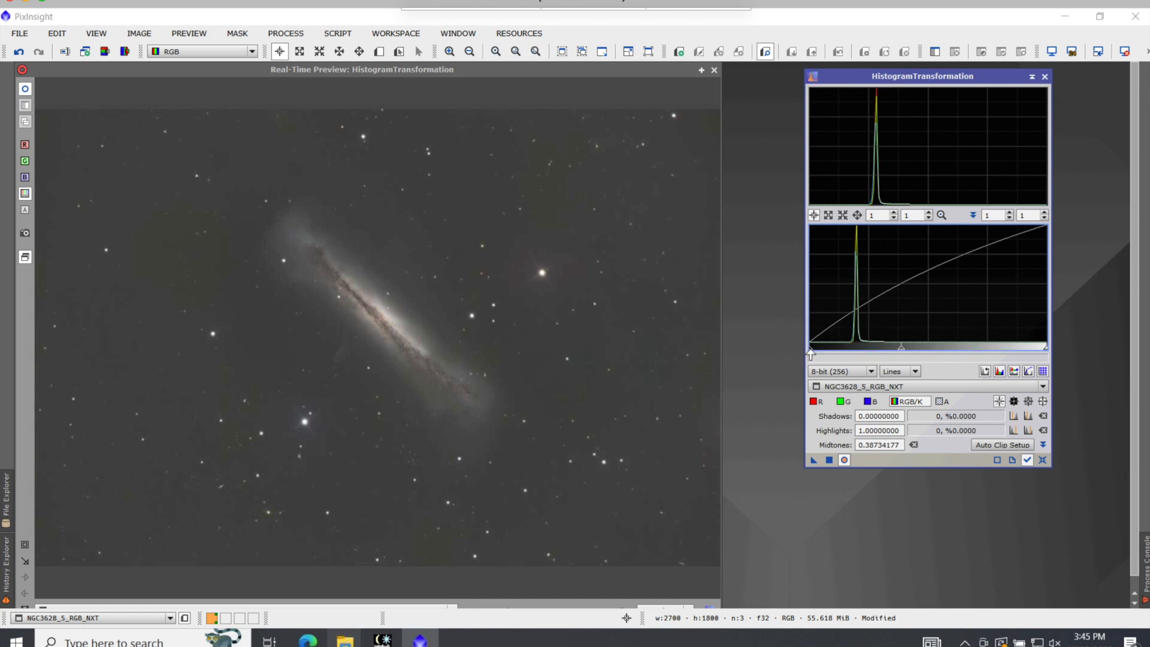
{"action": "left_click_drag", "start_coordinate": [811, 352], "coordinate": [829, 352]}
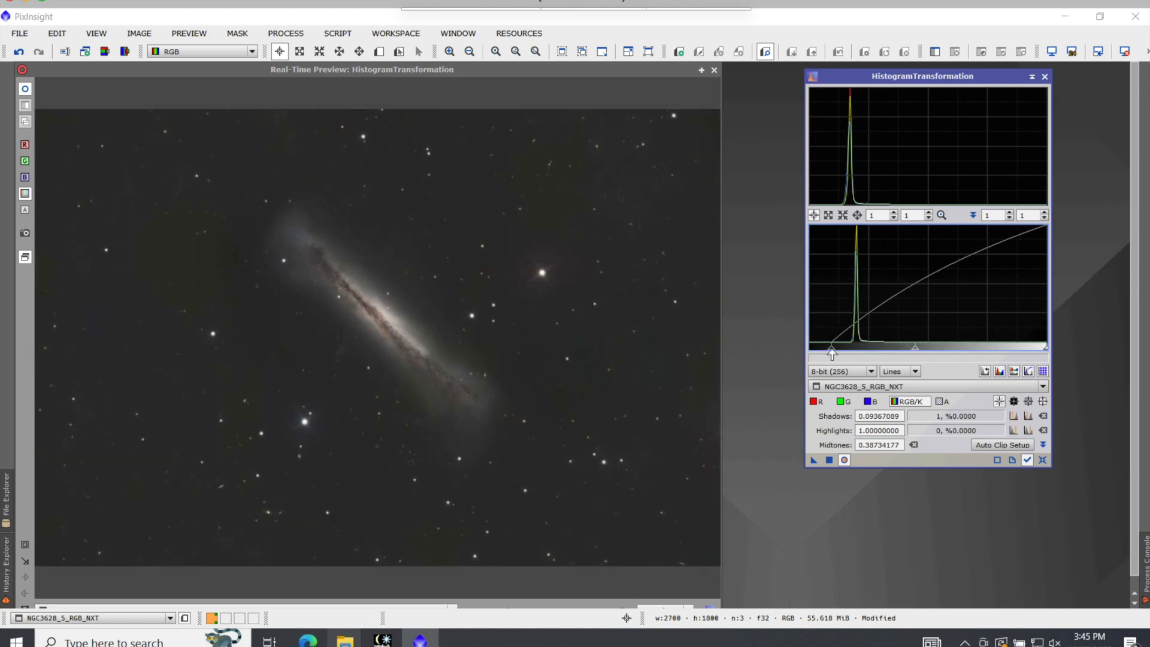
{"action": "left_click_drag", "start_coordinate": [831, 350], "coordinate": [849, 350]}
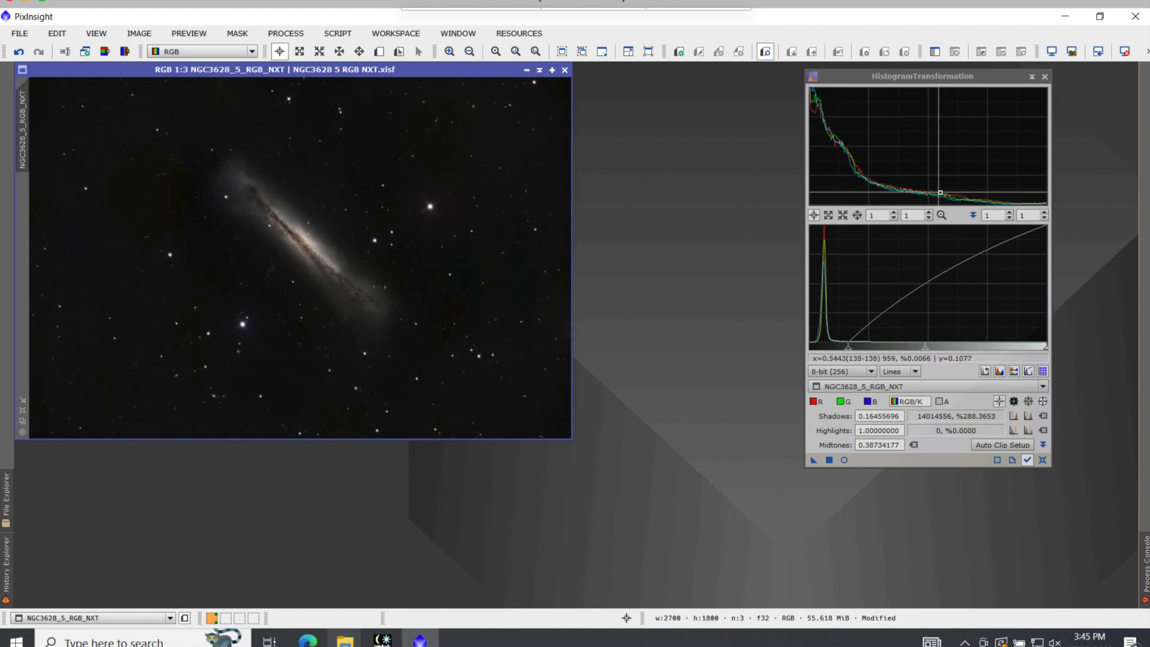
{"action": "mouse_move", "coordinate": [836, 145]}
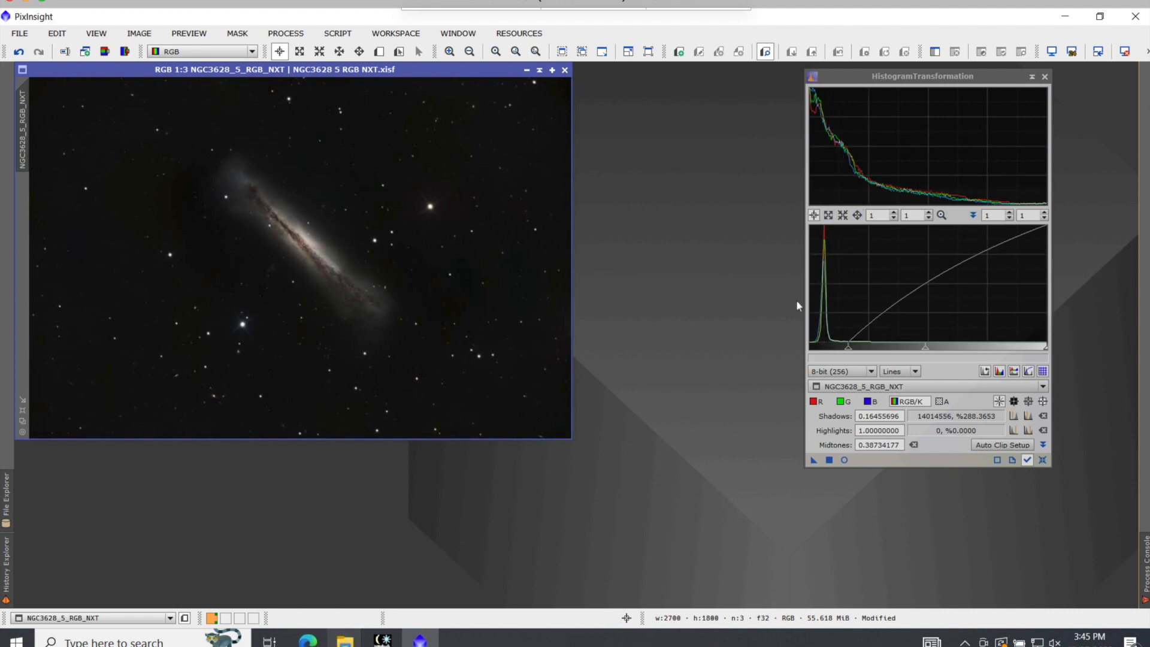
{"action": "mouse_move", "coordinate": [822, 292]}
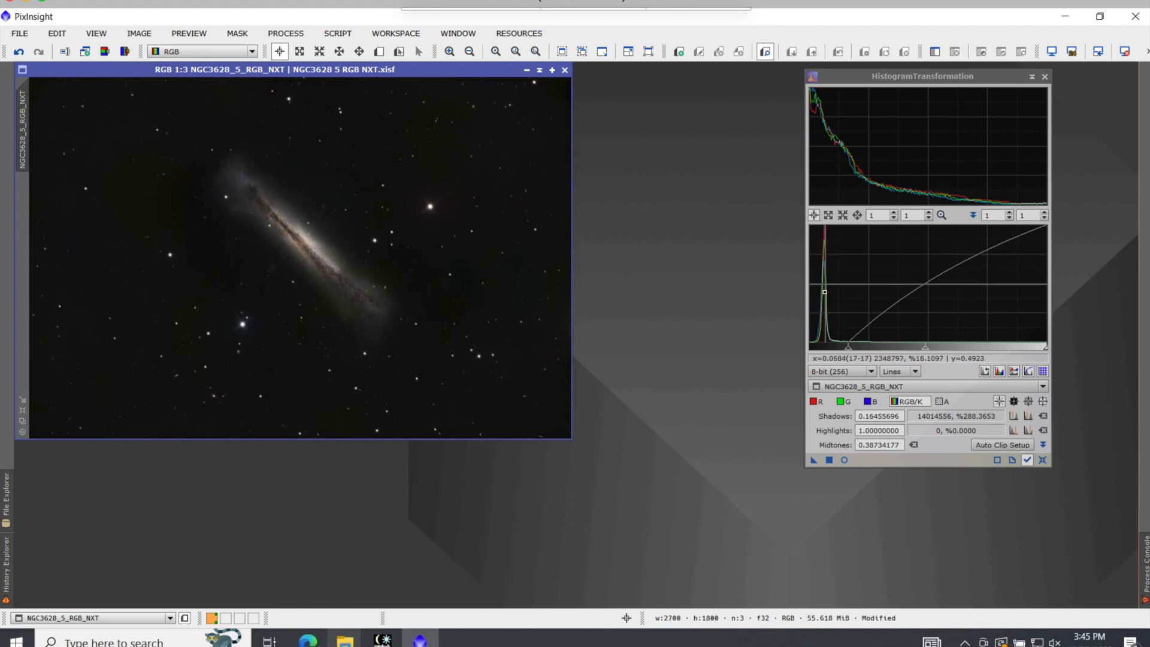
{"action": "mouse_move", "coordinate": [824, 301]}
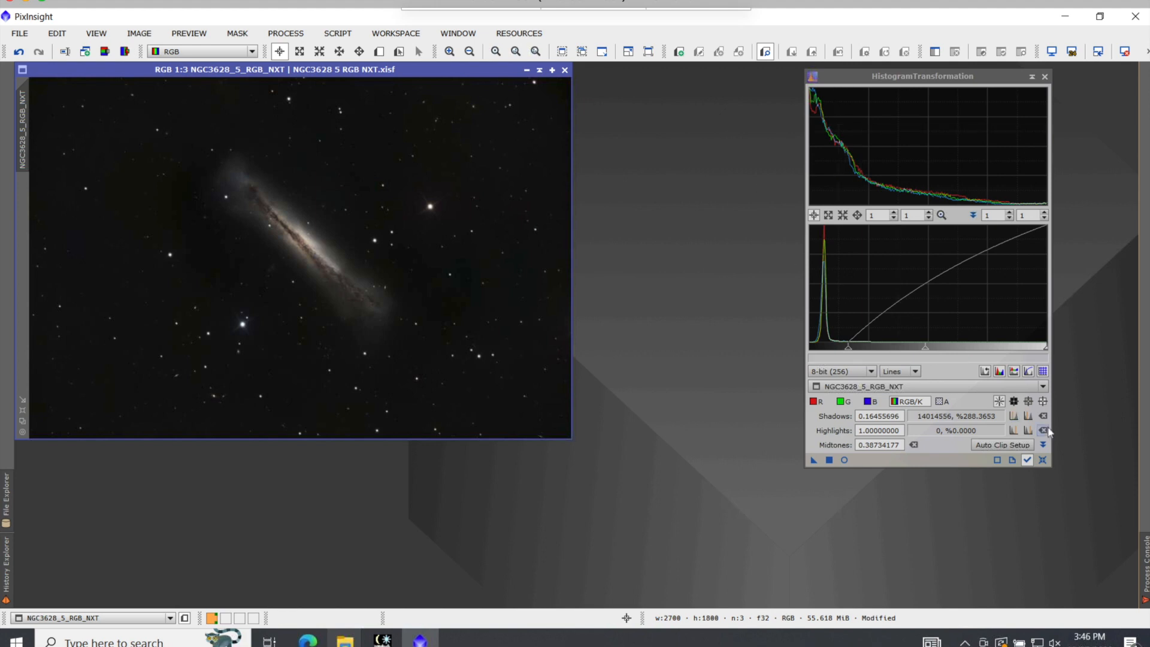
Preview a stretch with midtones about 0.322 and shadows near 0.033, just below clipping the sky.
{"action": "left_click", "coordinate": [1042, 460]}
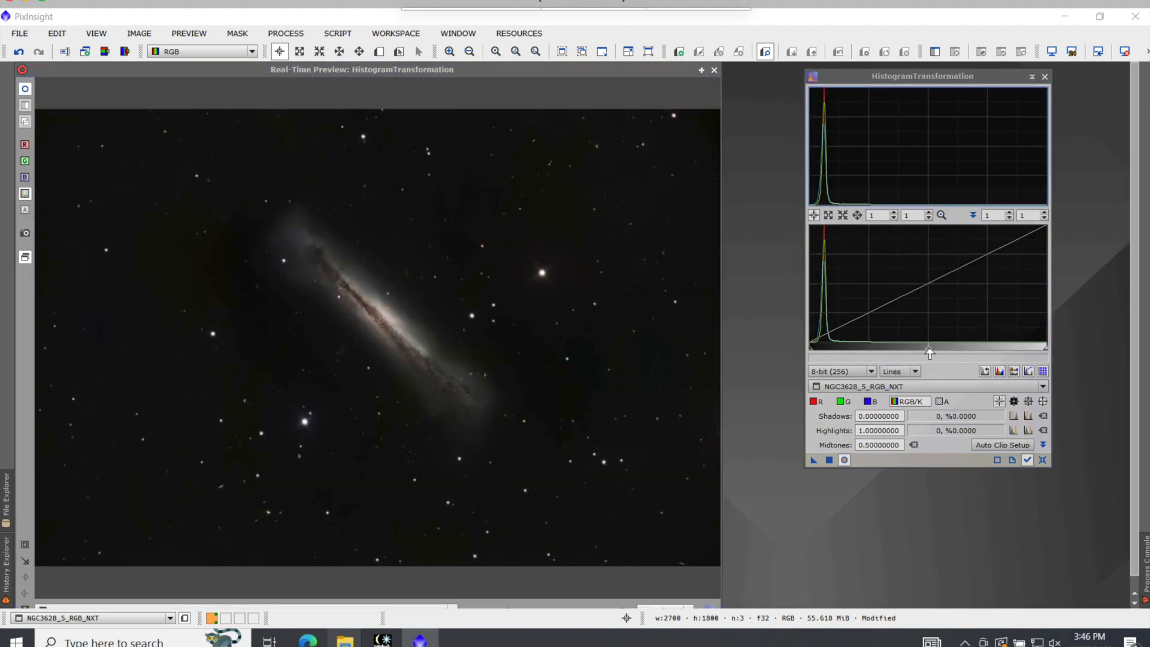
{"action": "left_click_drag", "start_coordinate": [930, 352], "coordinate": [890, 353]}
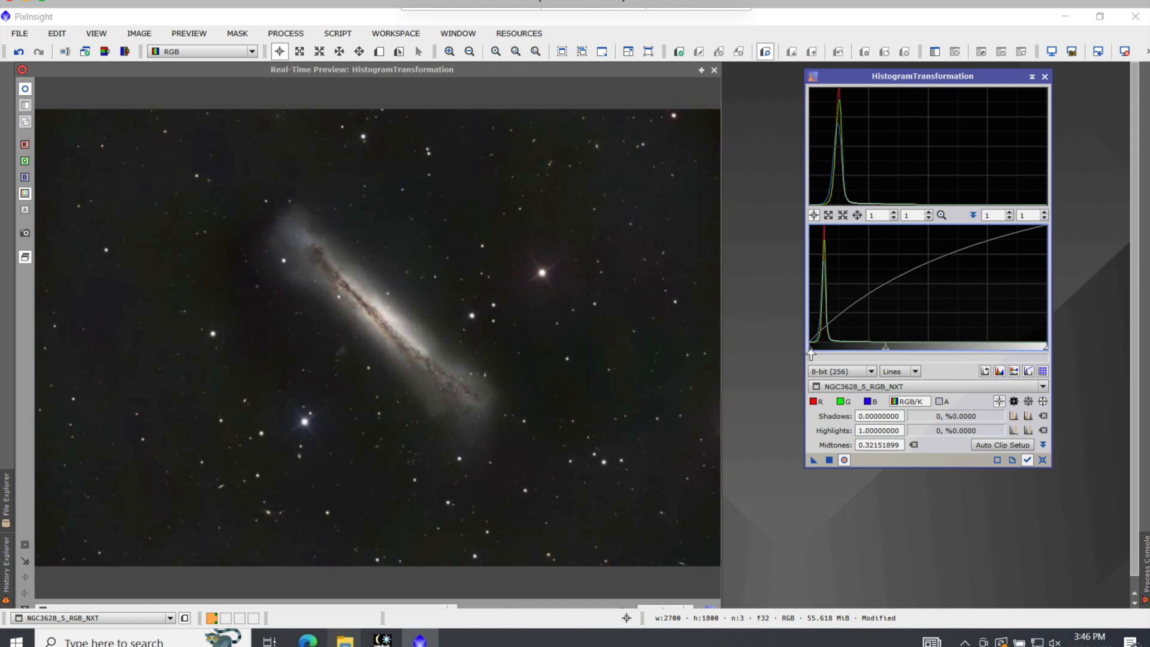
{"action": "left_click_drag", "start_coordinate": [815, 345], "coordinate": [809, 352]}
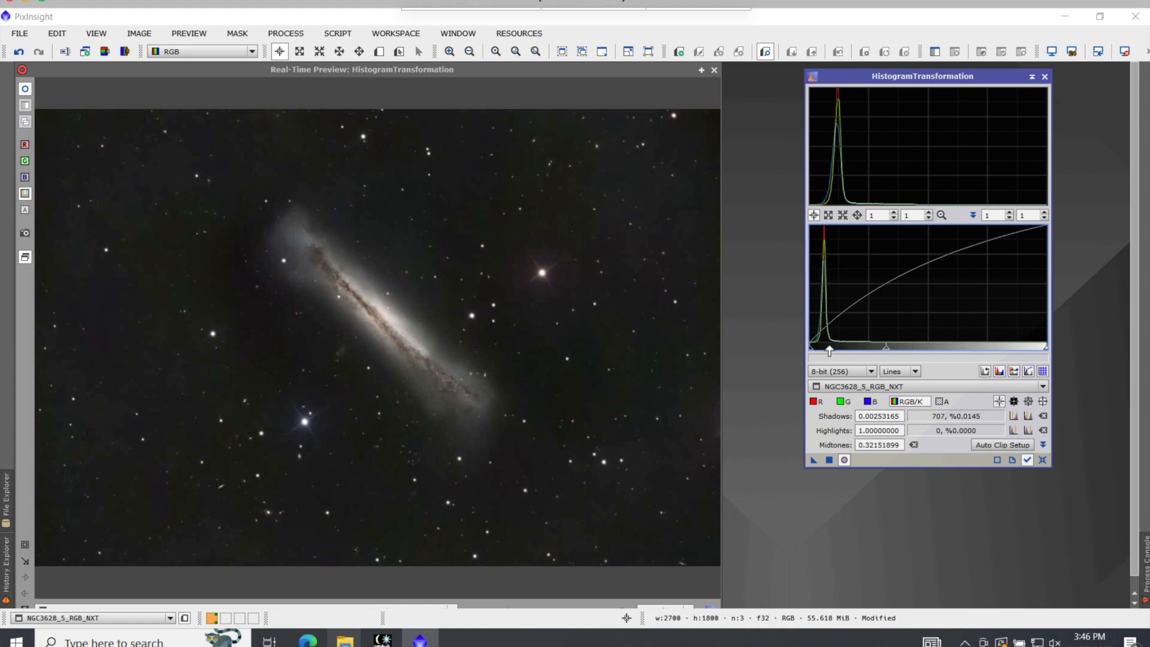
{"action": "mouse_move", "coordinate": [785, 349]}
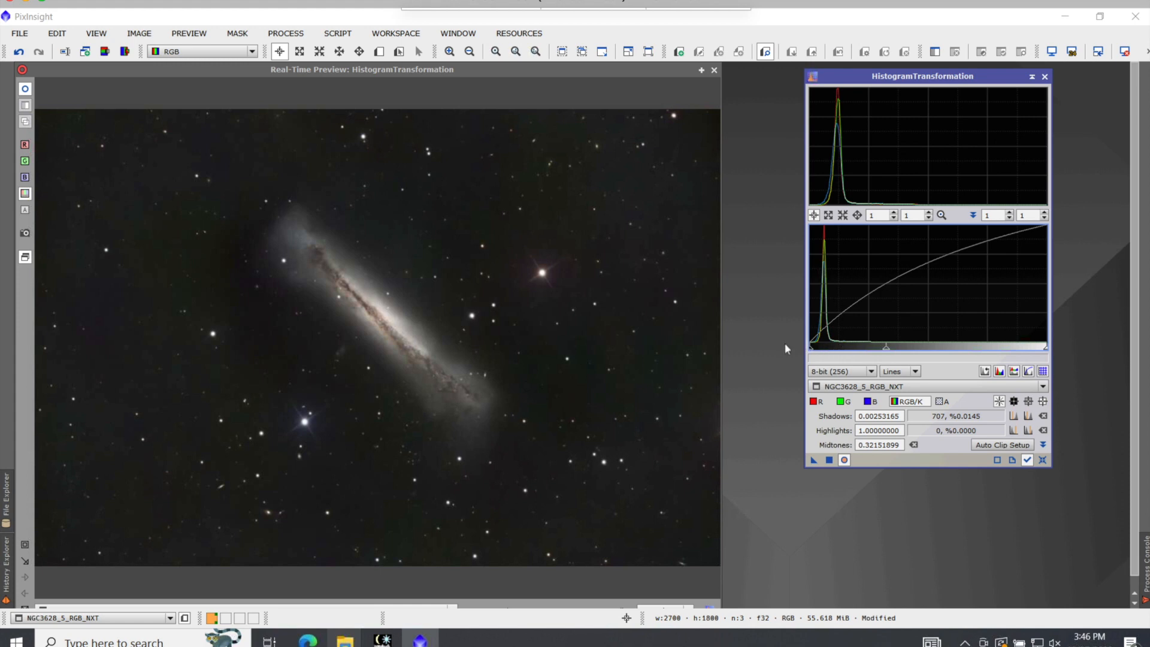
{"action": "mouse_move", "coordinate": [790, 352]}
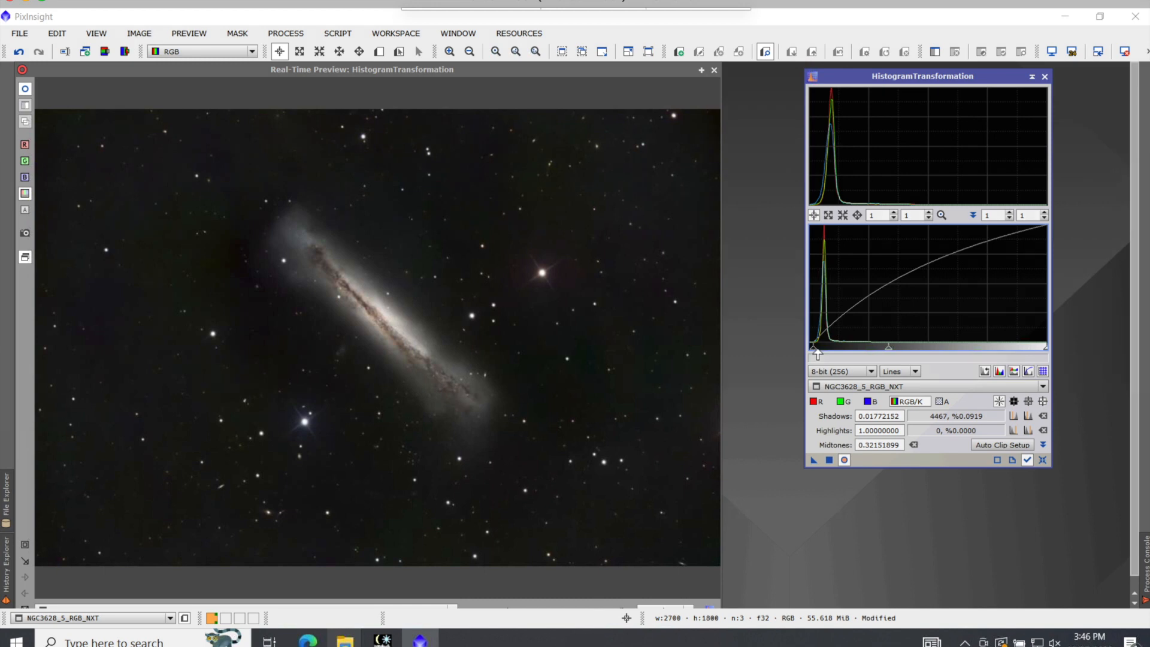
{"action": "left_click_drag", "start_coordinate": [812, 351], "coordinate": [816, 351]}
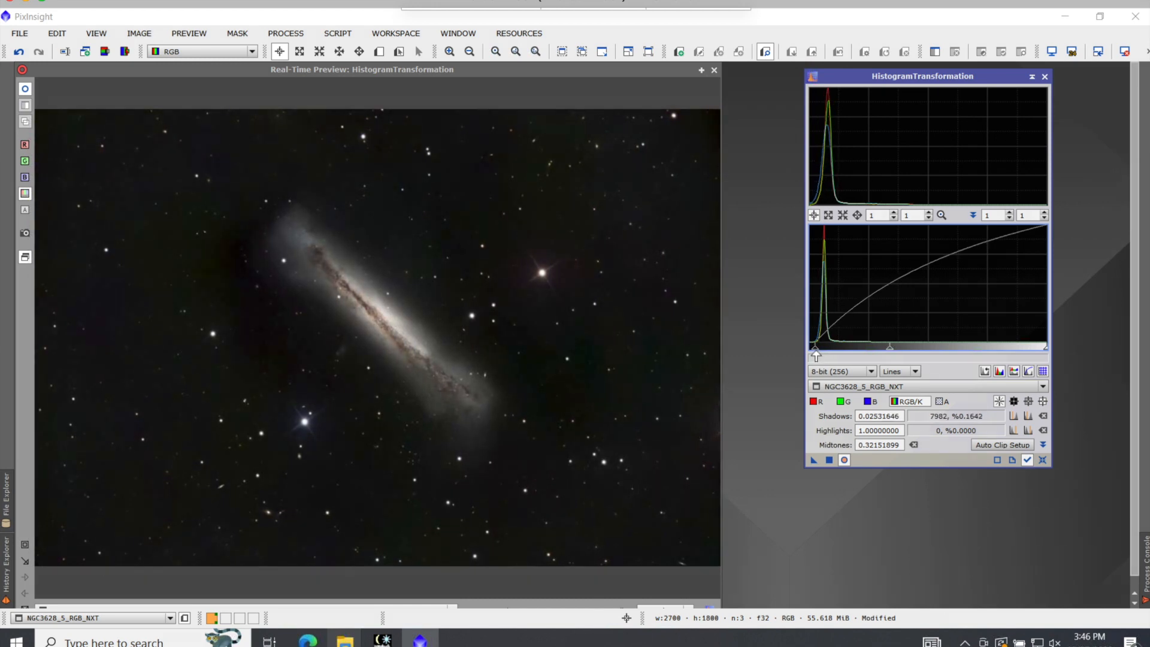
{"action": "left_click_drag", "start_coordinate": [812, 350], "coordinate": [817, 350]}
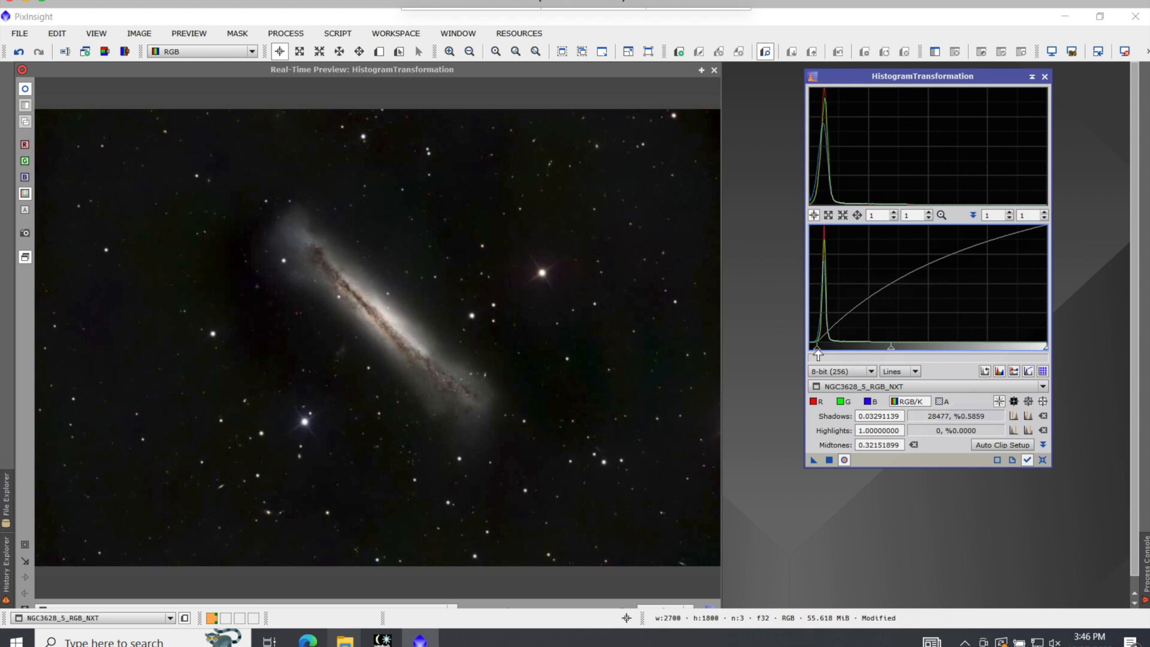
{"action": "left_click_drag", "start_coordinate": [813, 345], "coordinate": [817, 345]}
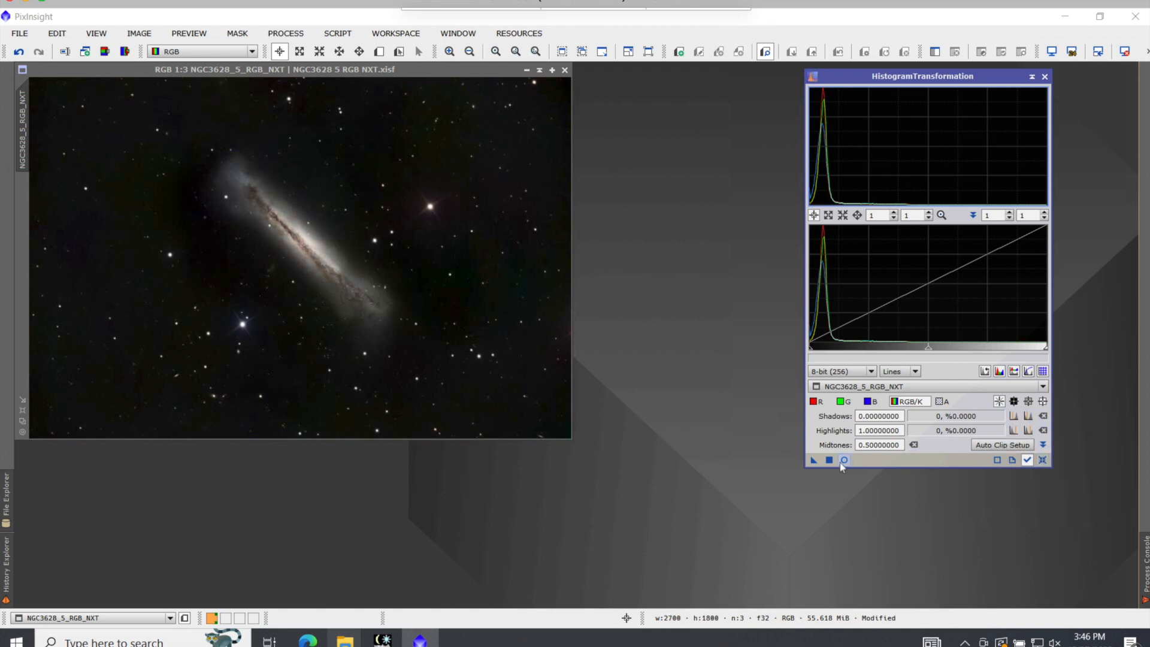
Preview midtones about 0.478, test shadow clipping, settle shadows near 0.025 and close the preview.
{"action": "left_click", "coordinate": [843, 460]}
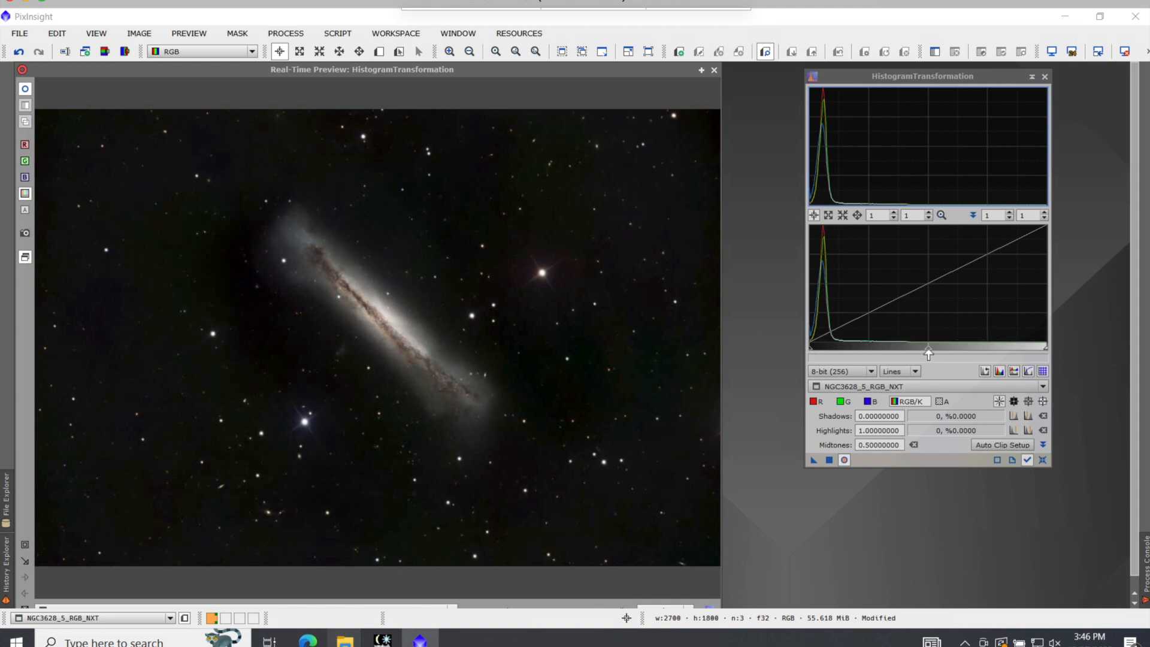
{"action": "left_click_drag", "start_coordinate": [927, 353], "coordinate": [917, 354]}
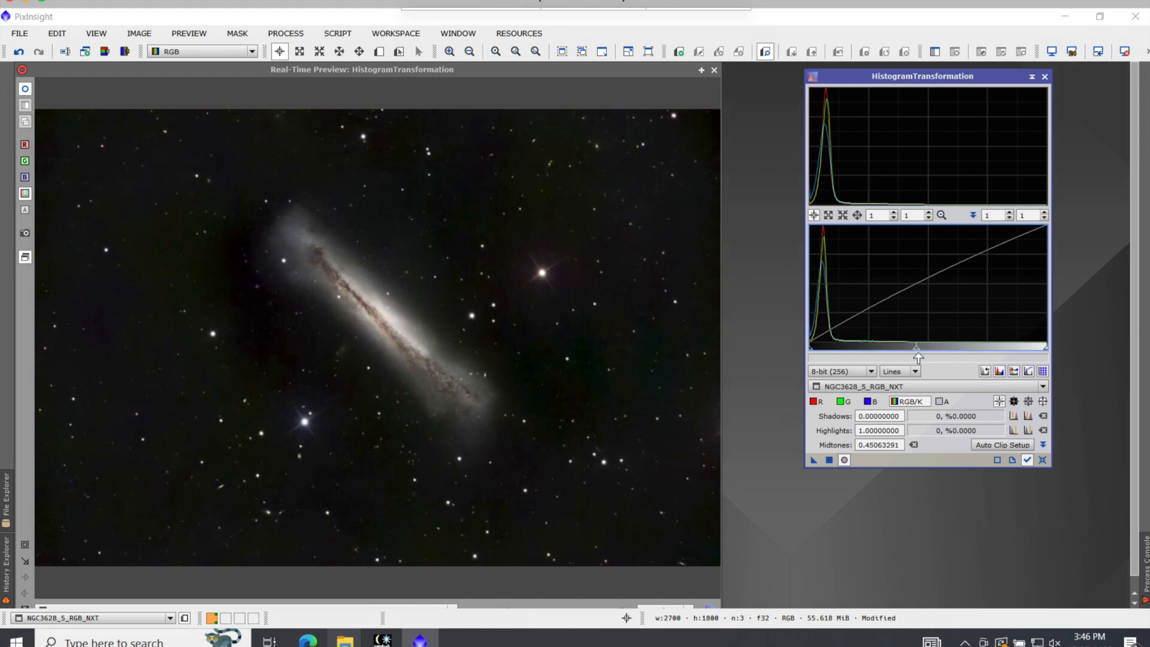
{"action": "left_click_drag", "start_coordinate": [918, 357], "coordinate": [925, 357]}
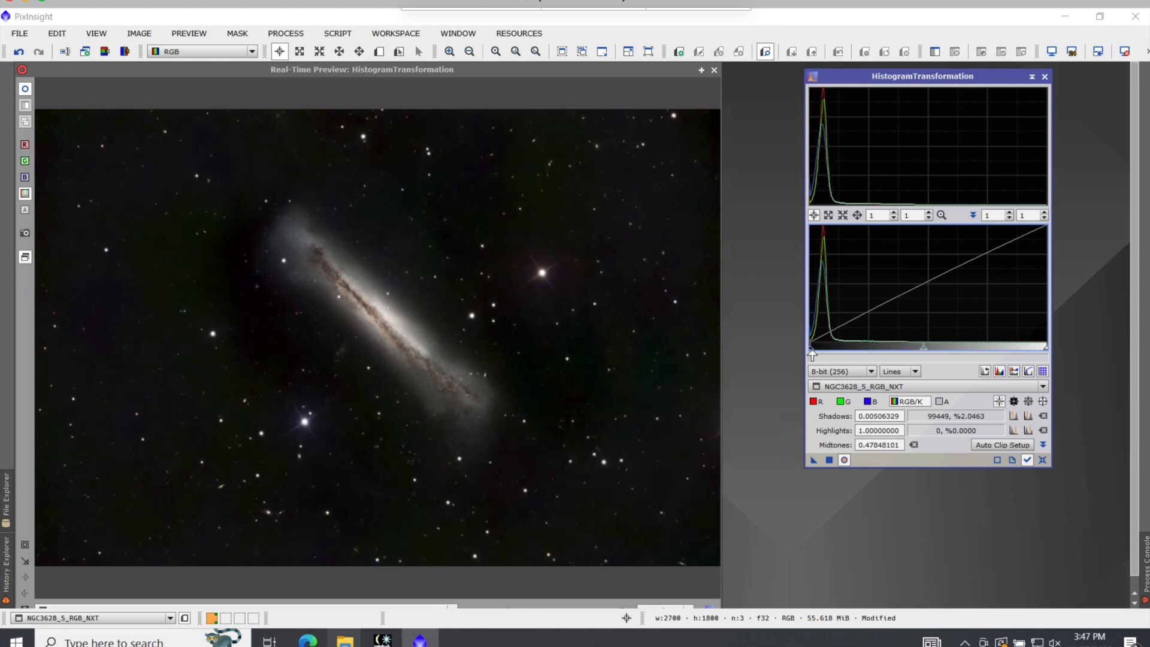
{"action": "left_click_drag", "start_coordinate": [811, 348], "coordinate": [816, 348]}
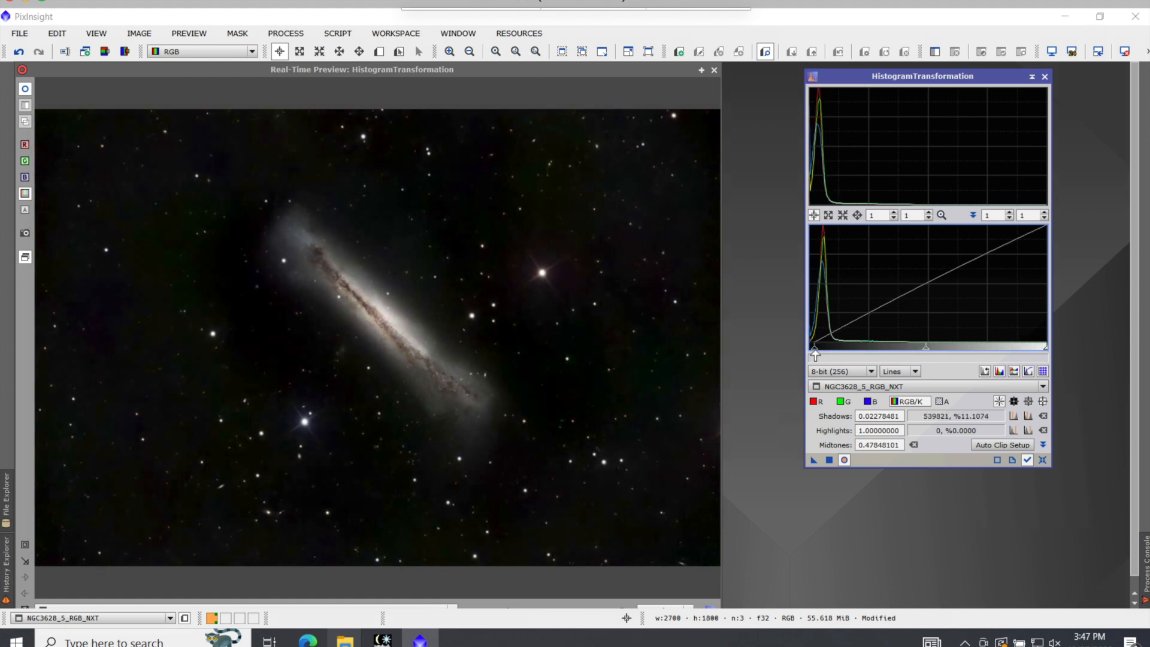
{"action": "left_click_drag", "start_coordinate": [811, 348], "coordinate": [840, 347]}
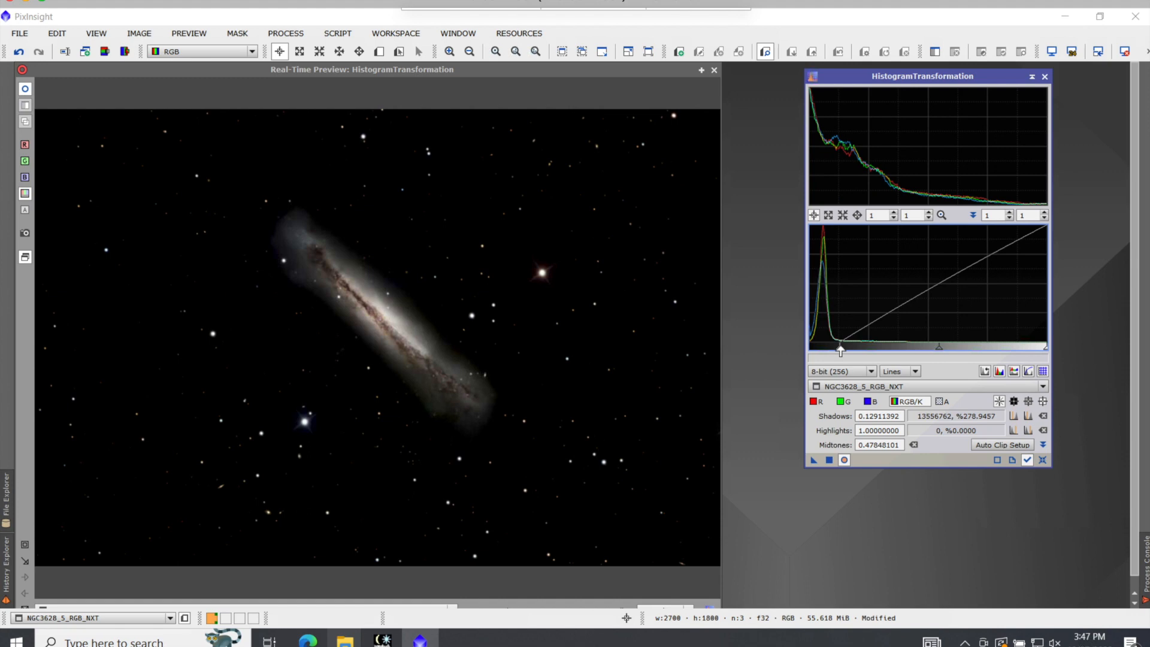
{"action": "left_click_drag", "start_coordinate": [839, 349], "coordinate": [871, 349]}
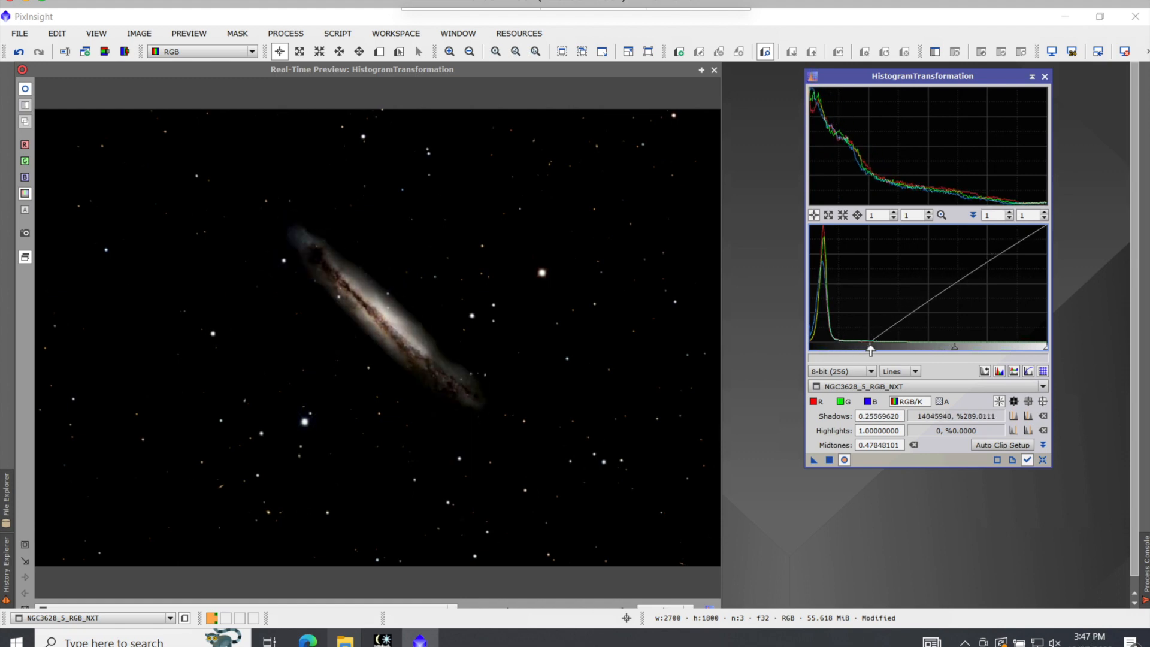
{"action": "left_click_drag", "start_coordinate": [871, 345], "coordinate": [811, 345]}
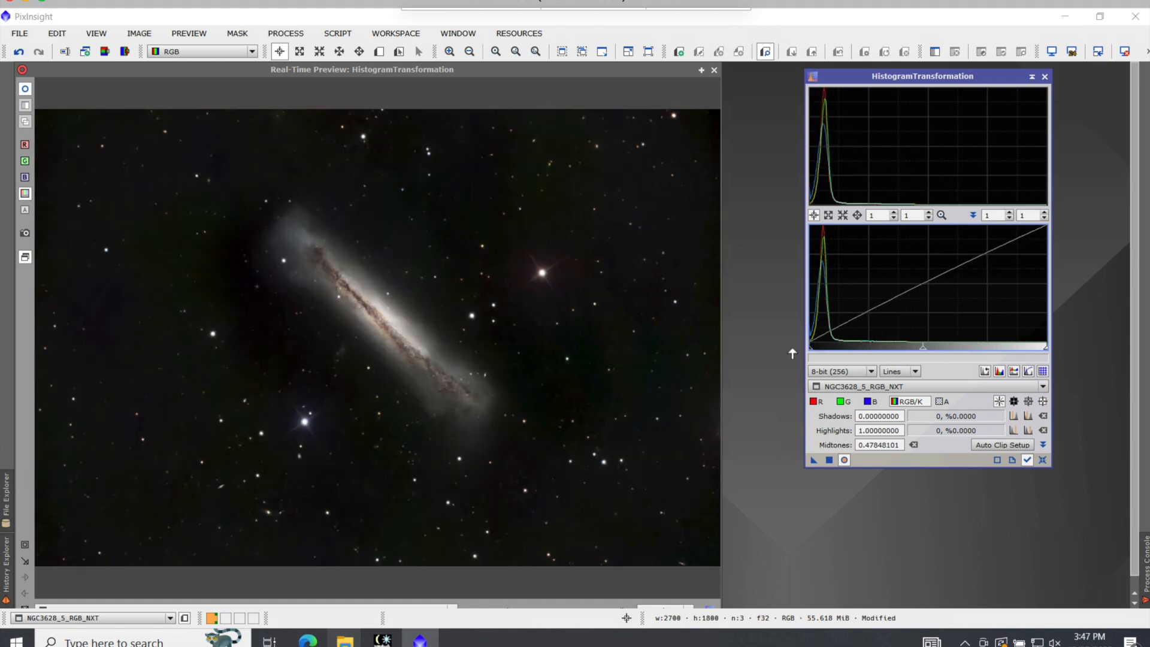
{"action": "left_click_drag", "start_coordinate": [811, 346], "coordinate": [816, 346]}
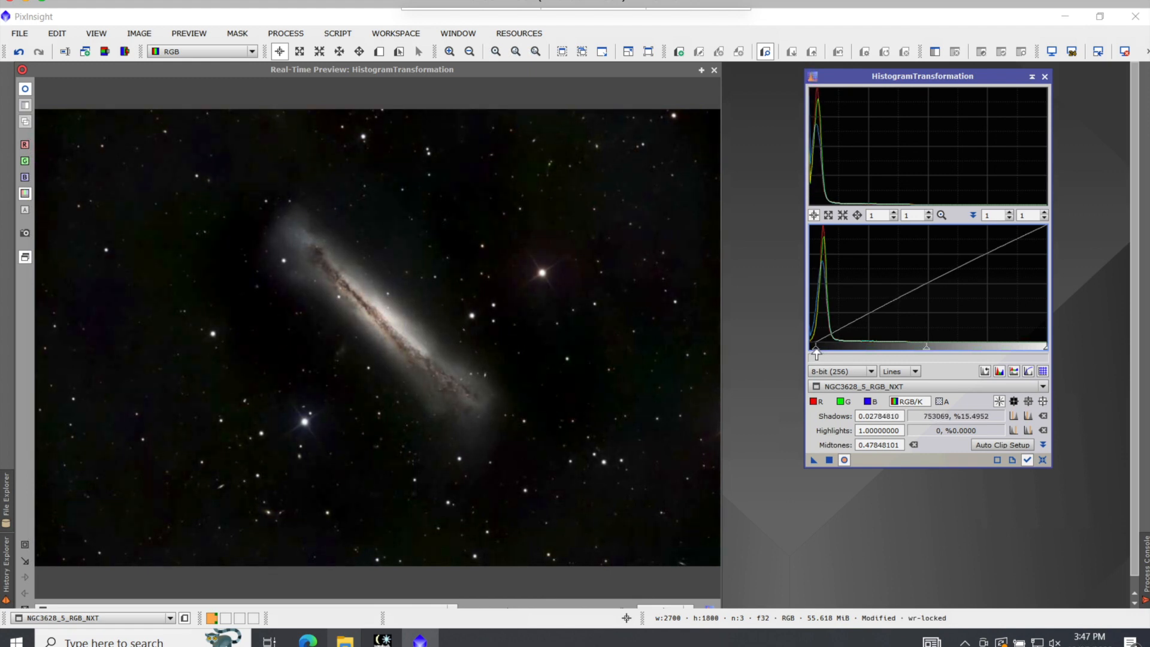
{"action": "left_click_drag", "start_coordinate": [816, 349], "coordinate": [812, 350]}
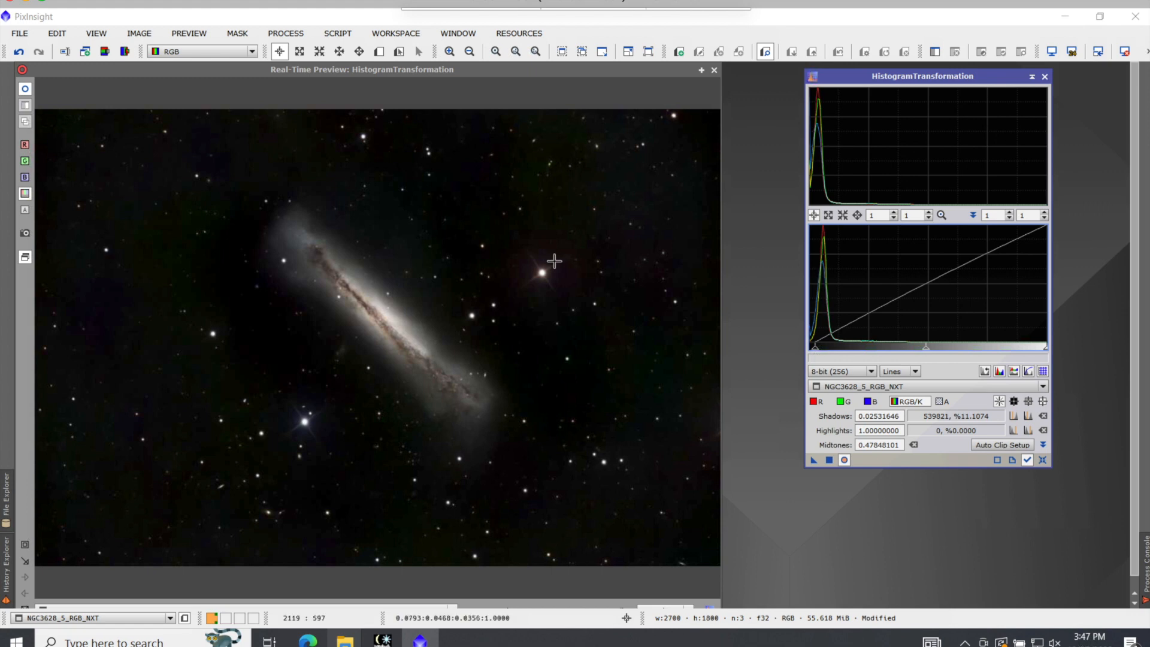
{"action": "mouse_move", "coordinate": [366, 339]}
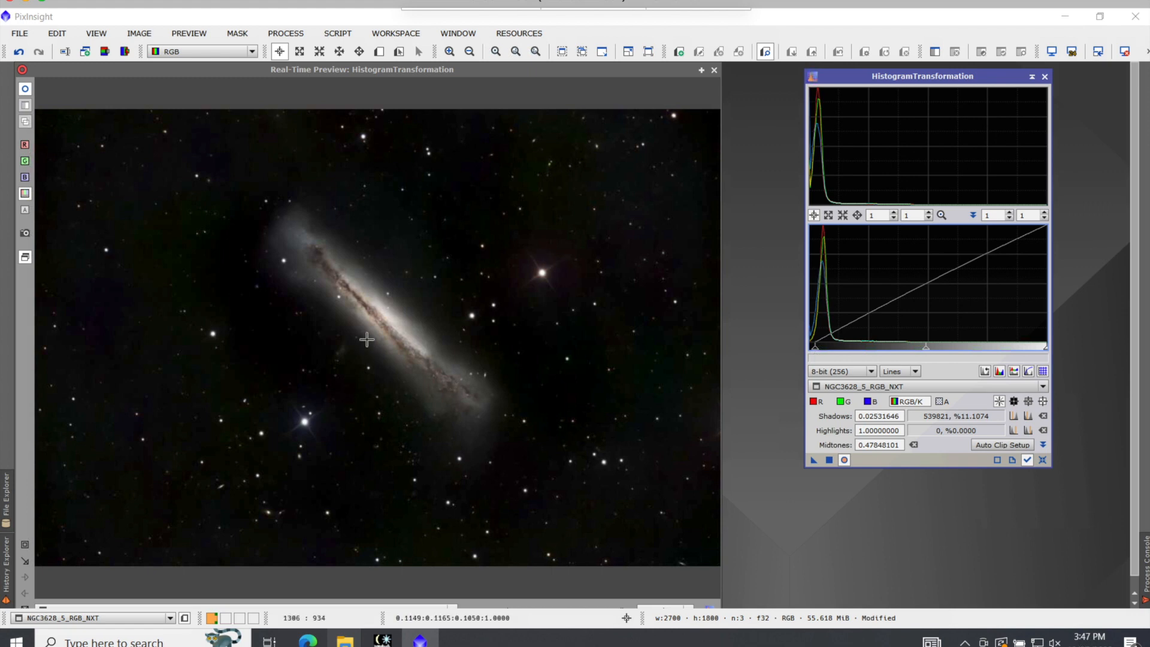
{"action": "mouse_move", "coordinate": [667, 290]}
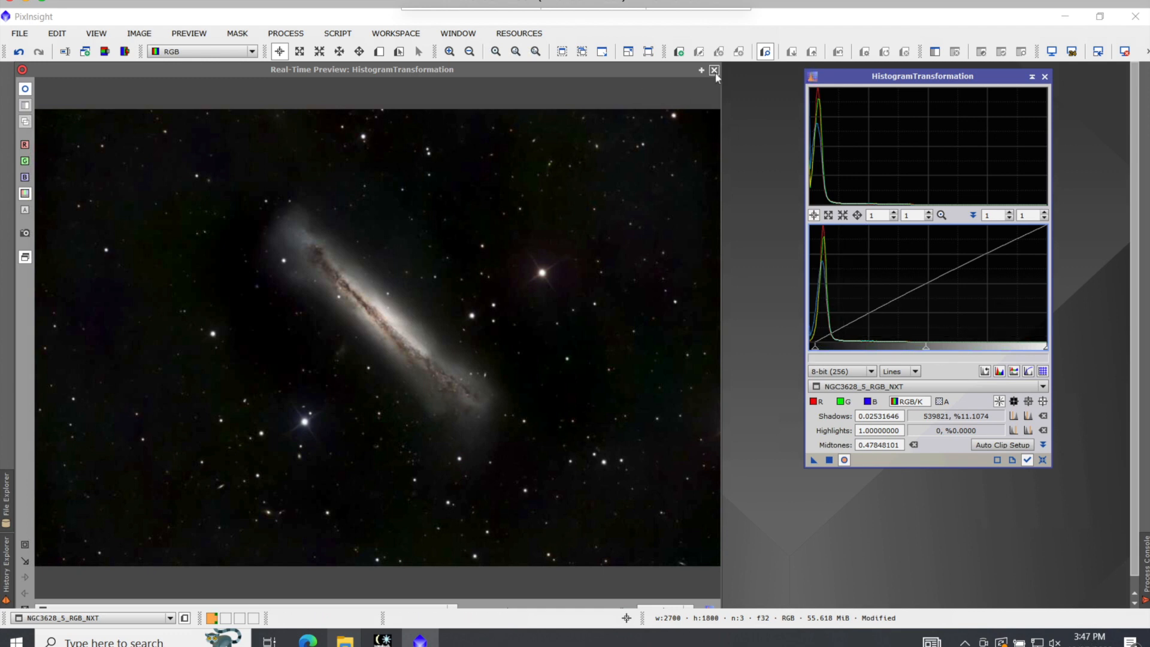
{"action": "left_click", "coordinate": [713, 70]}
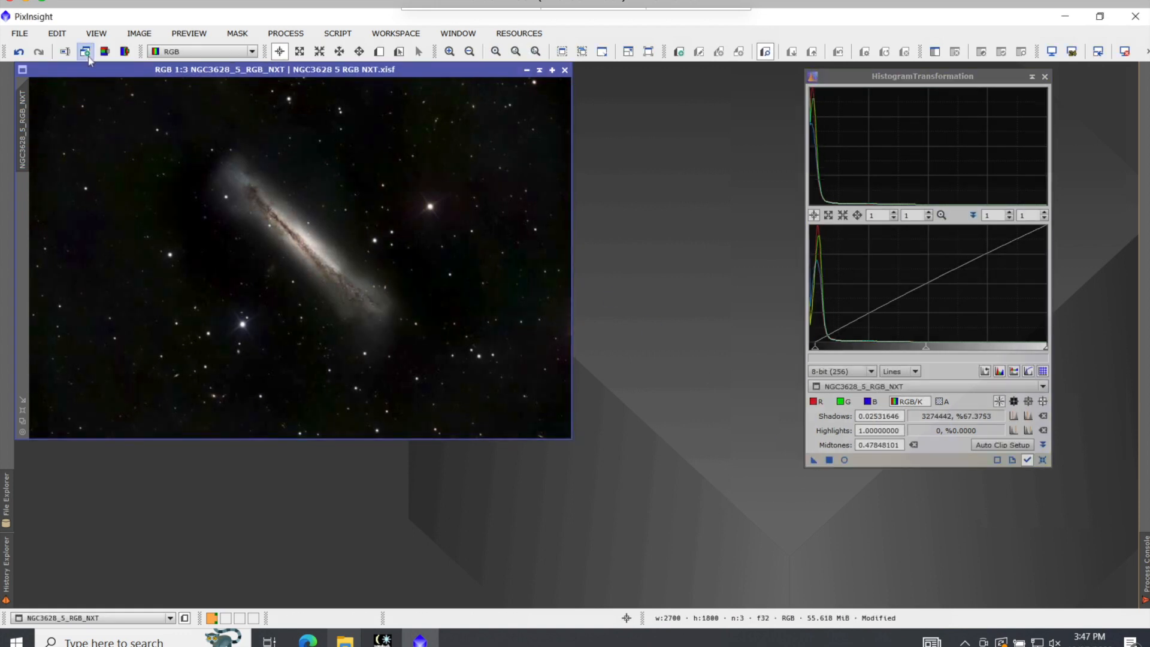
Save As NGC3628 6 RGB HT.xisf in the same folder, bringing up the XISF format options.
{"action": "left_click", "coordinate": [19, 33]}
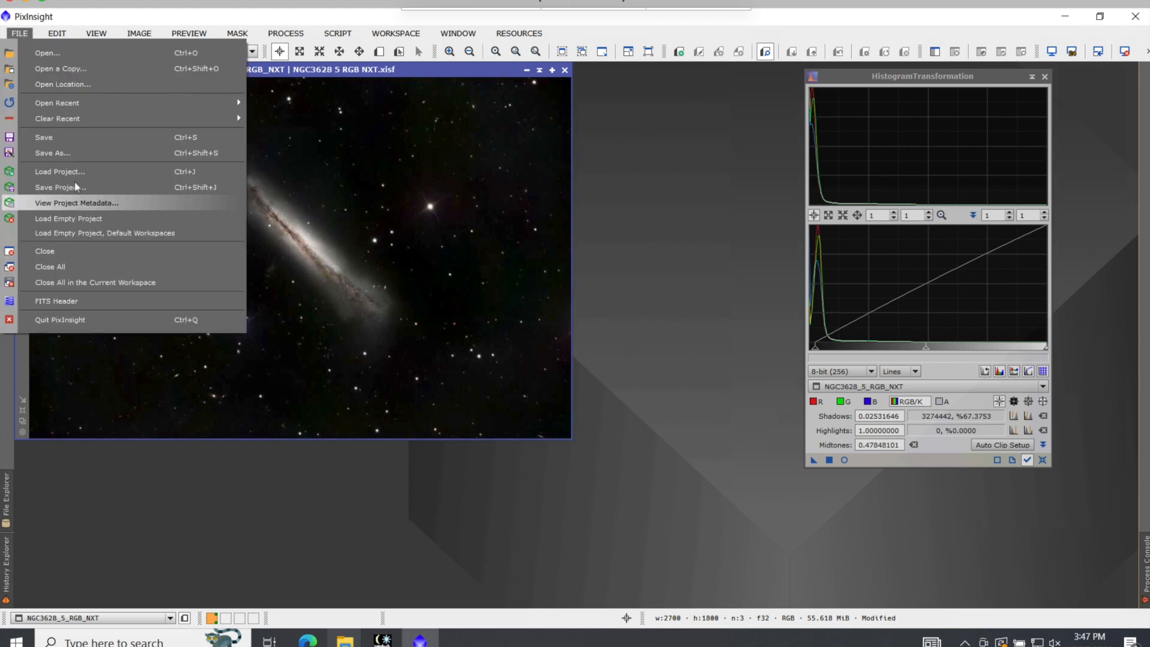
{"action": "left_click", "coordinate": [52, 152]}
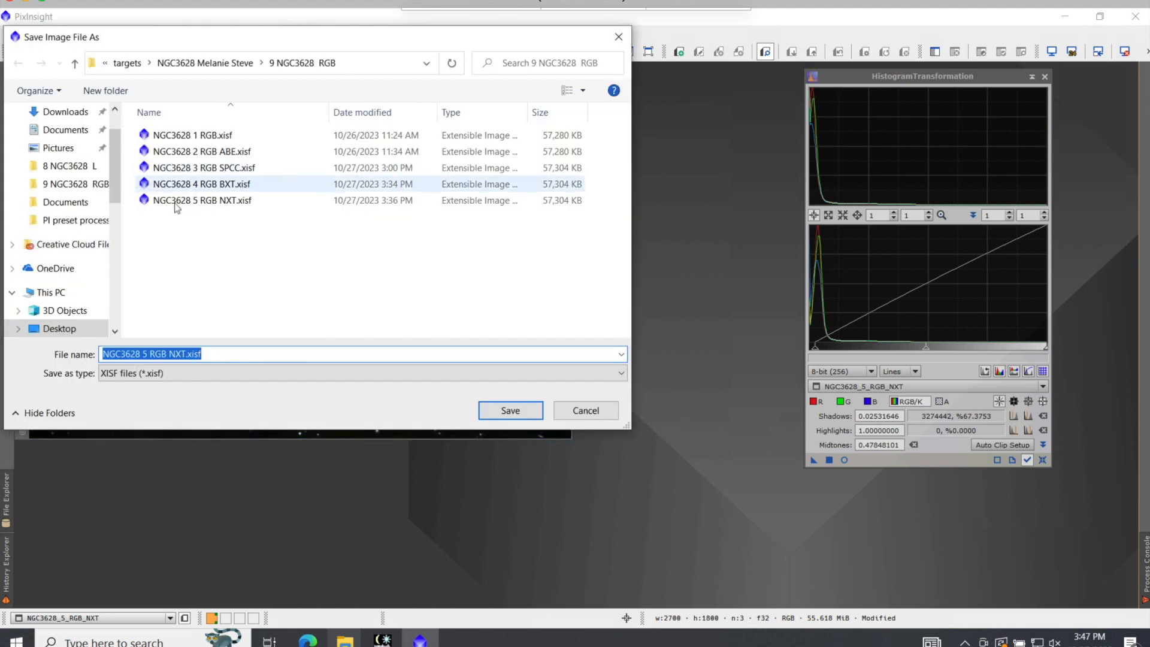
{"action": "left_click", "coordinate": [203, 200]}
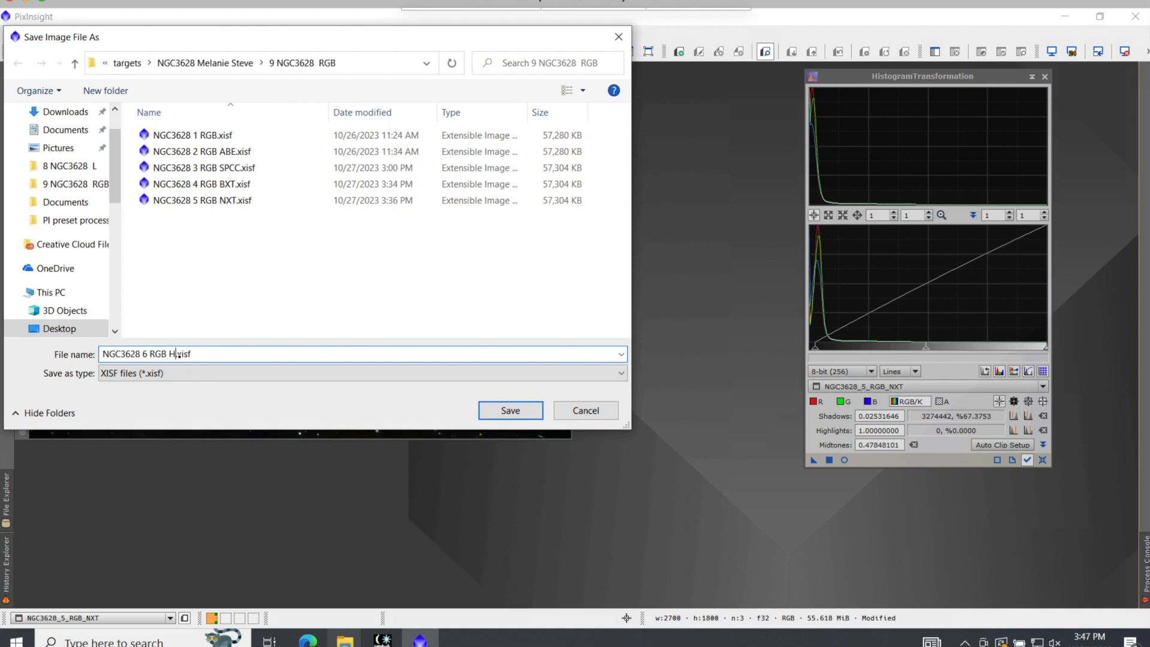
{"action": "type", "text": "T"}
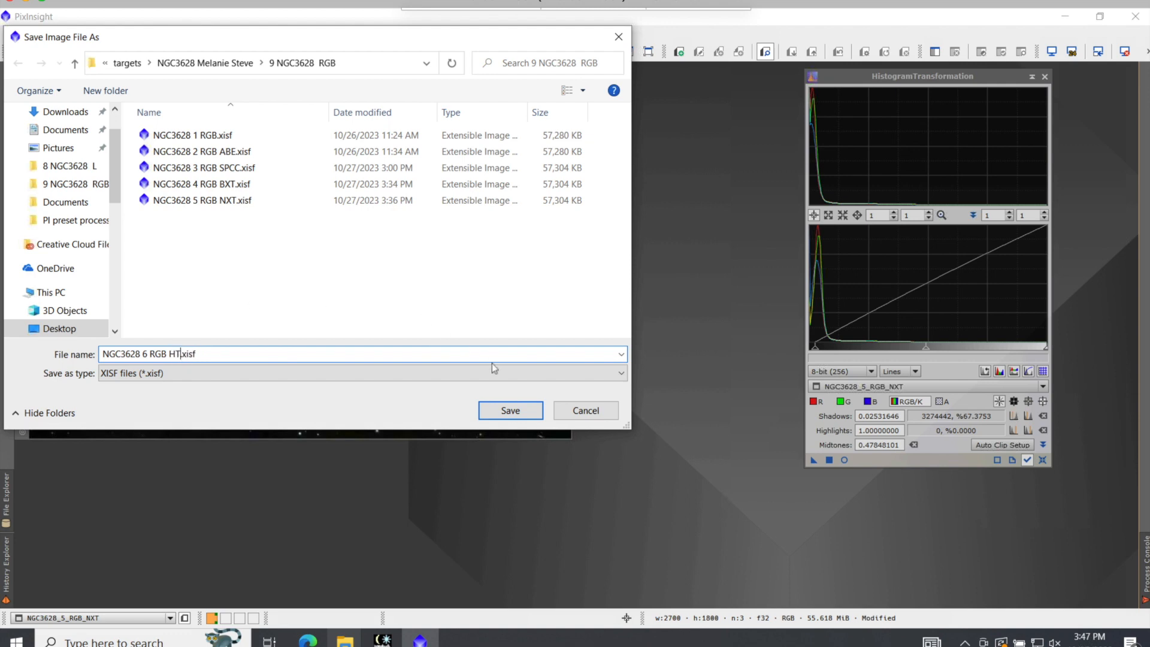
{"action": "left_click", "coordinate": [194, 135]}
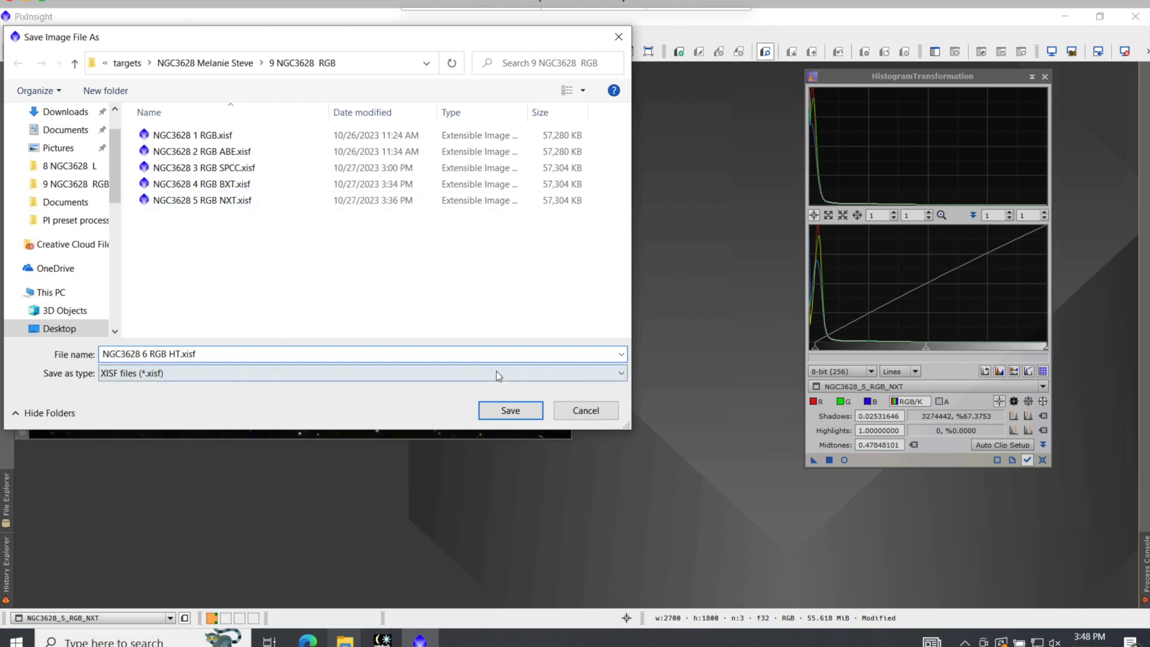
{"action": "left_click", "coordinate": [509, 410]}
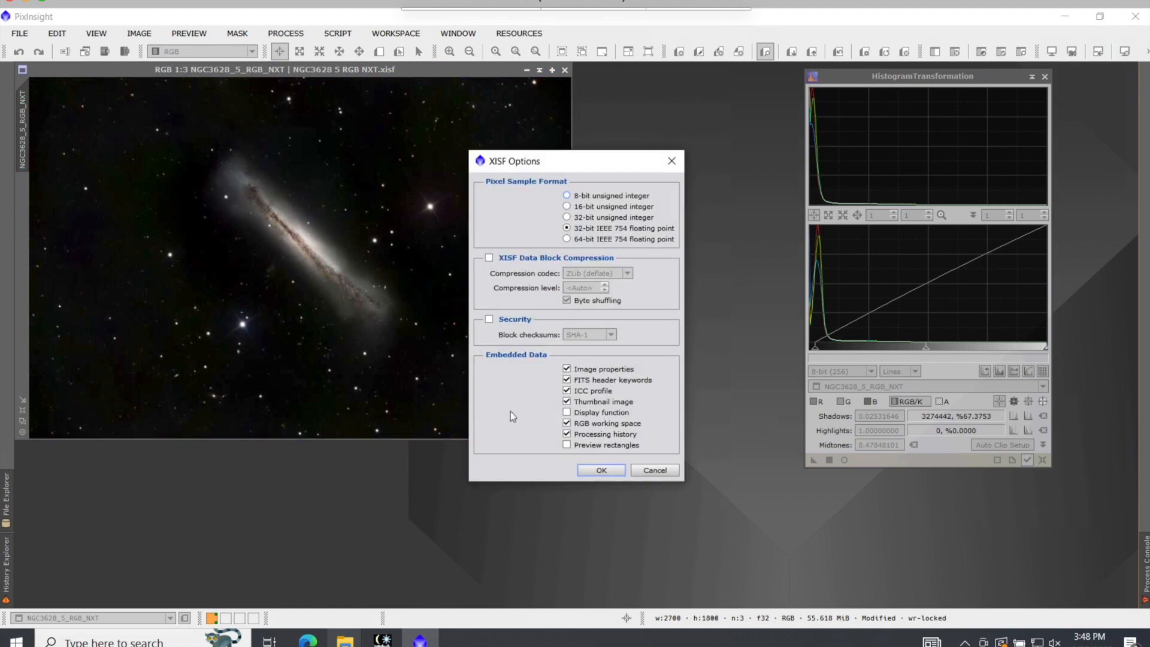
Accept the default 32-bit floating point XISF options to write NGC3628 6 RGB HT.xisf.
{"action": "left_click", "coordinate": [600, 470]}
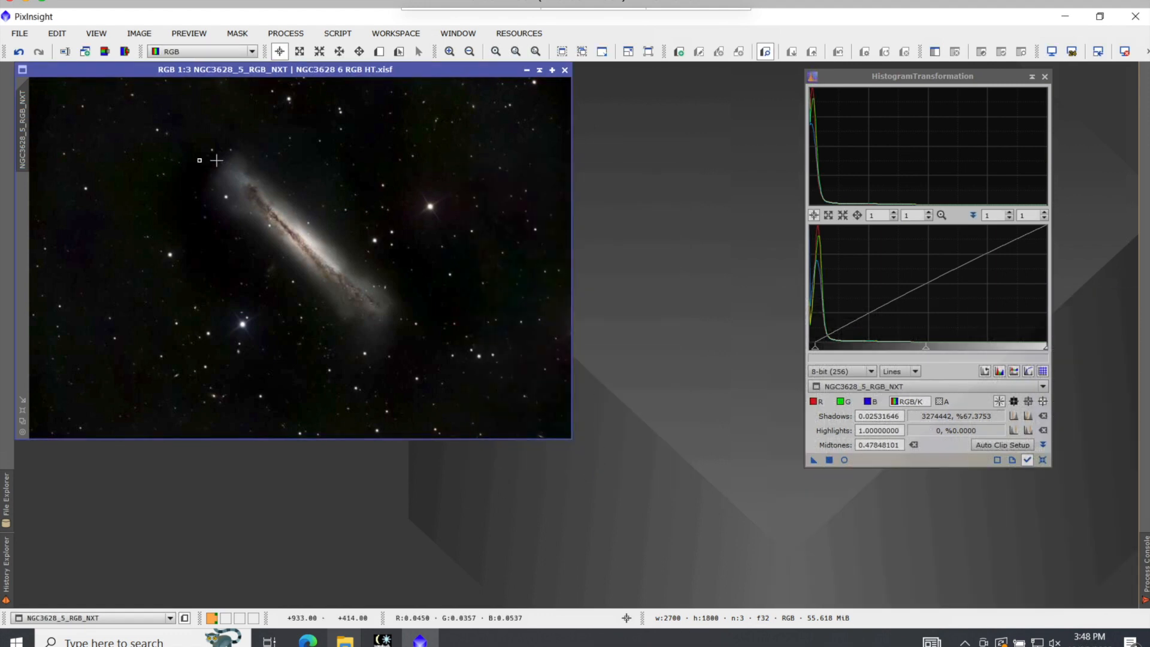
{"action": "mouse_move", "coordinate": [49, 127]}
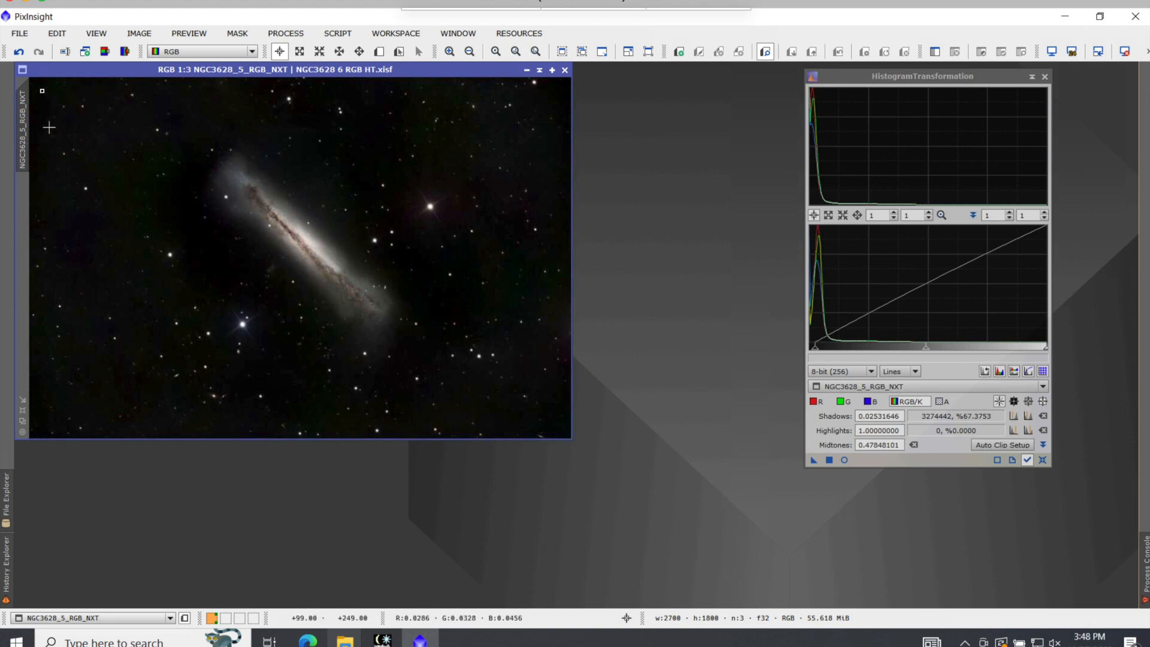
{"action": "mouse_move", "coordinate": [335, 196]}
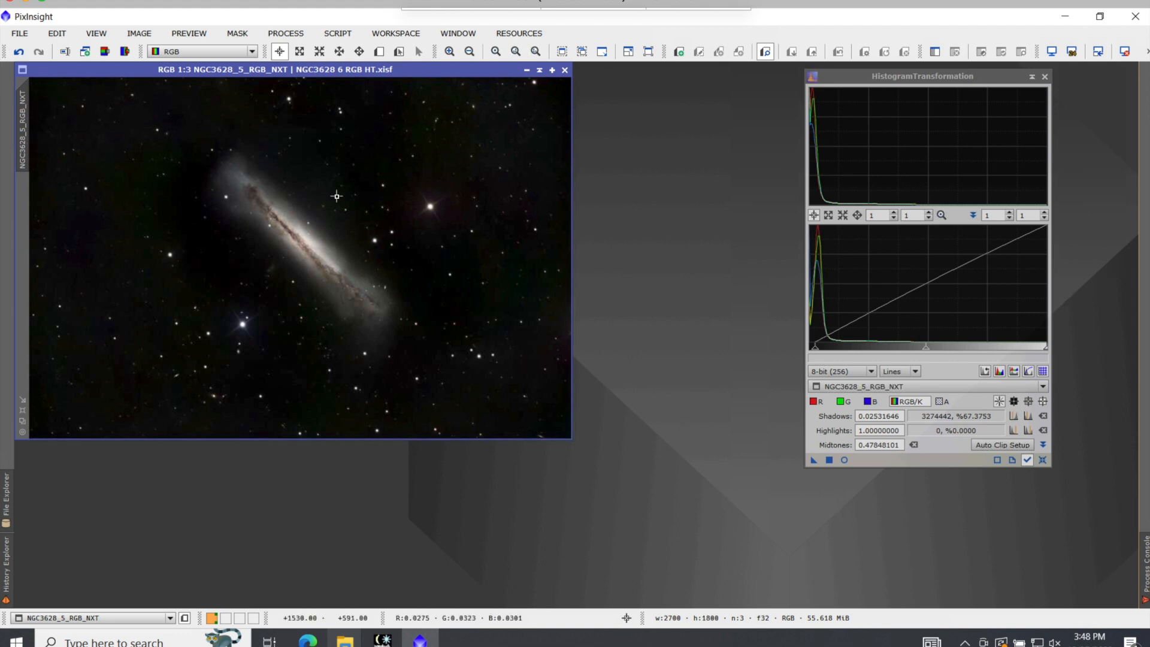
{"action": "mouse_move", "coordinate": [321, 234]}
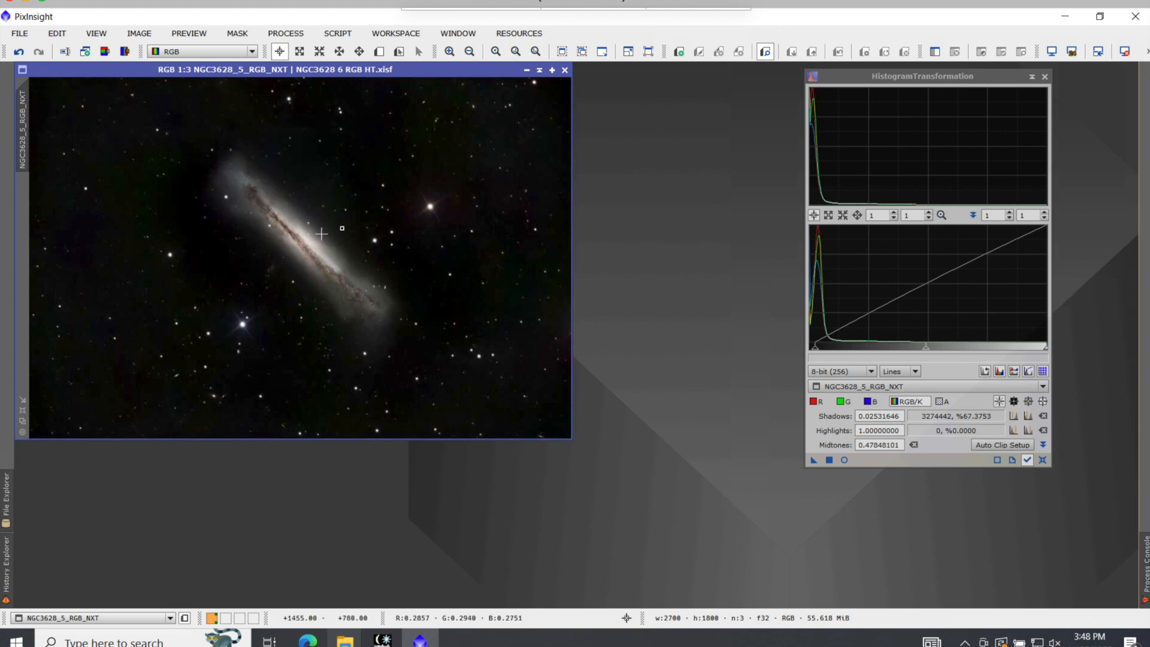
{"action": "mouse_move", "coordinate": [335, 212]}
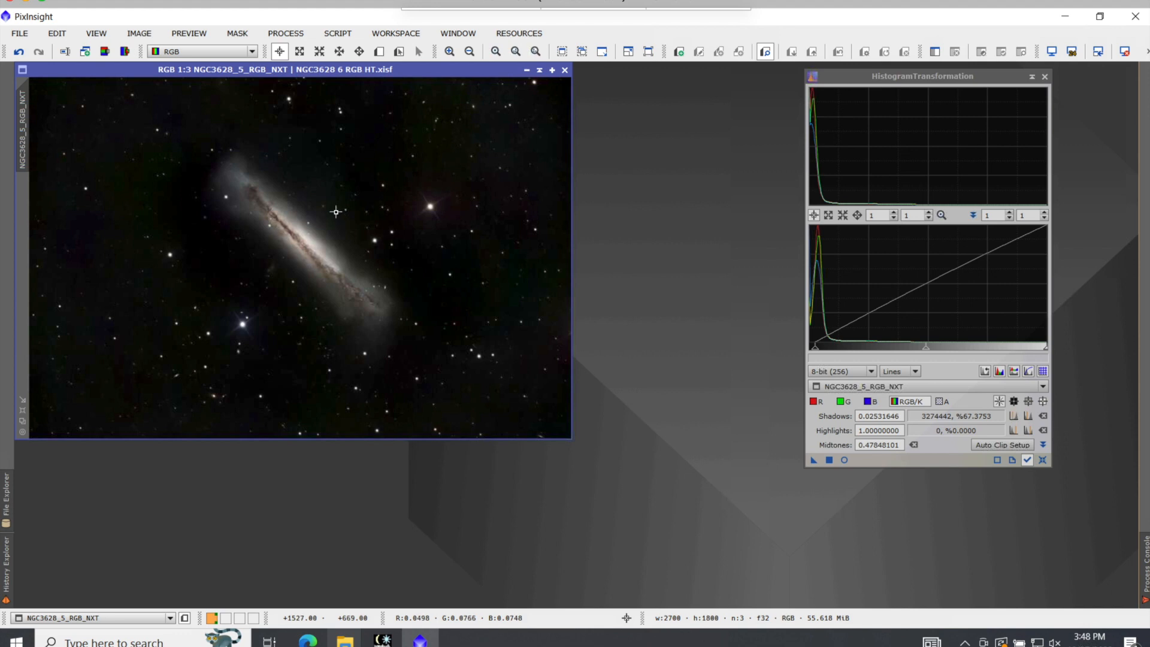